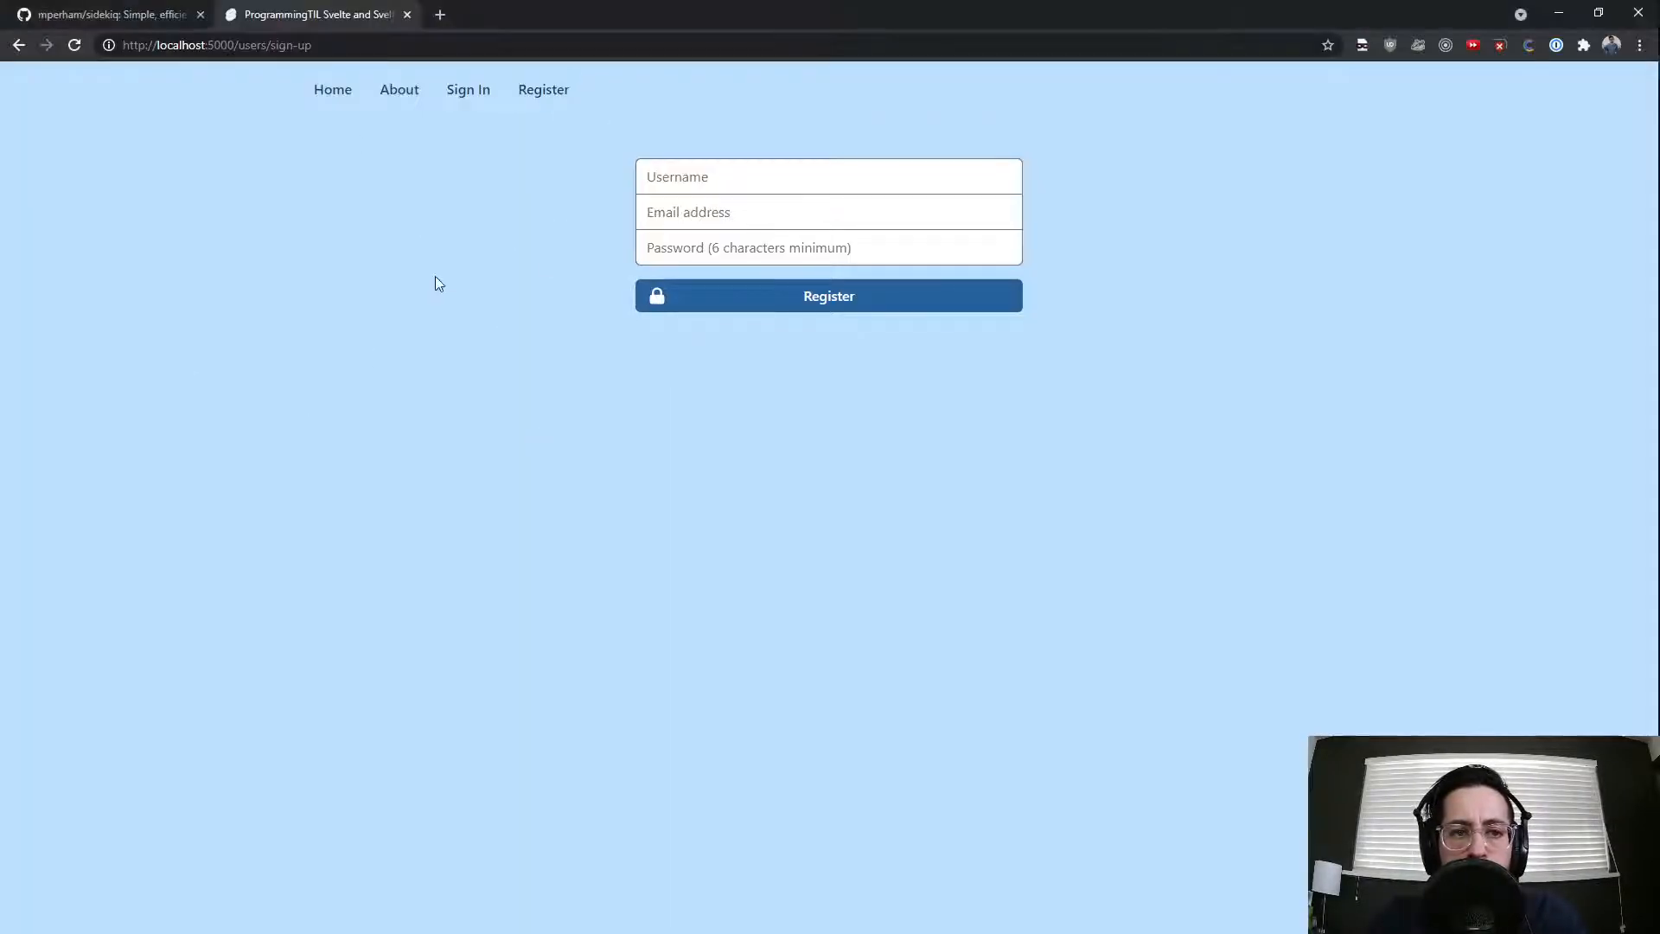
Step: Fill in the new account's username, email and password and submit the registration
{"action": "left_click", "coordinate": [829, 176]}
{"action": "type", "text": "hntoahuns"}
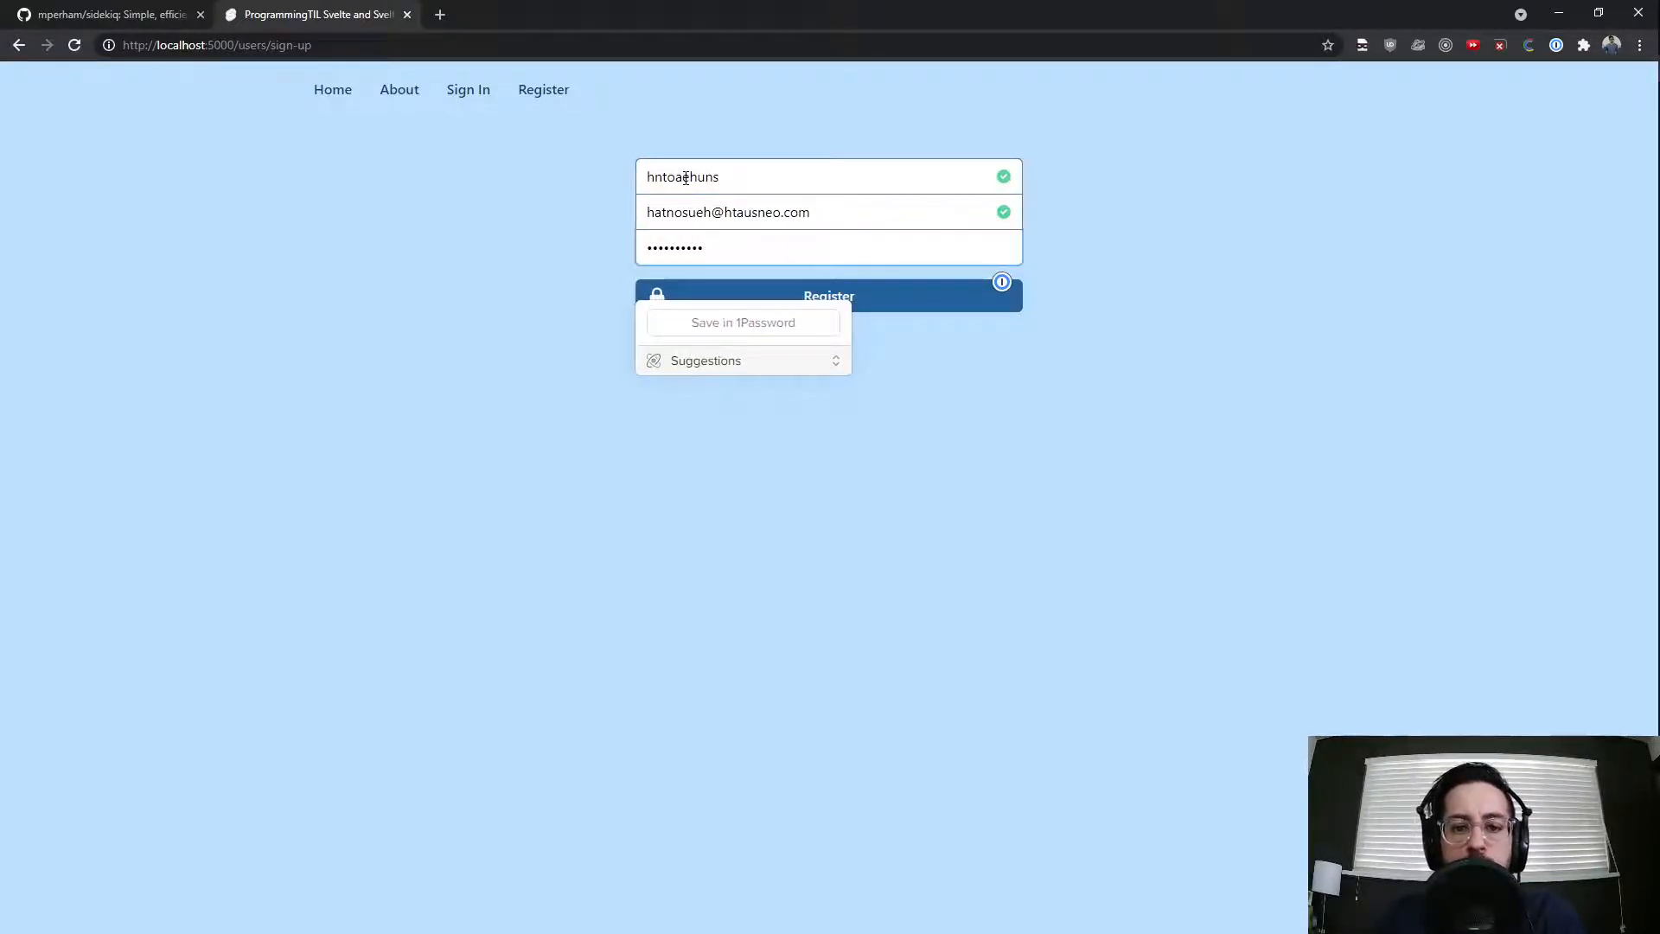
{"action": "left_click", "coordinate": [828, 315]}
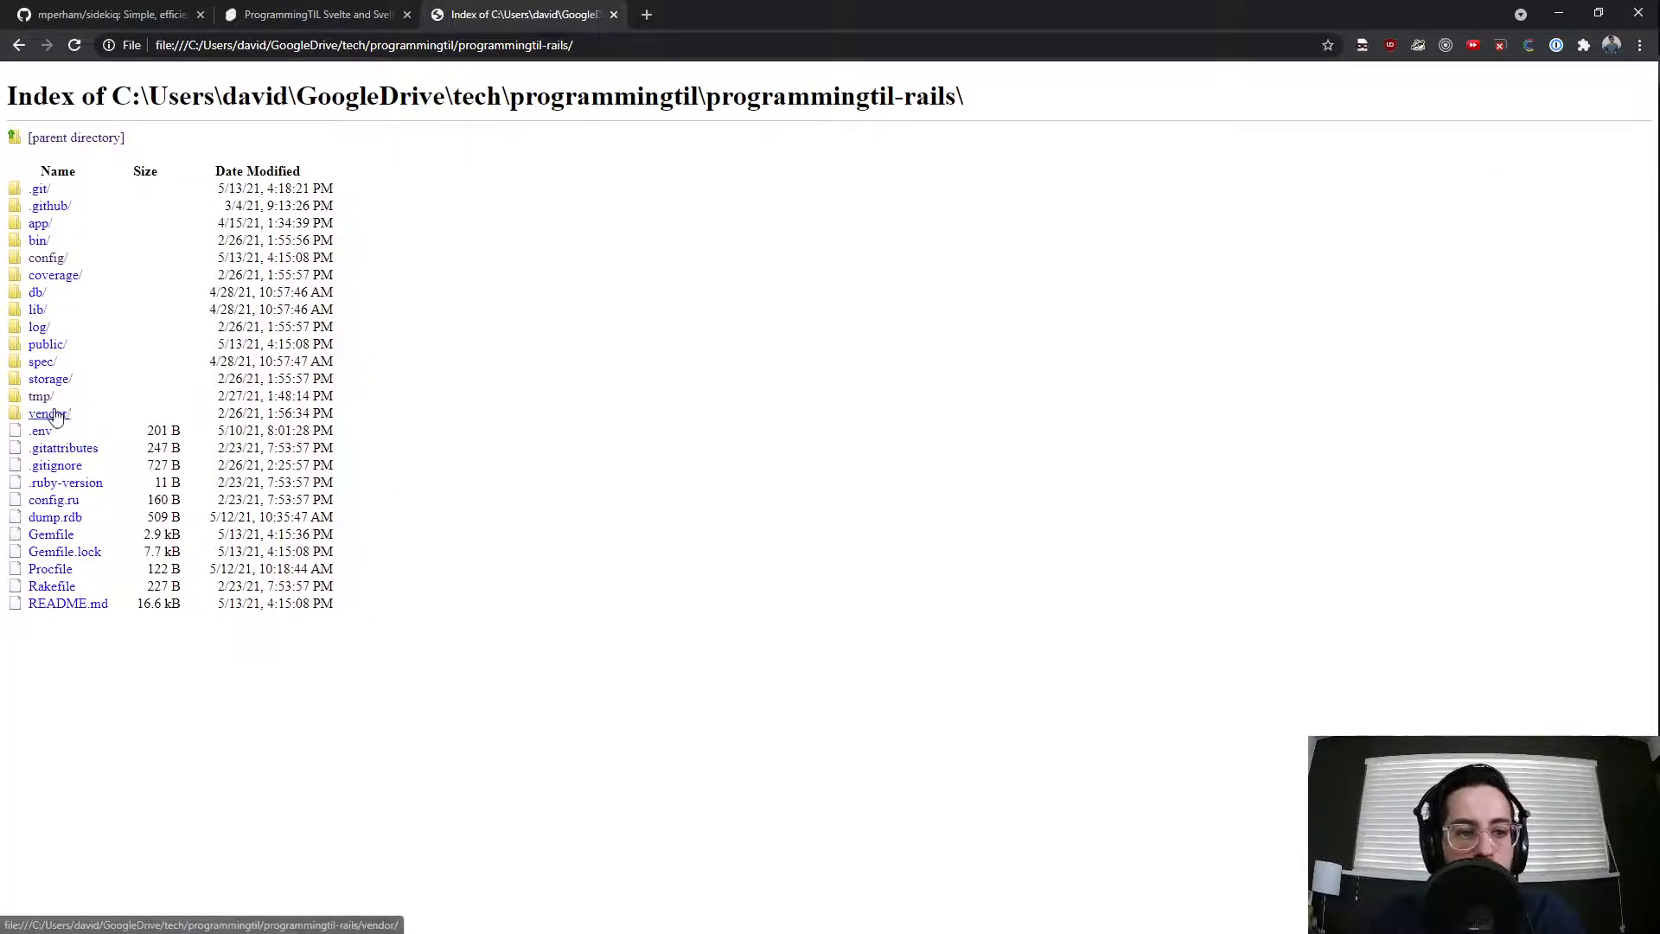
Step: Browse tmp/letter_opener to the newest message folder and view the confirmation email's rich.html
{"action": "left_click", "coordinate": [40, 394]}
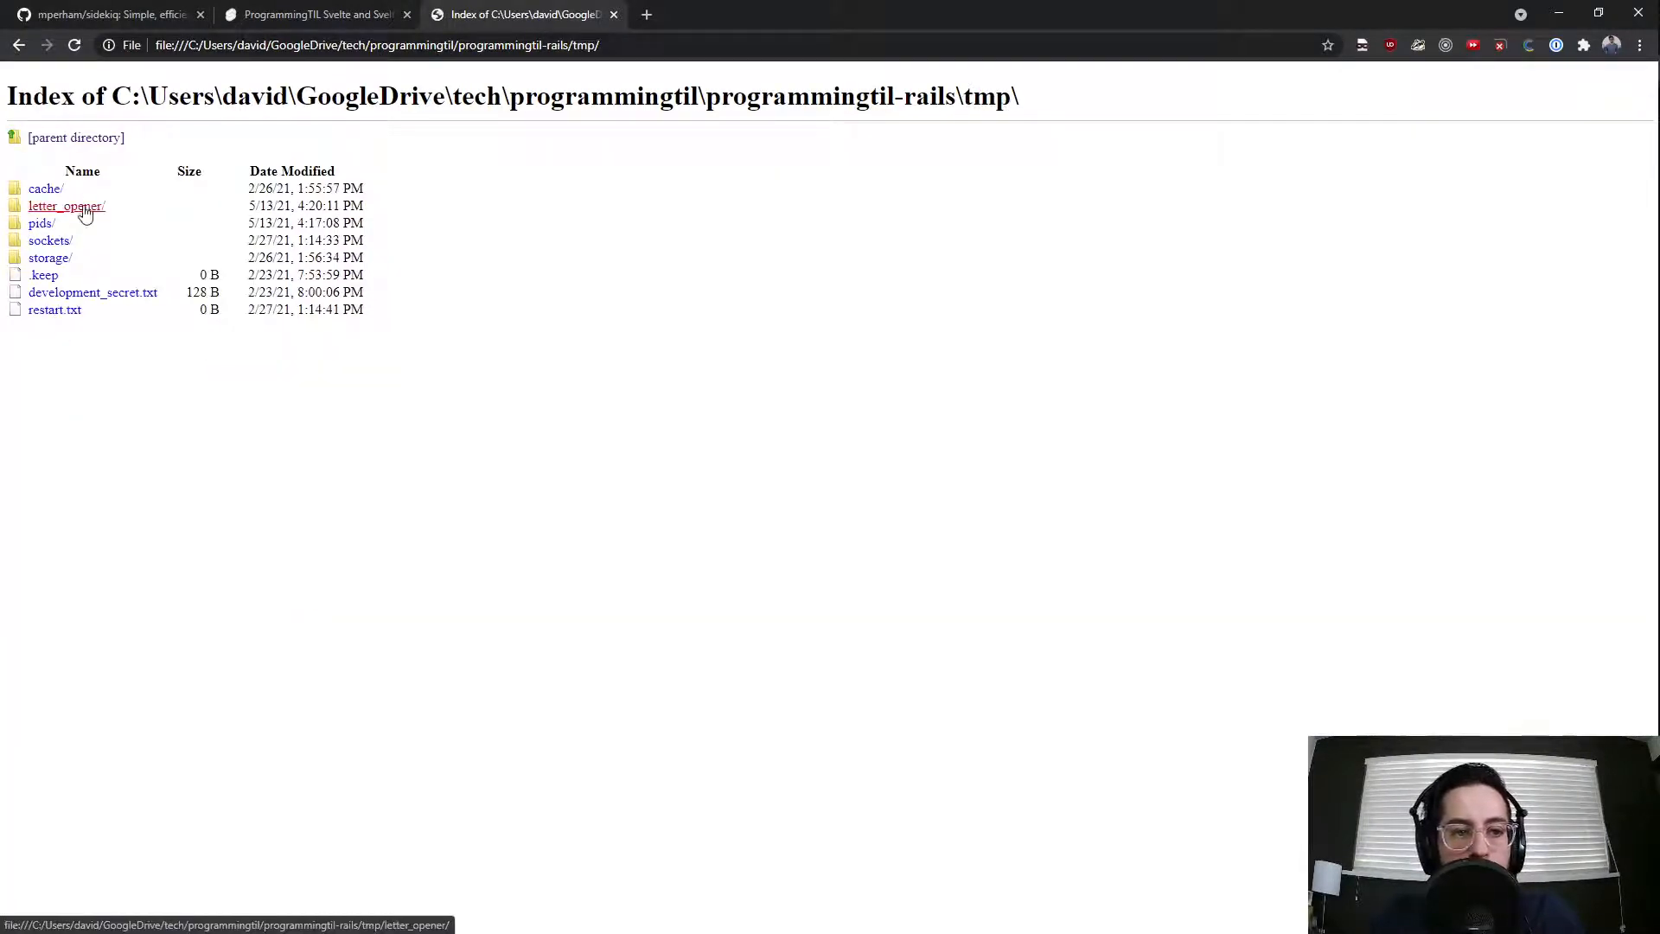
{"action": "left_click", "coordinate": [66, 206]}
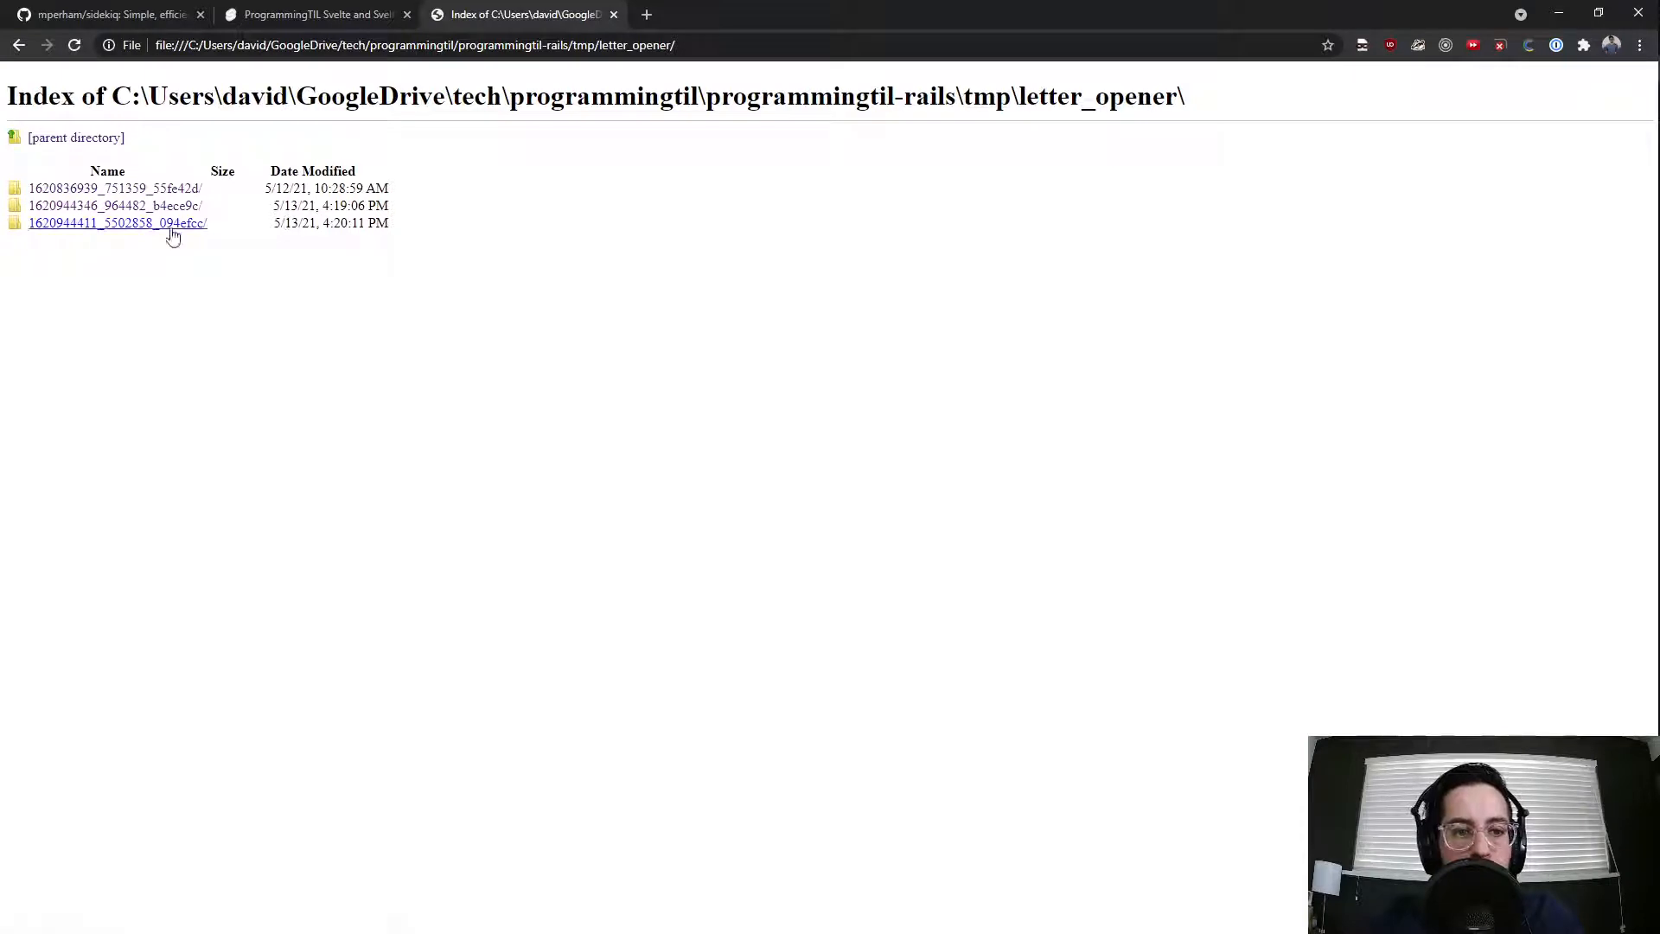
{"action": "left_click", "coordinate": [116, 223]}
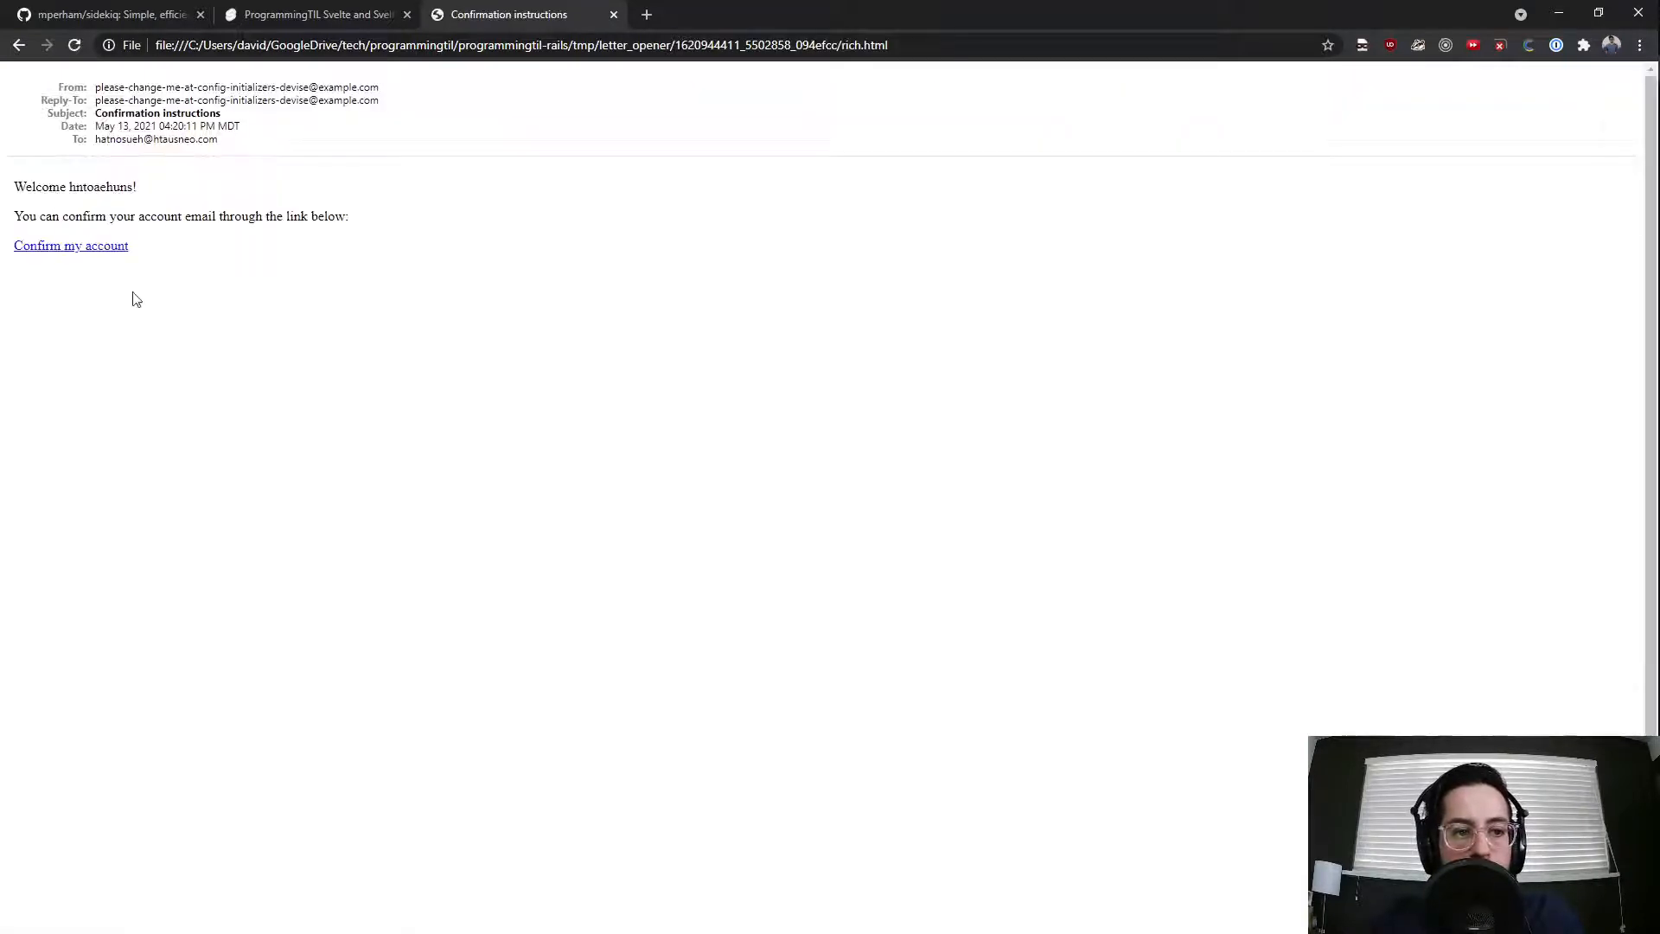
{"action": "left_click", "coordinate": [69, 246]}
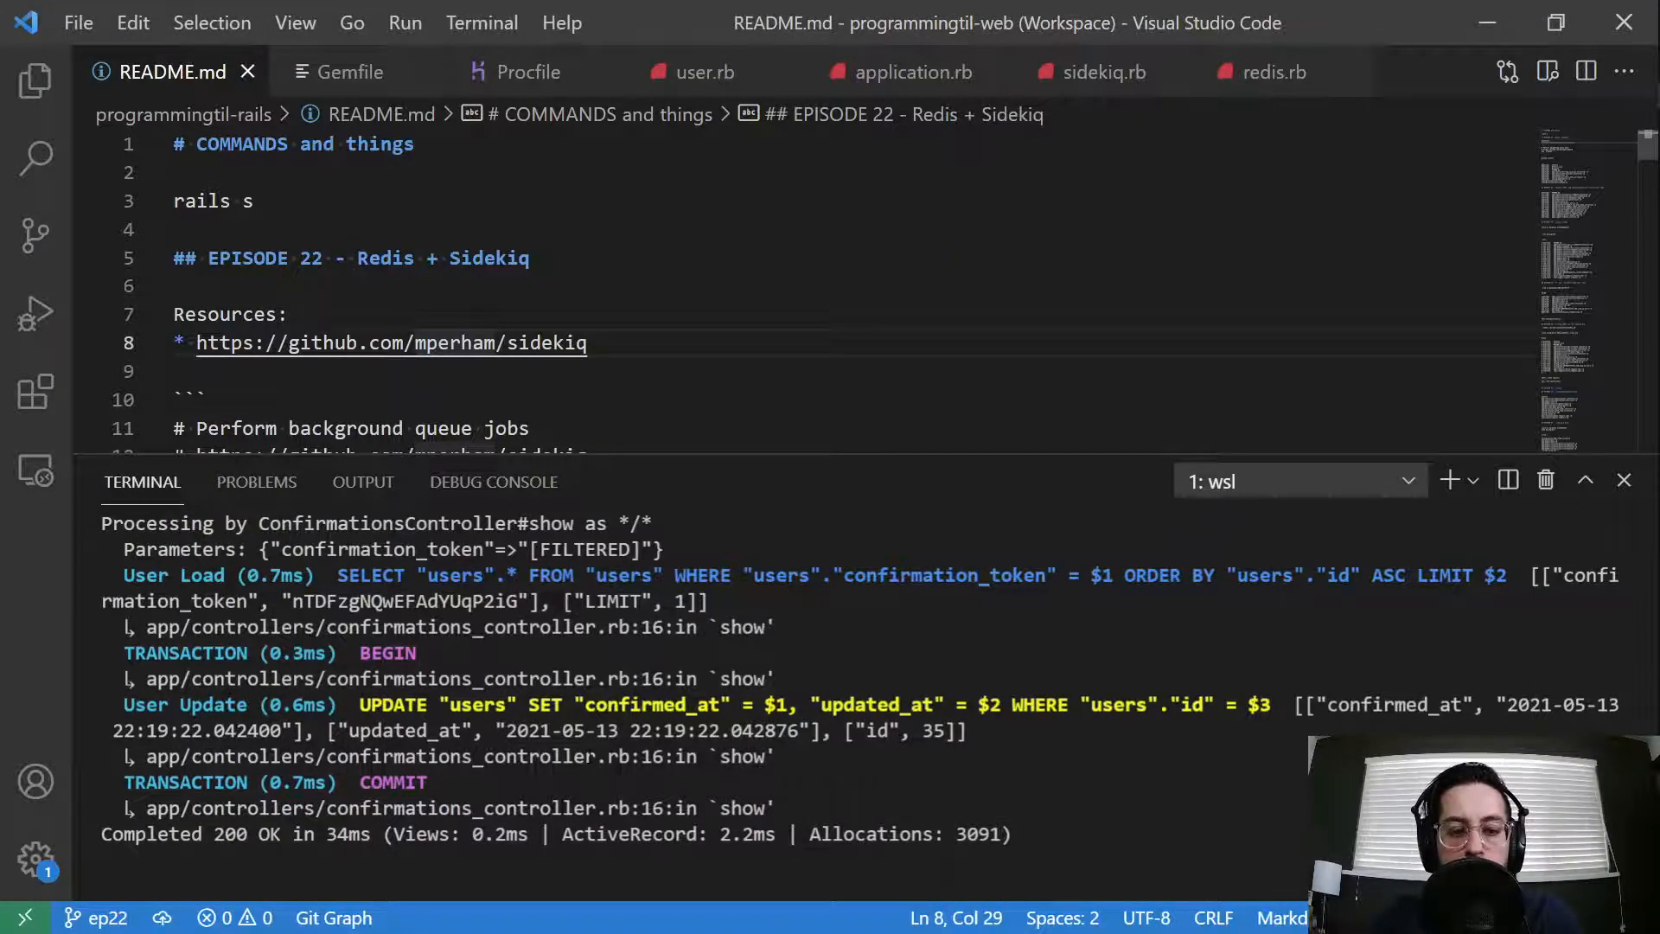
Step: Maximize the terminal and highlight the ActionMailer::MailDeliveryJob entry enqueued to Sidekiq in the Rails log
{"action": "left_click", "coordinate": [1585, 479]}
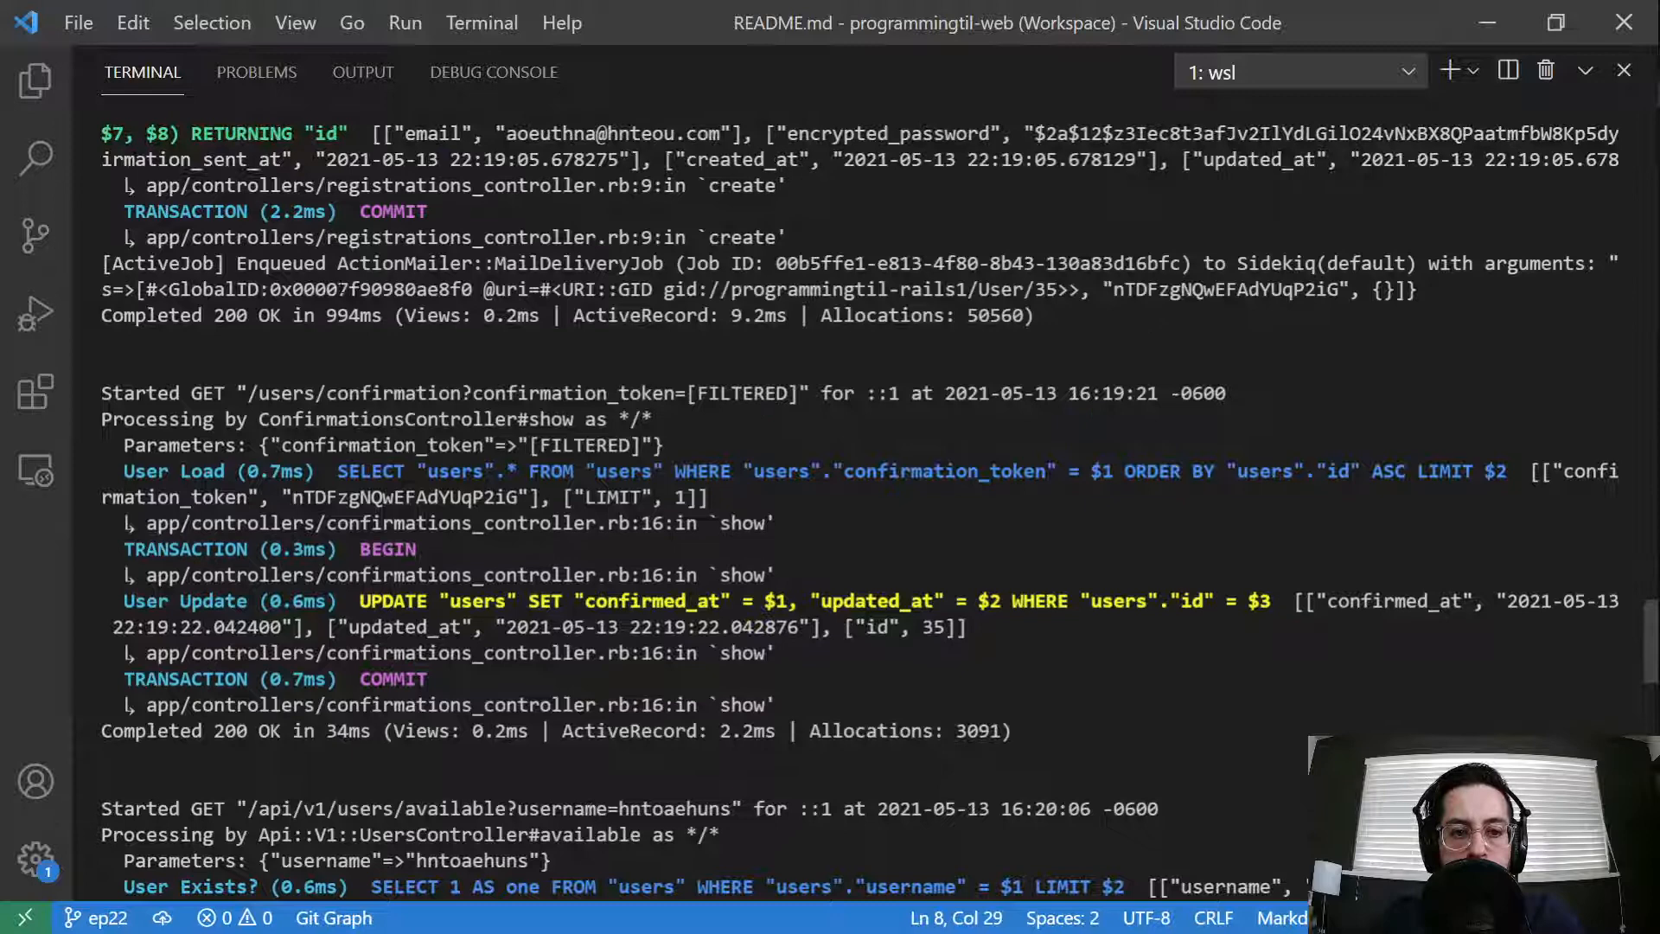
{"action": "double_click", "coordinate": [497, 263]}
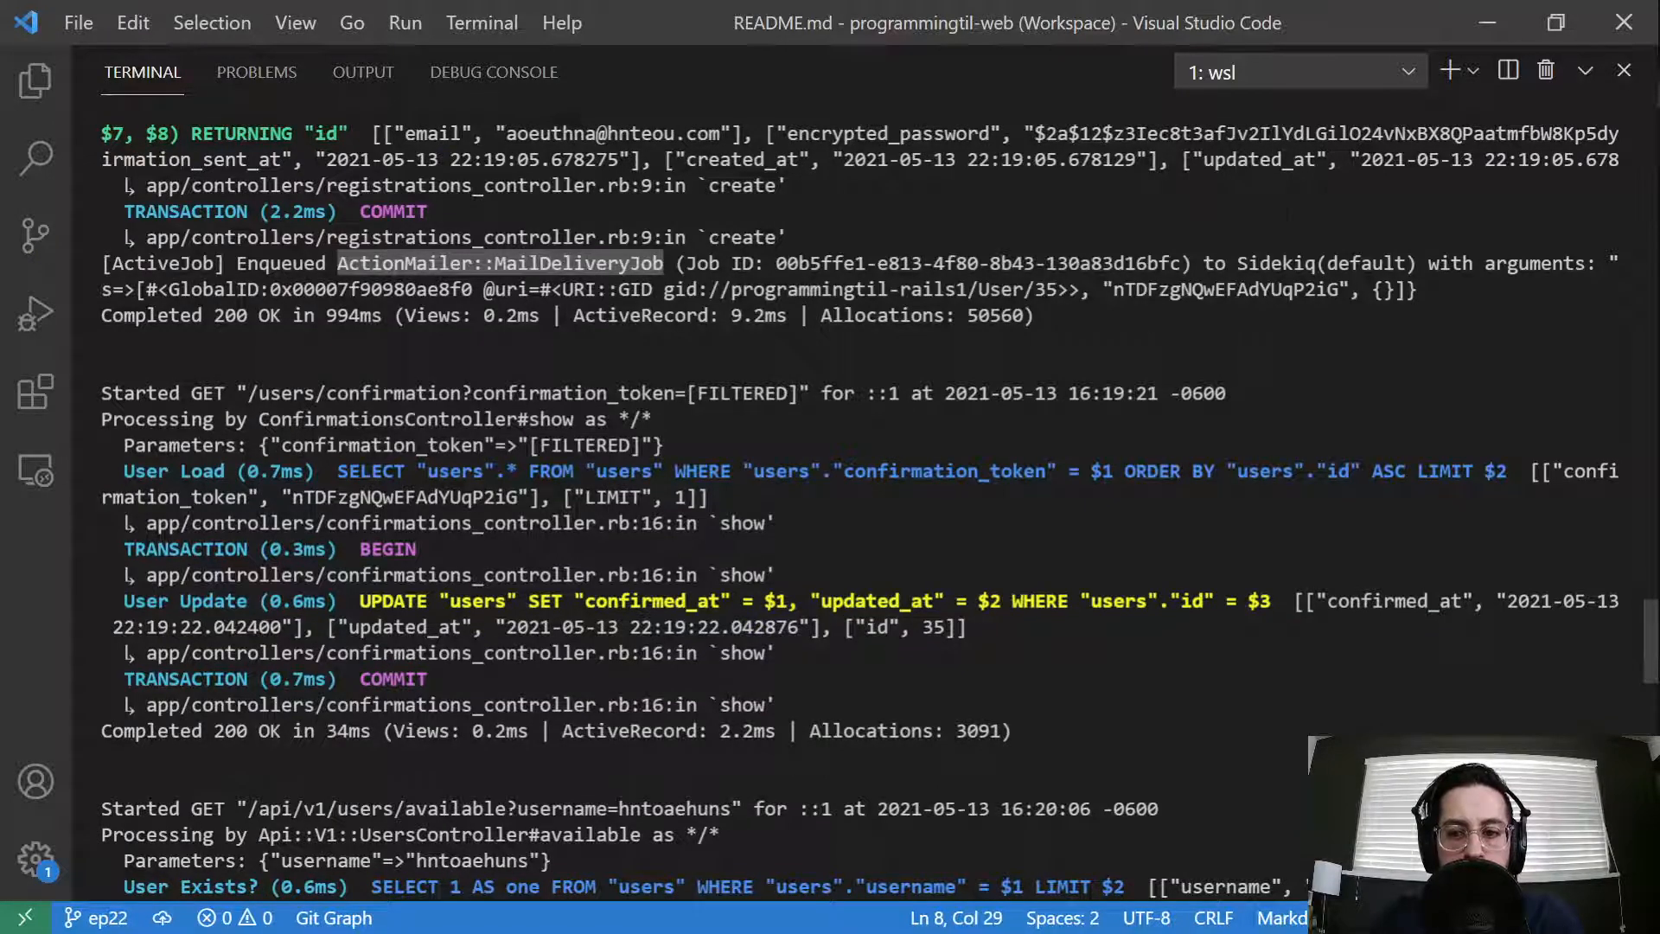
{"action": "double_click", "coordinate": [1274, 263]}
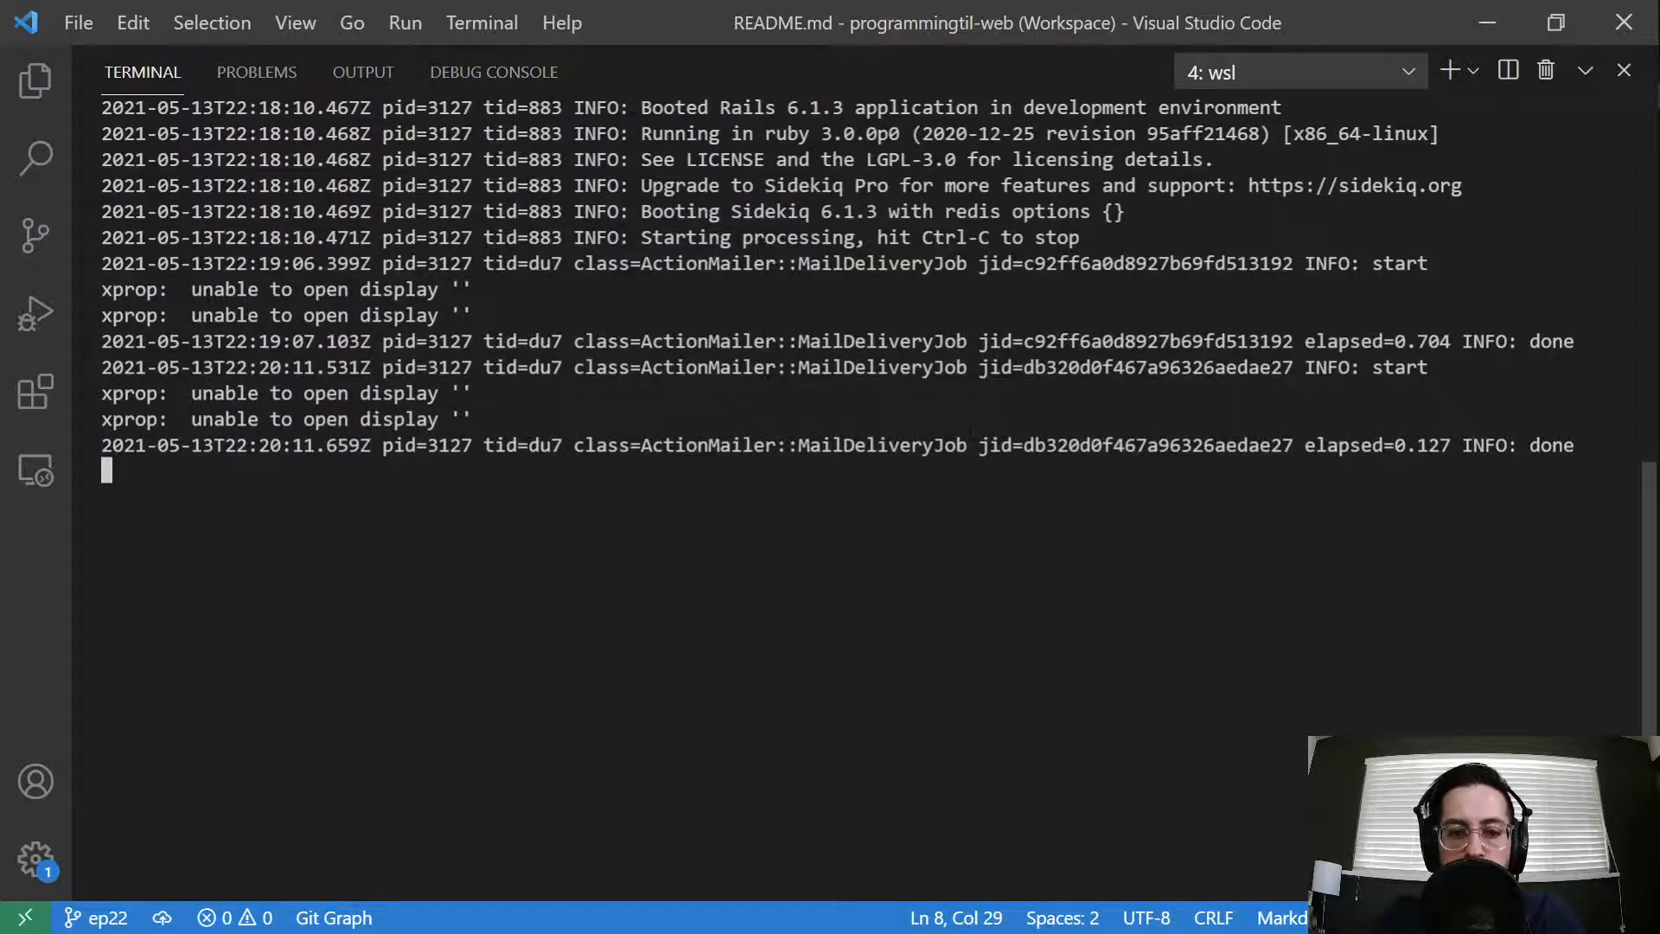
{"action": "scroll", "scroll_direction": "up", "scroll_amount": 3}
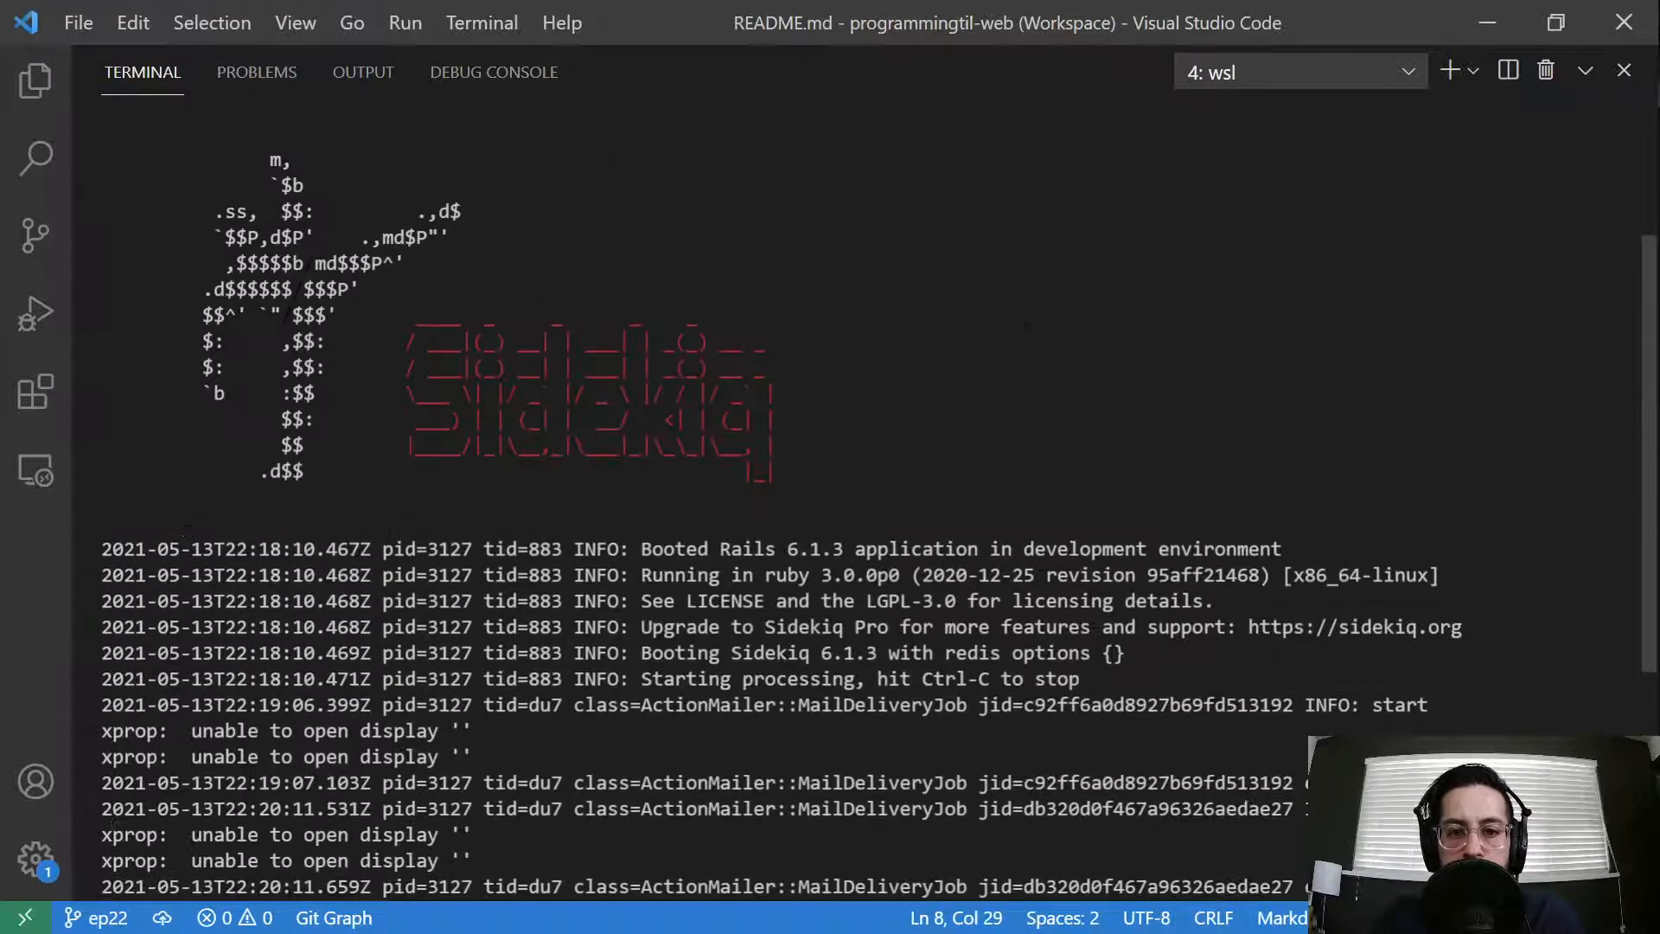
Step: Switch the terminal dropdown to the Sidekiq worker and Redis server output
{"action": "left_click", "coordinate": [1300, 70]}
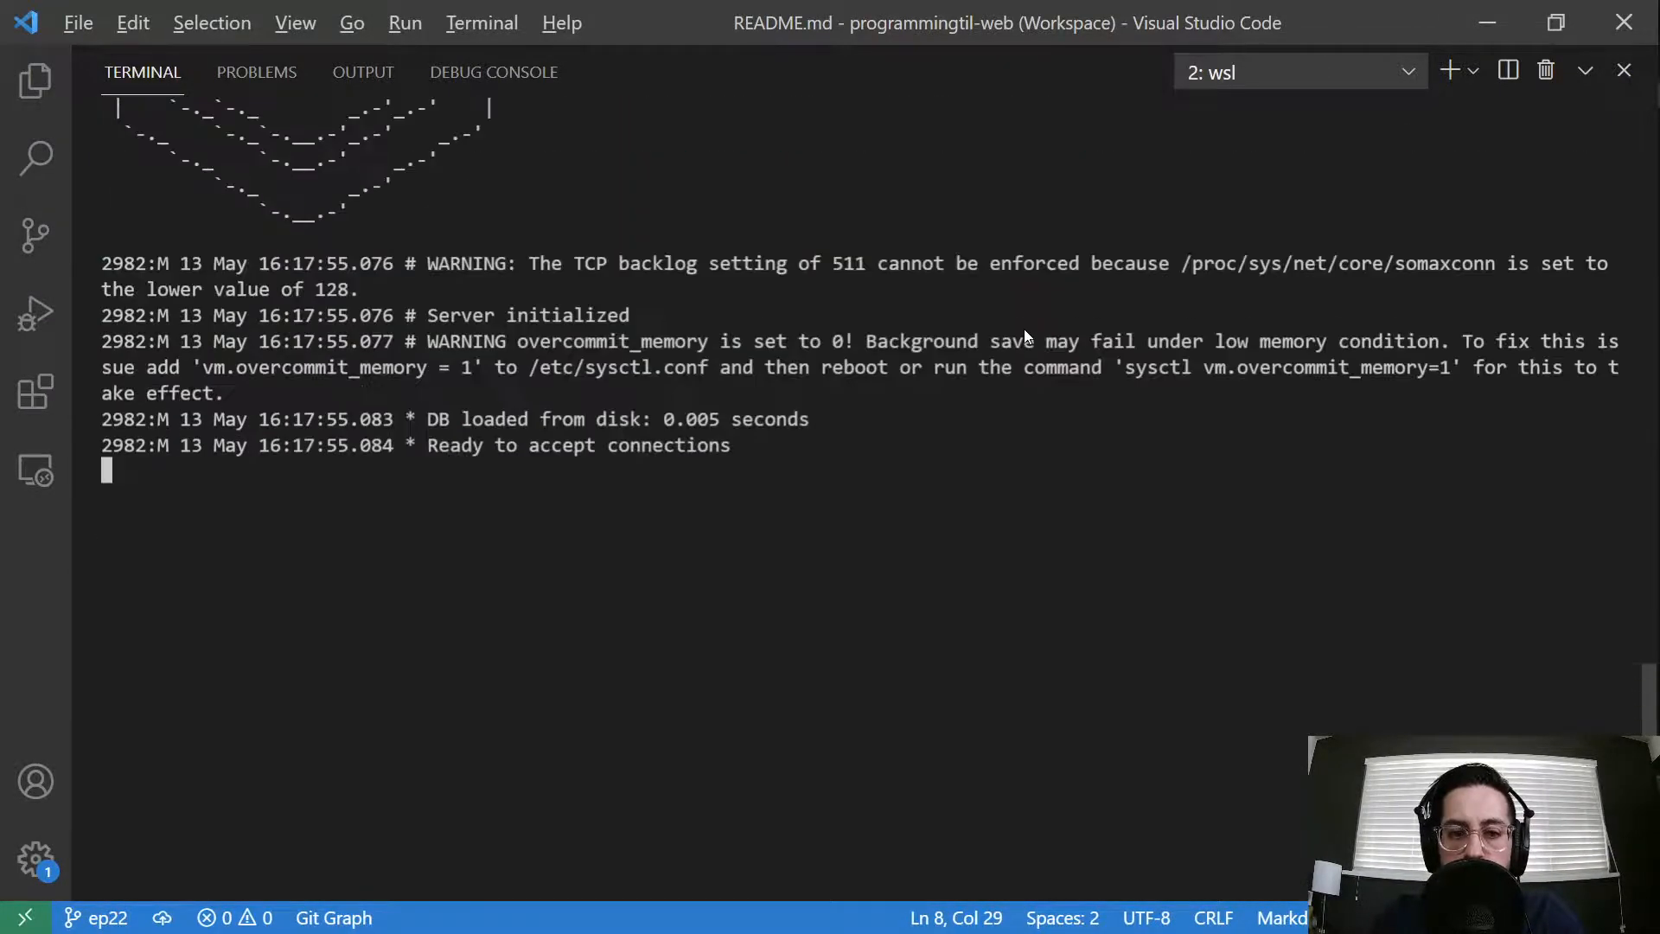
{"action": "left_click", "coordinate": [1297, 71]}
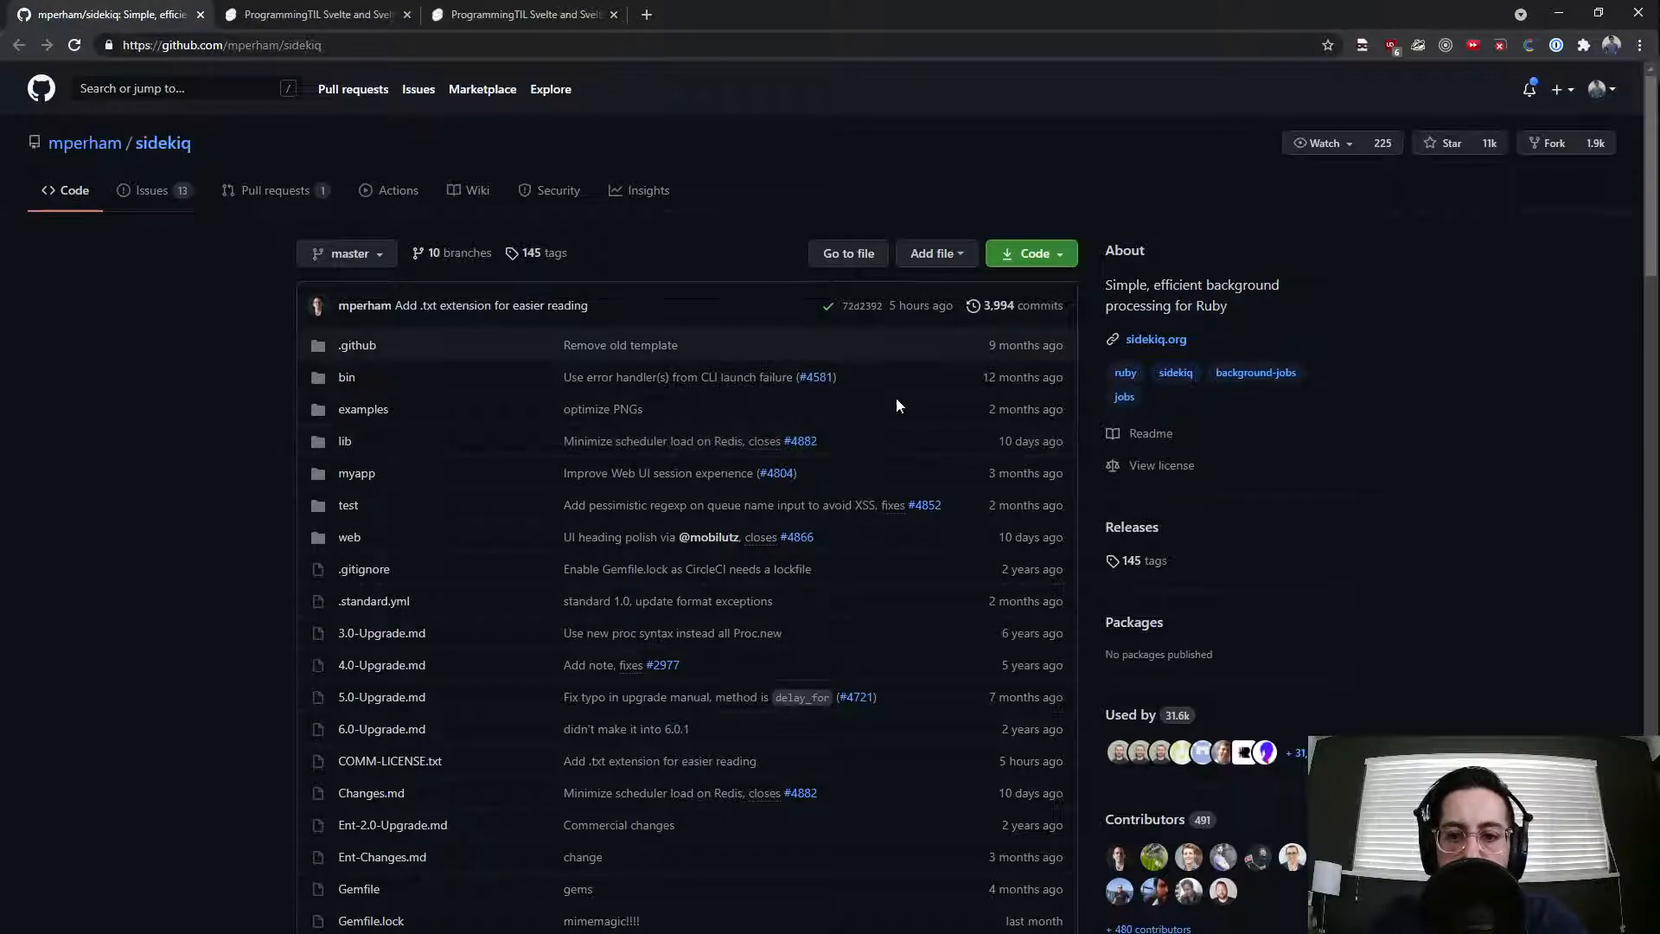
{"action": "scroll", "scroll_direction": "down", "scroll_amount": 3}
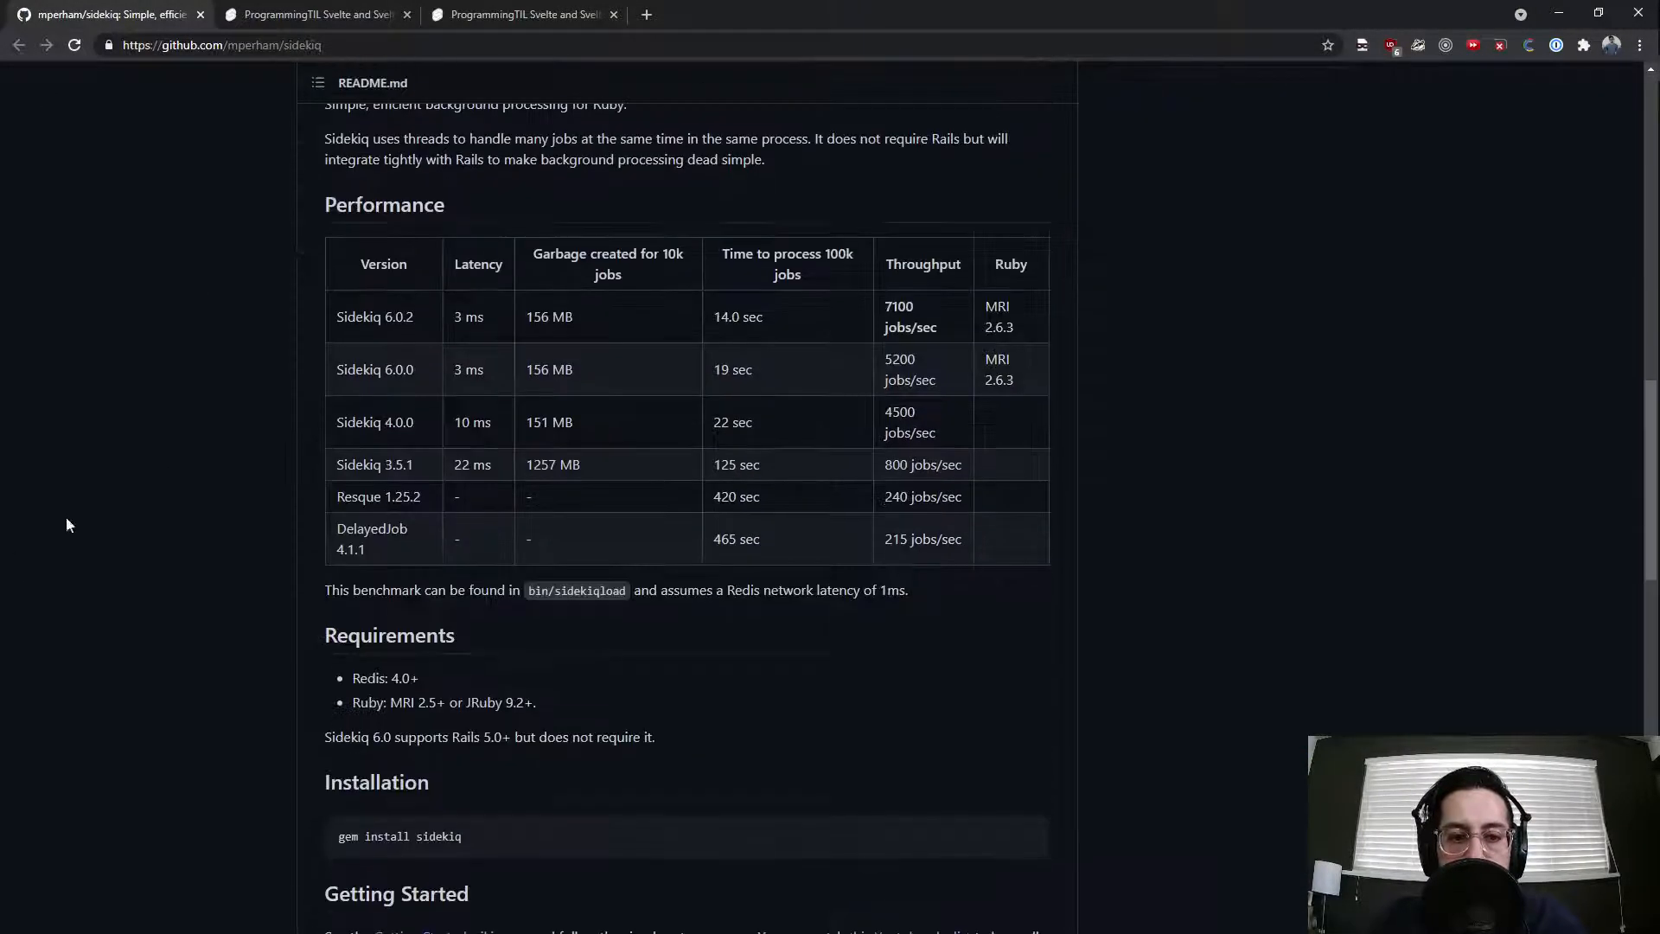
{"action": "scroll", "scroll_direction": "down", "scroll_amount": 3}
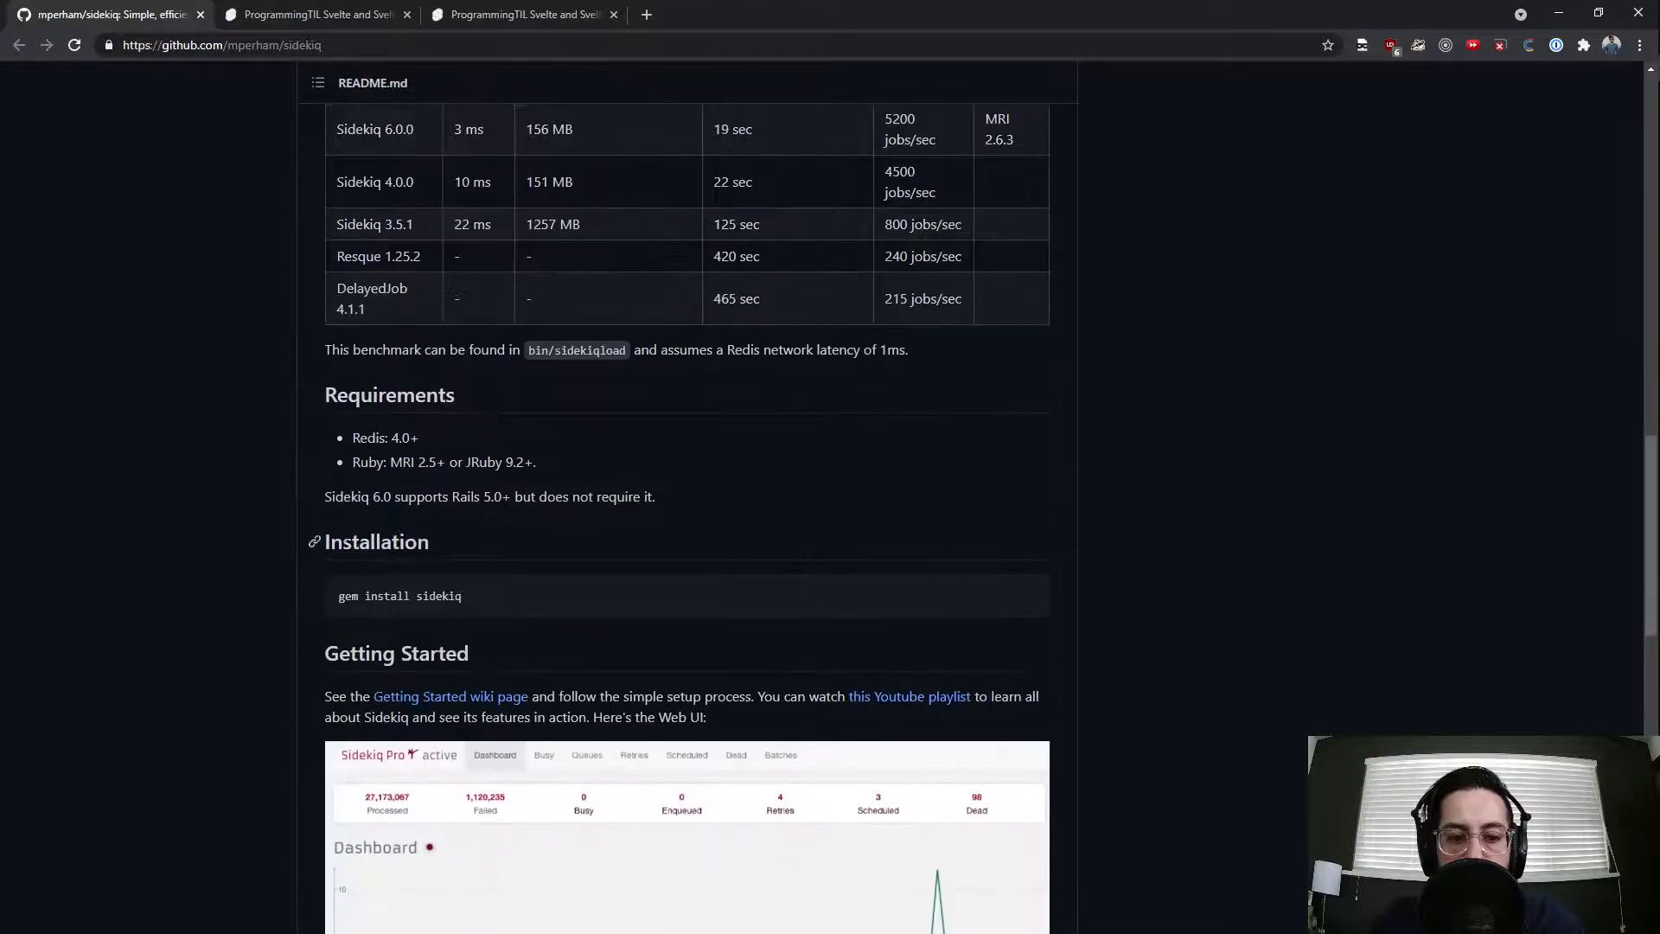
{"action": "scroll", "scroll_direction": "down", "scroll_amount": 3}
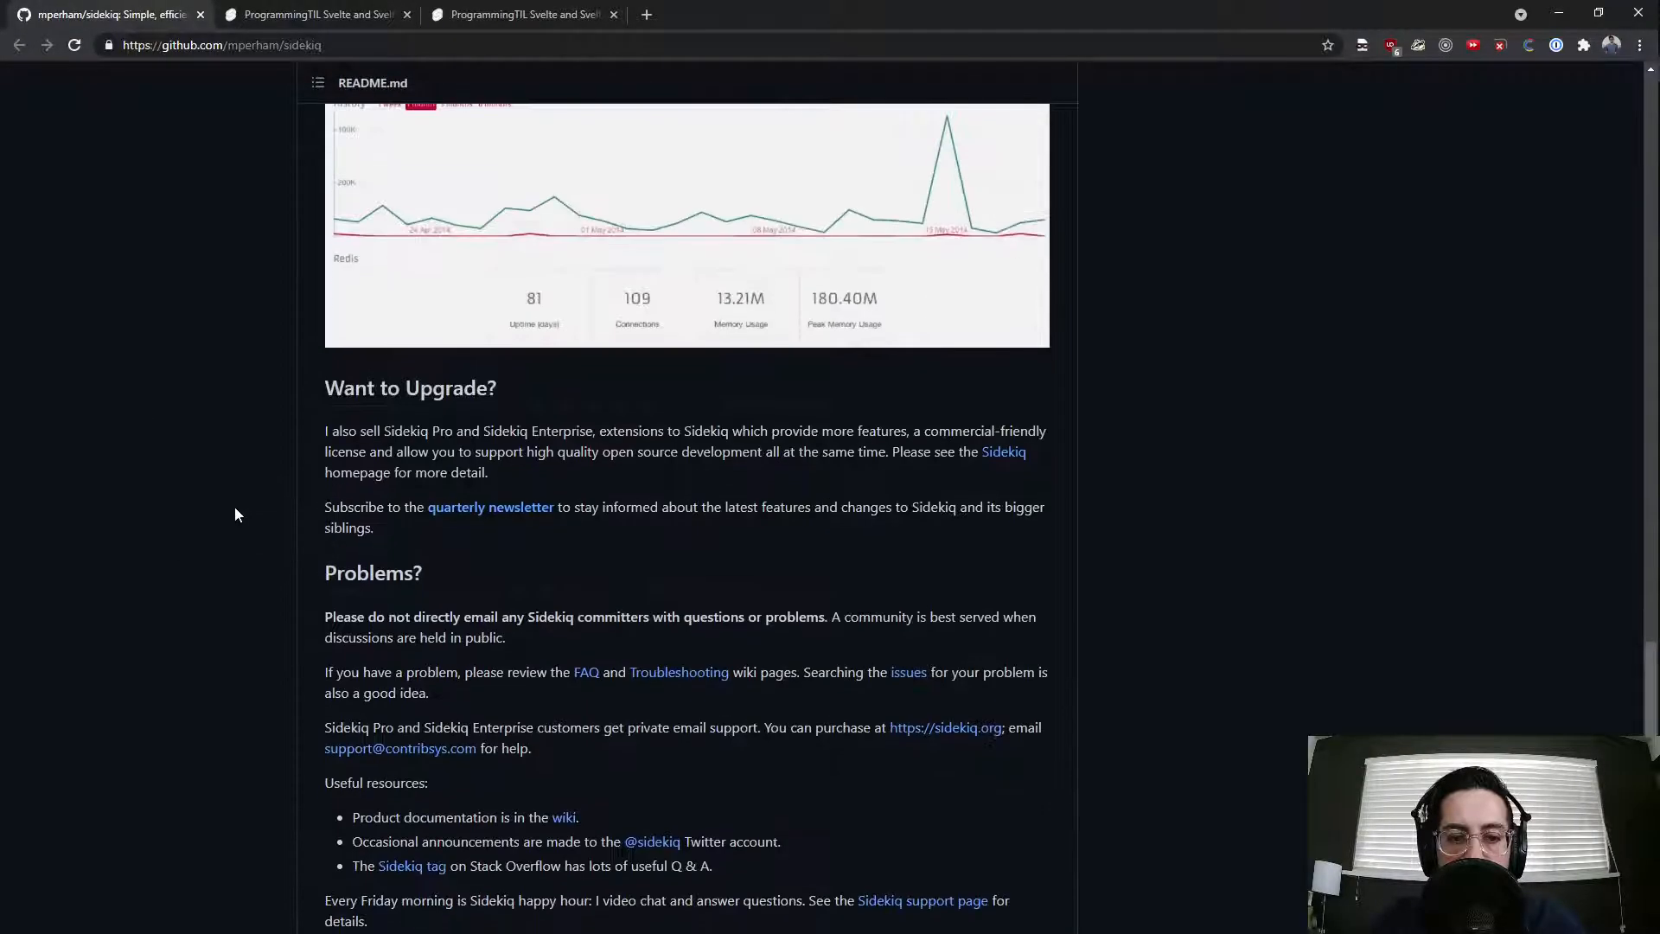
{"action": "scroll", "scroll_direction": "up", "scroll_amount": 3}
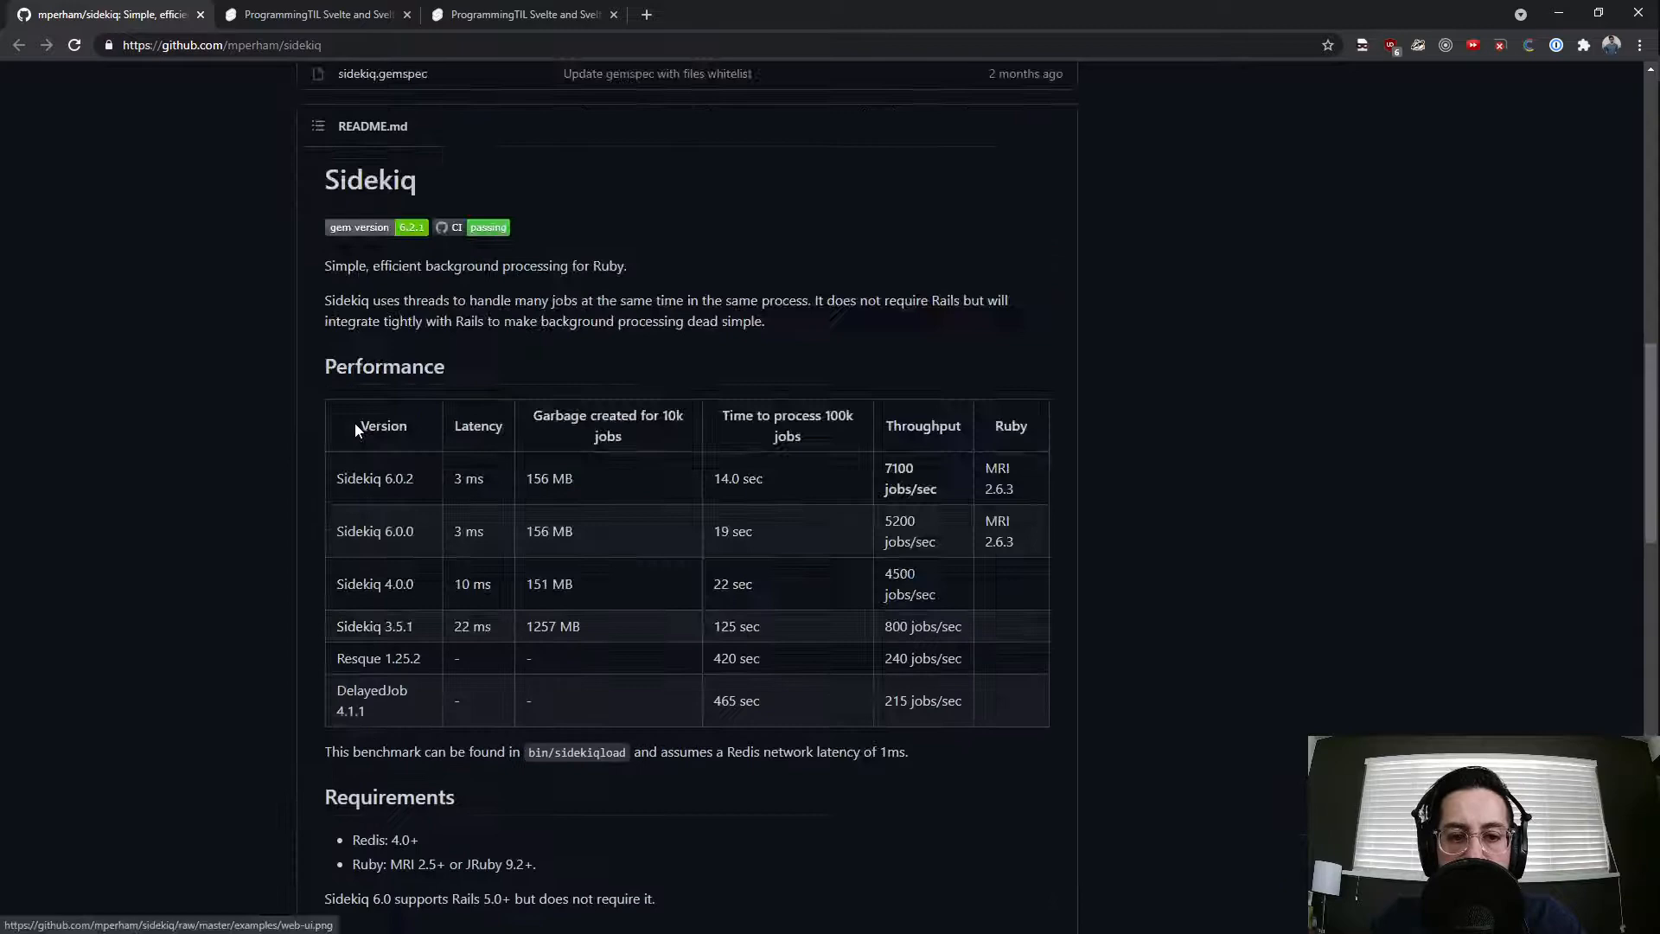
{"action": "scroll", "scroll_direction": "up", "scroll_amount": 3}
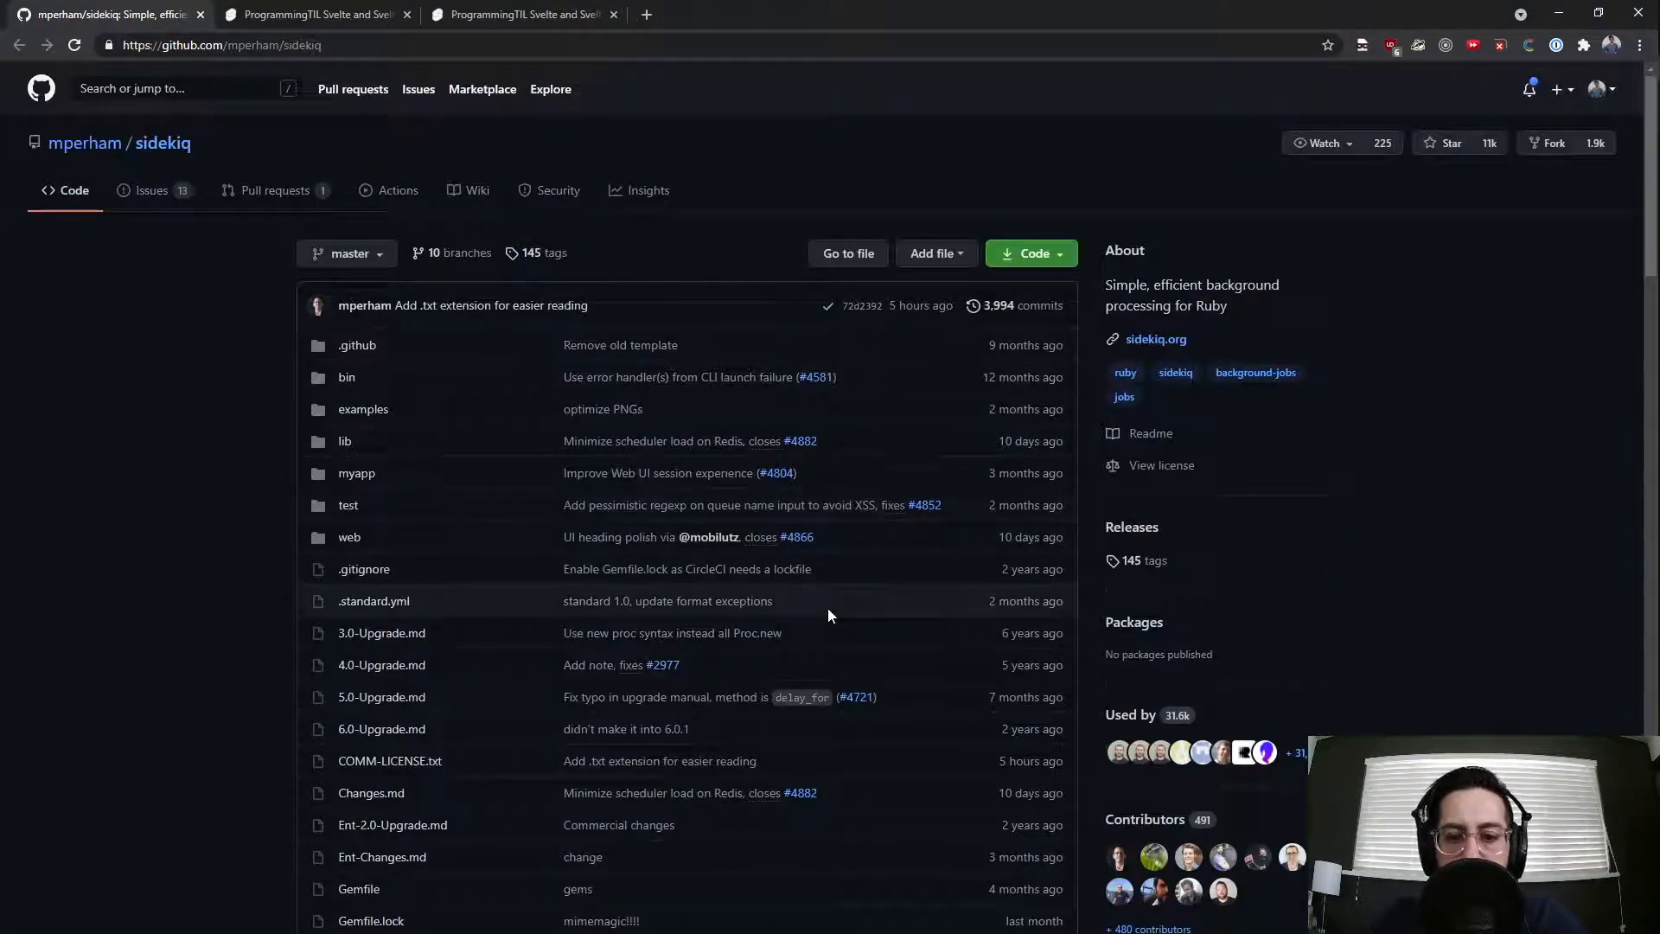
{"action": "mouse_move", "coordinate": [478, 190]}
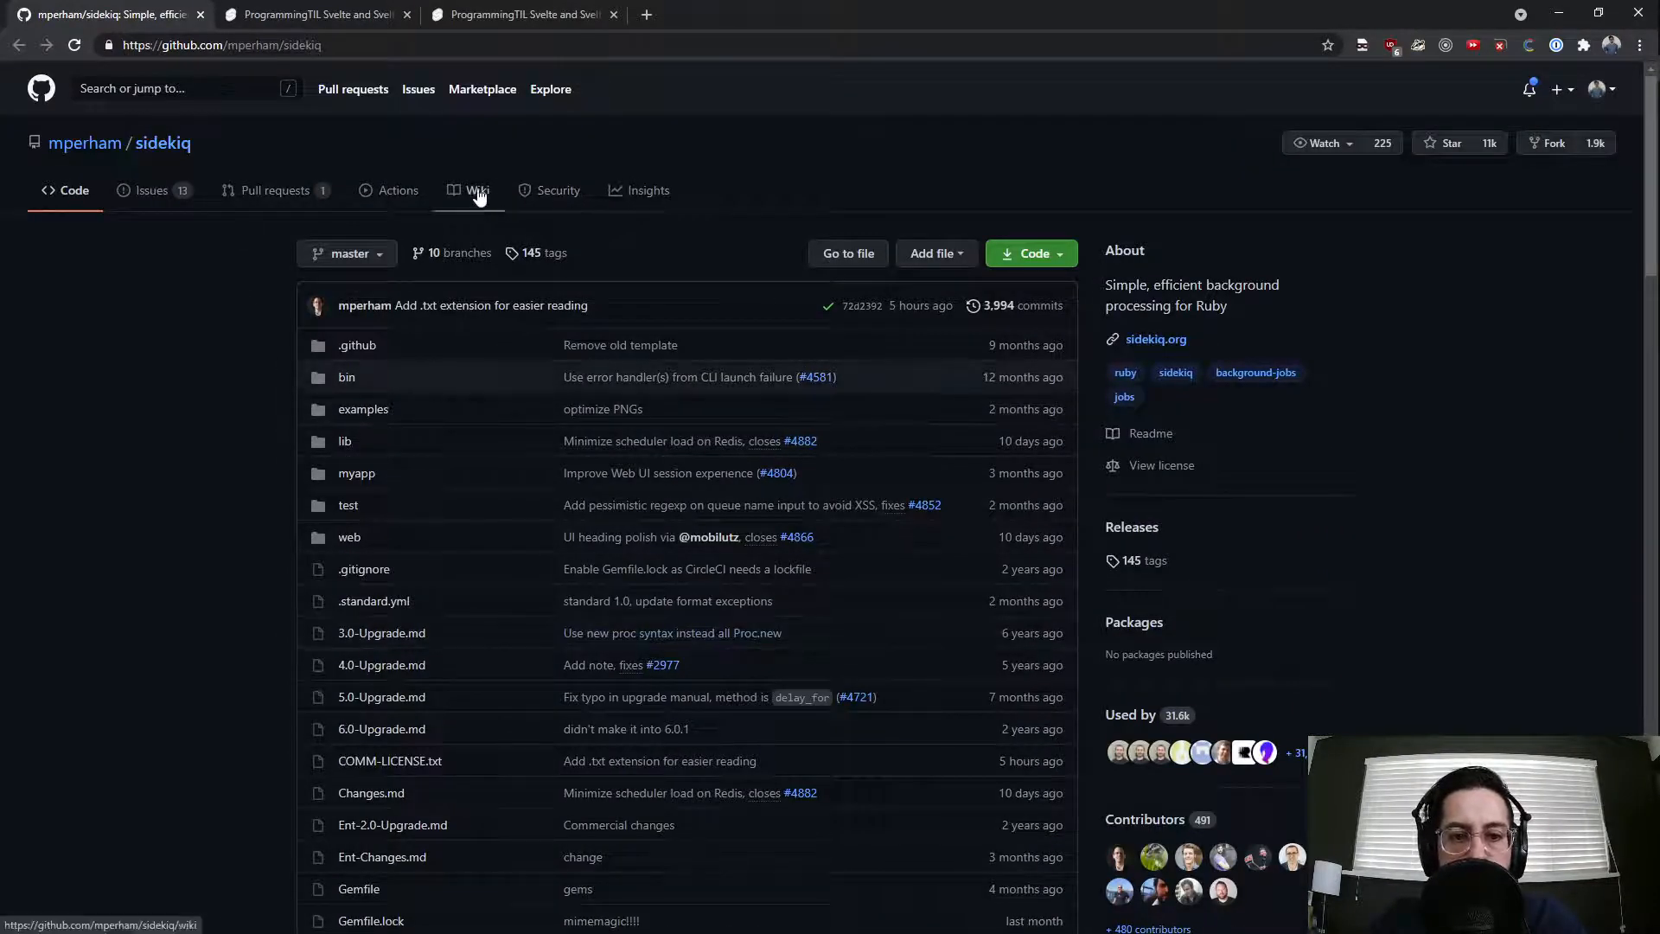
Step: Go to the sidekiq Wiki and expand the full list of 38 more wiki pages
{"action": "left_click", "coordinate": [477, 190]}
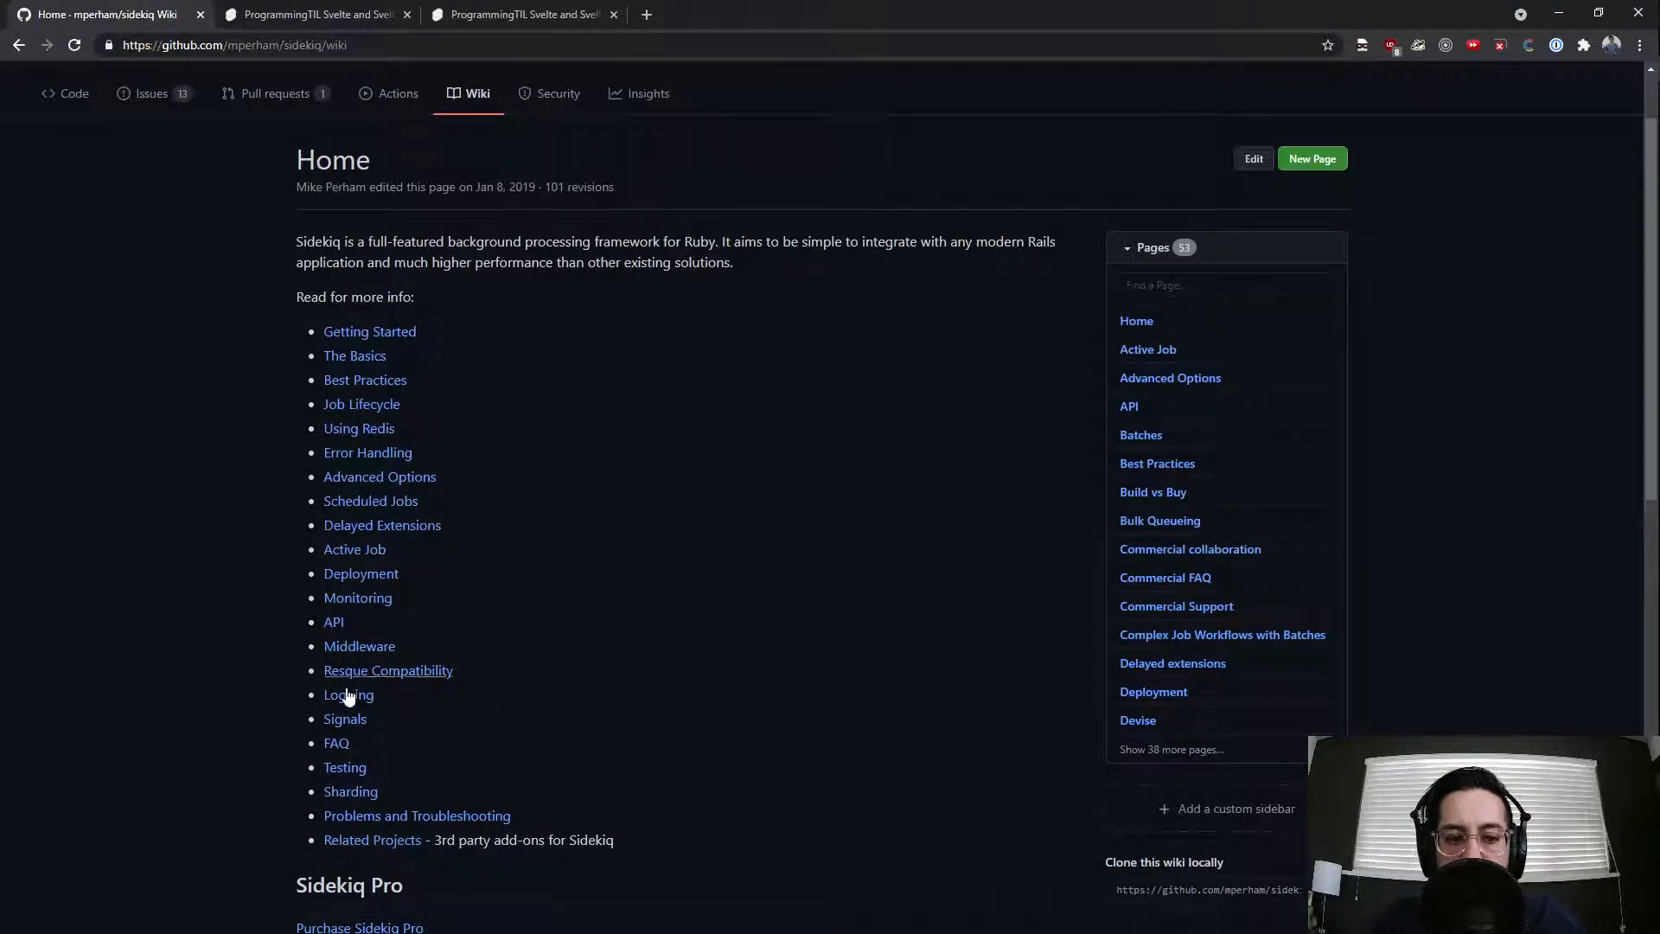
{"action": "left_click", "coordinate": [1170, 749]}
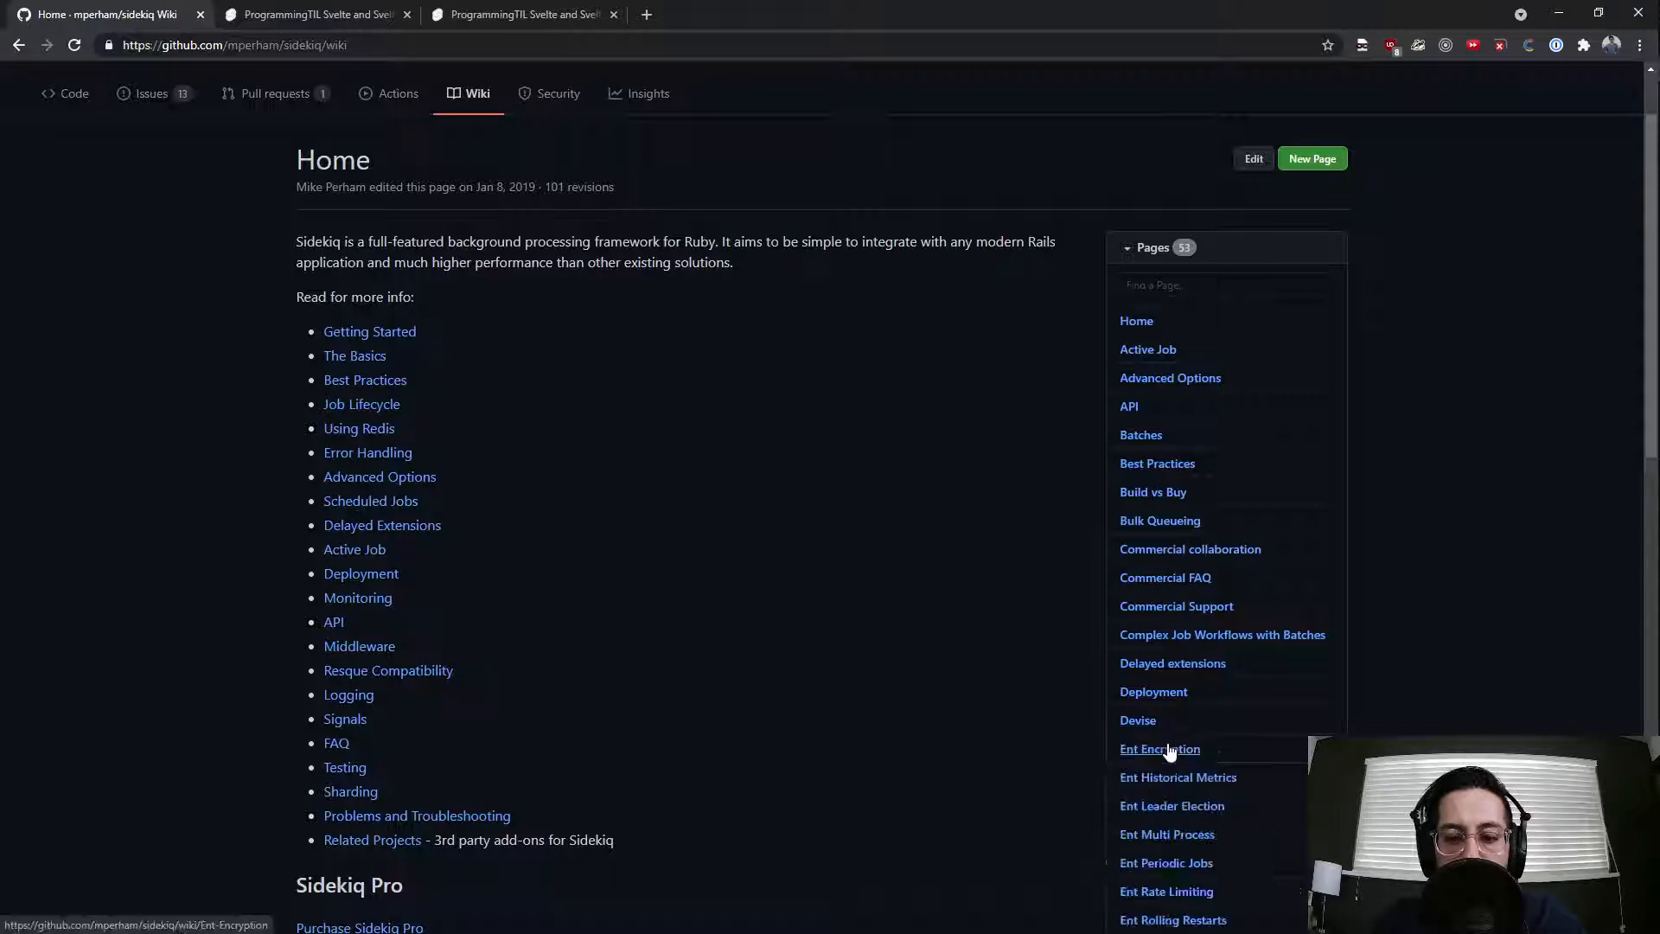
{"action": "scroll", "scroll_direction": "down", "scroll_amount": 3}
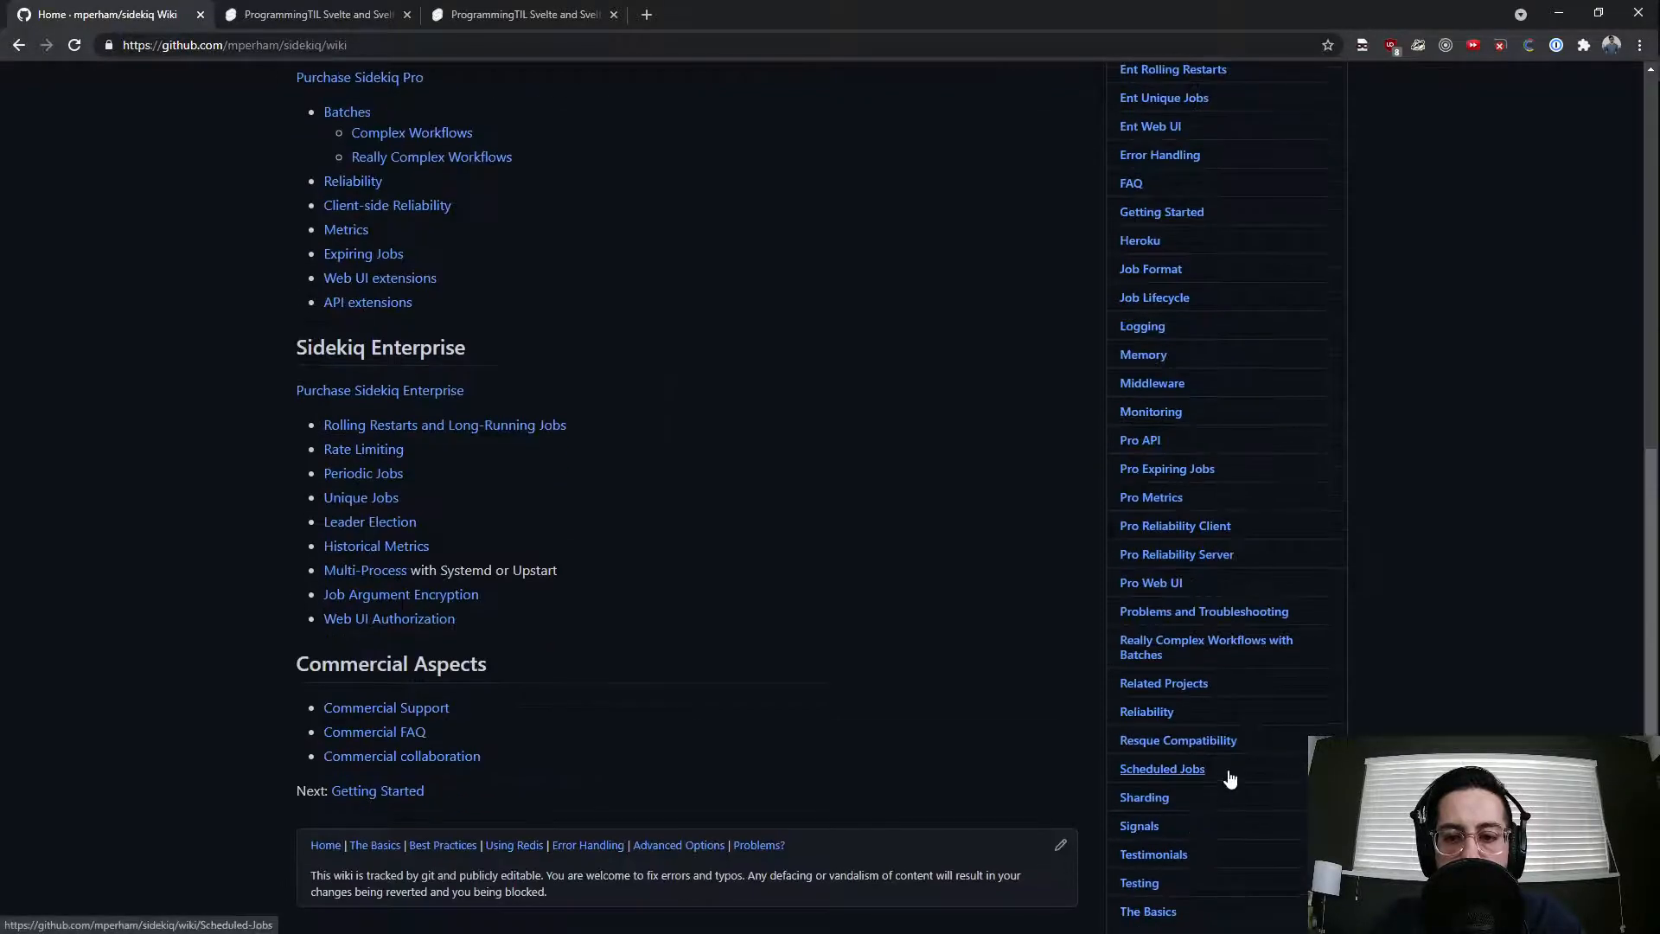
{"action": "scroll", "scroll_direction": "down", "scroll_amount": 3}
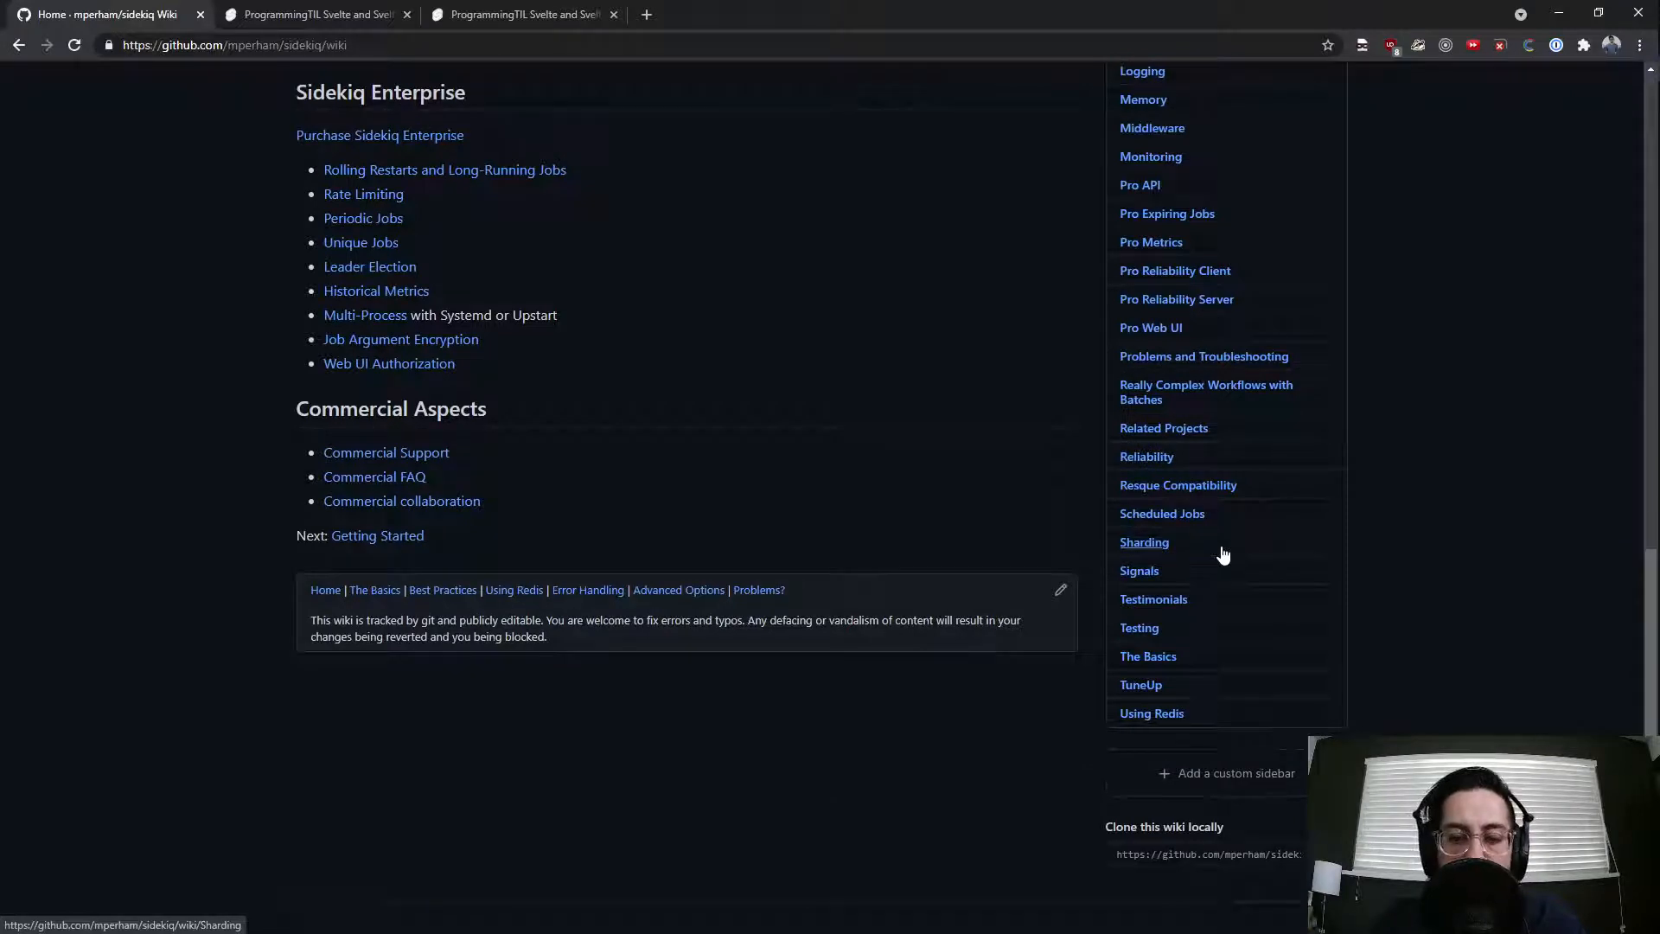
{"action": "mouse_move", "coordinate": [1077, 450]}
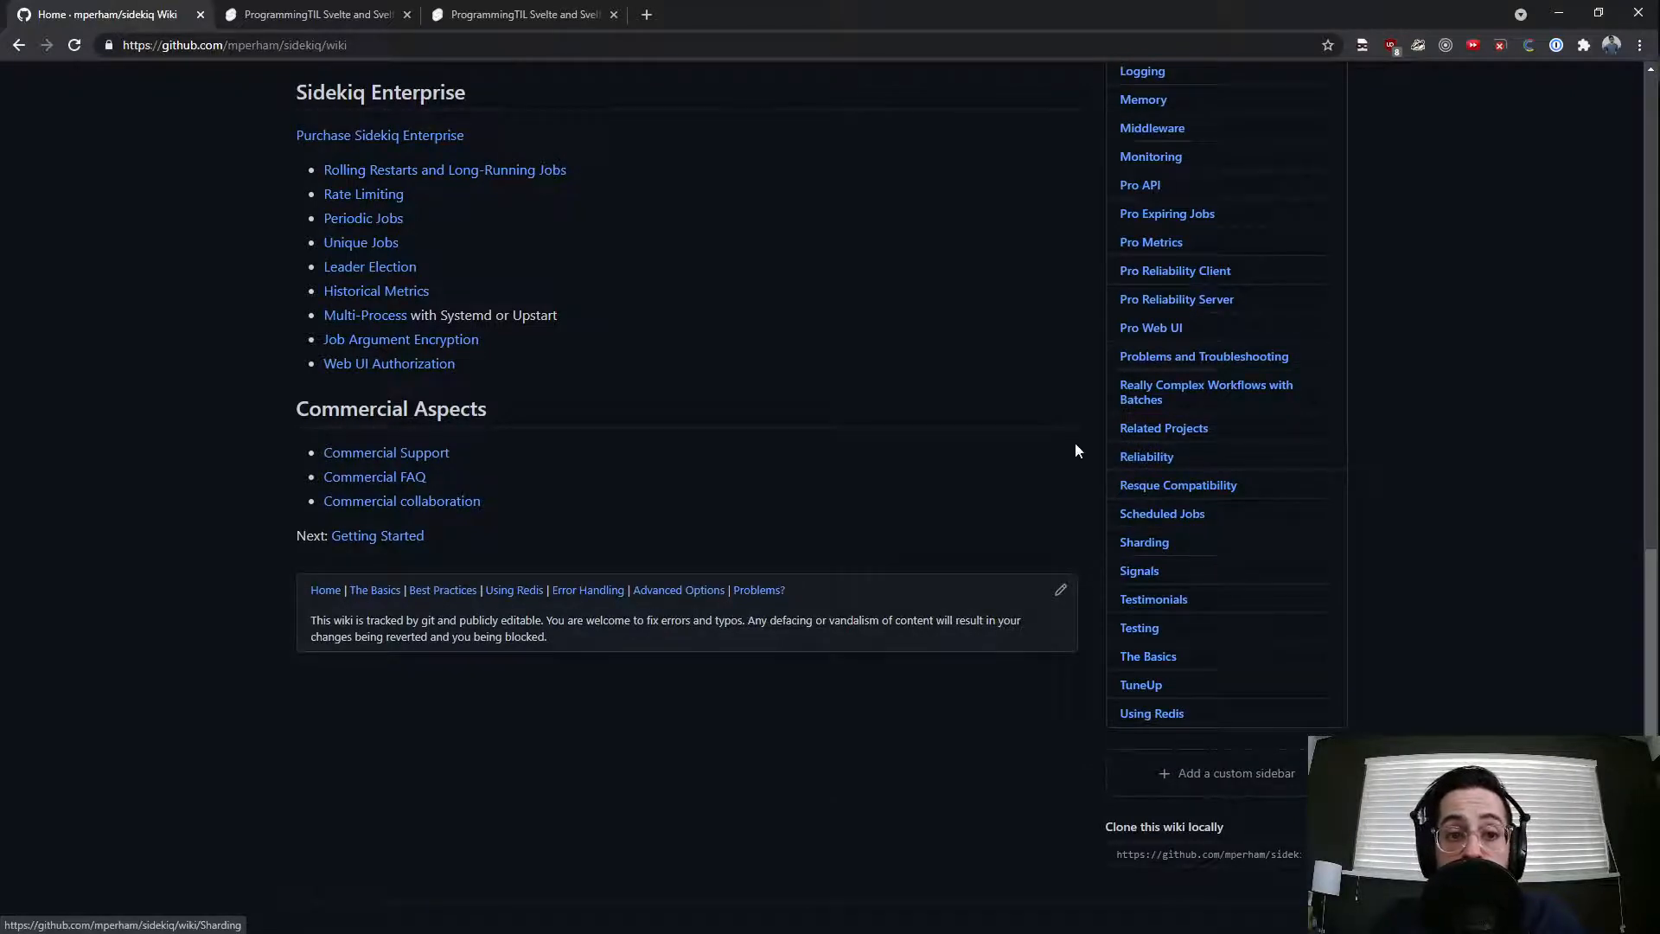
{"action": "scroll", "scroll_direction": "up", "scroll_amount": 3}
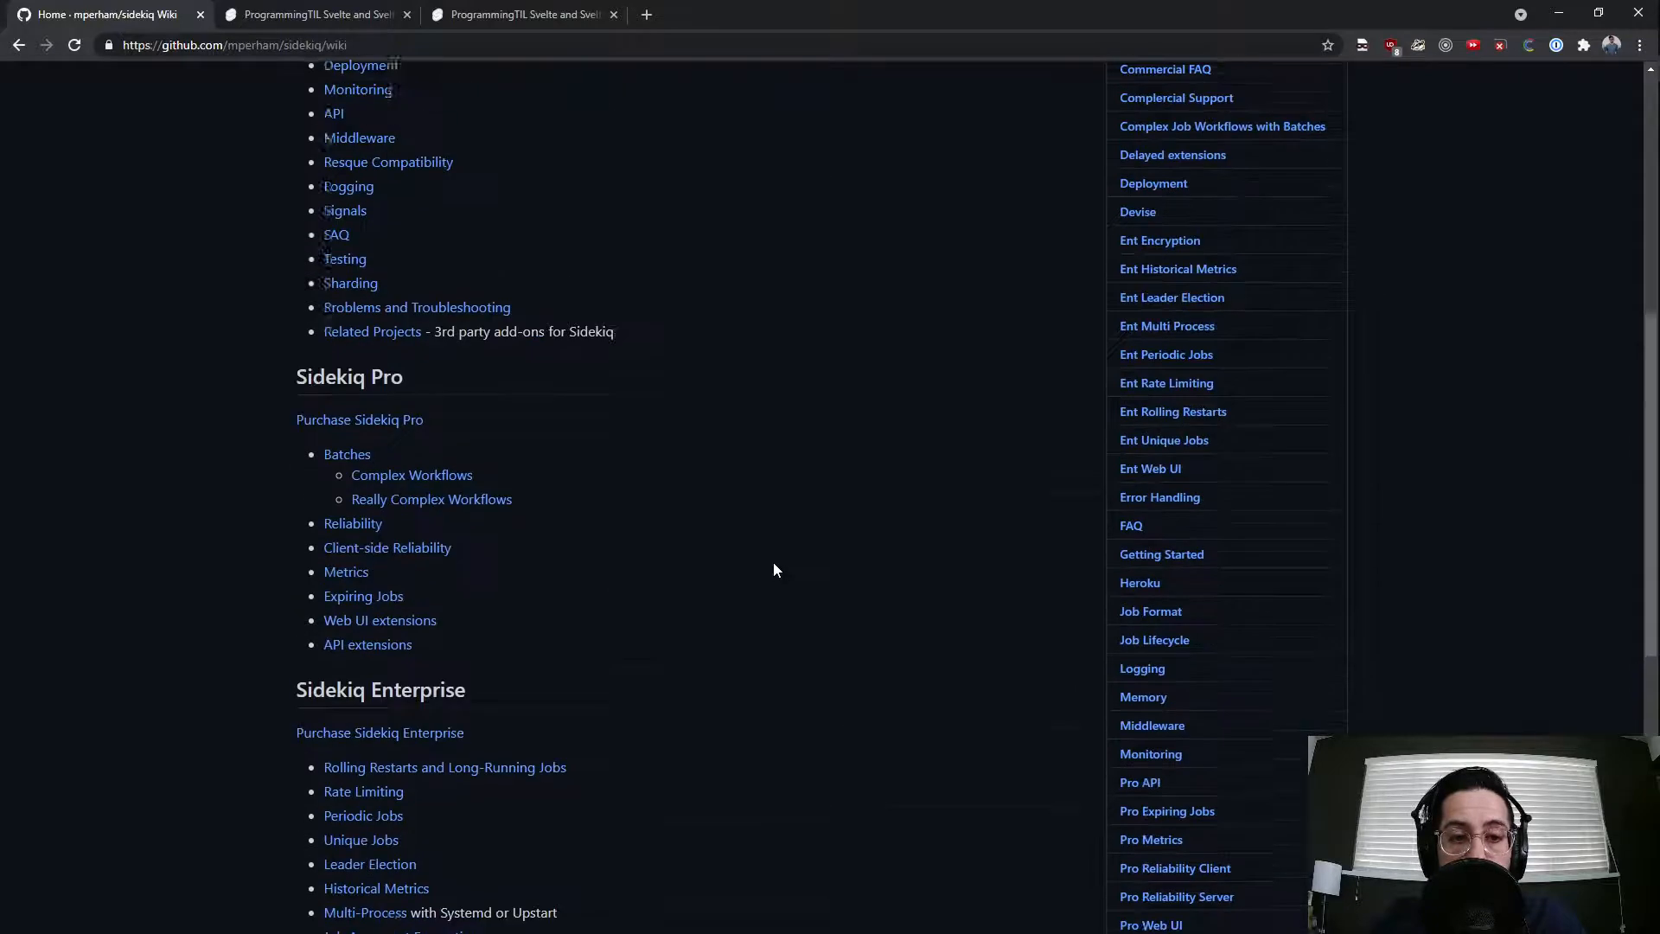
{"action": "scroll", "scroll_direction": "up", "scroll_amount": 3}
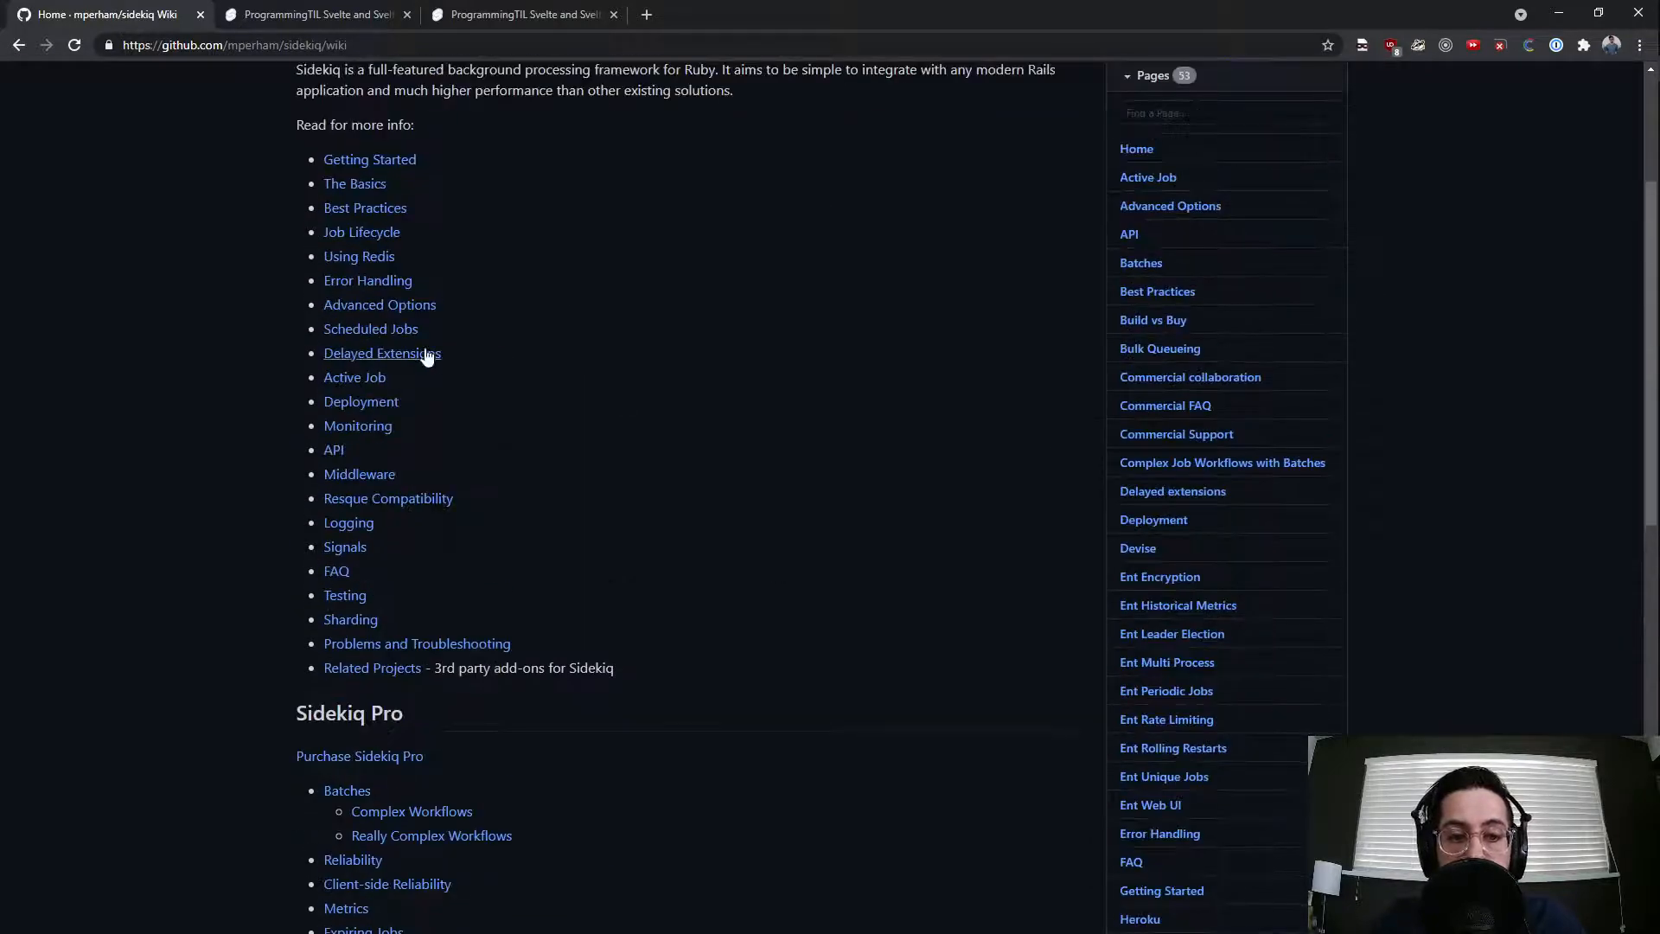
Step: Look at the Scheduled Jobs wiki page and return to the wiki Home
{"action": "left_click", "coordinate": [370, 328]}
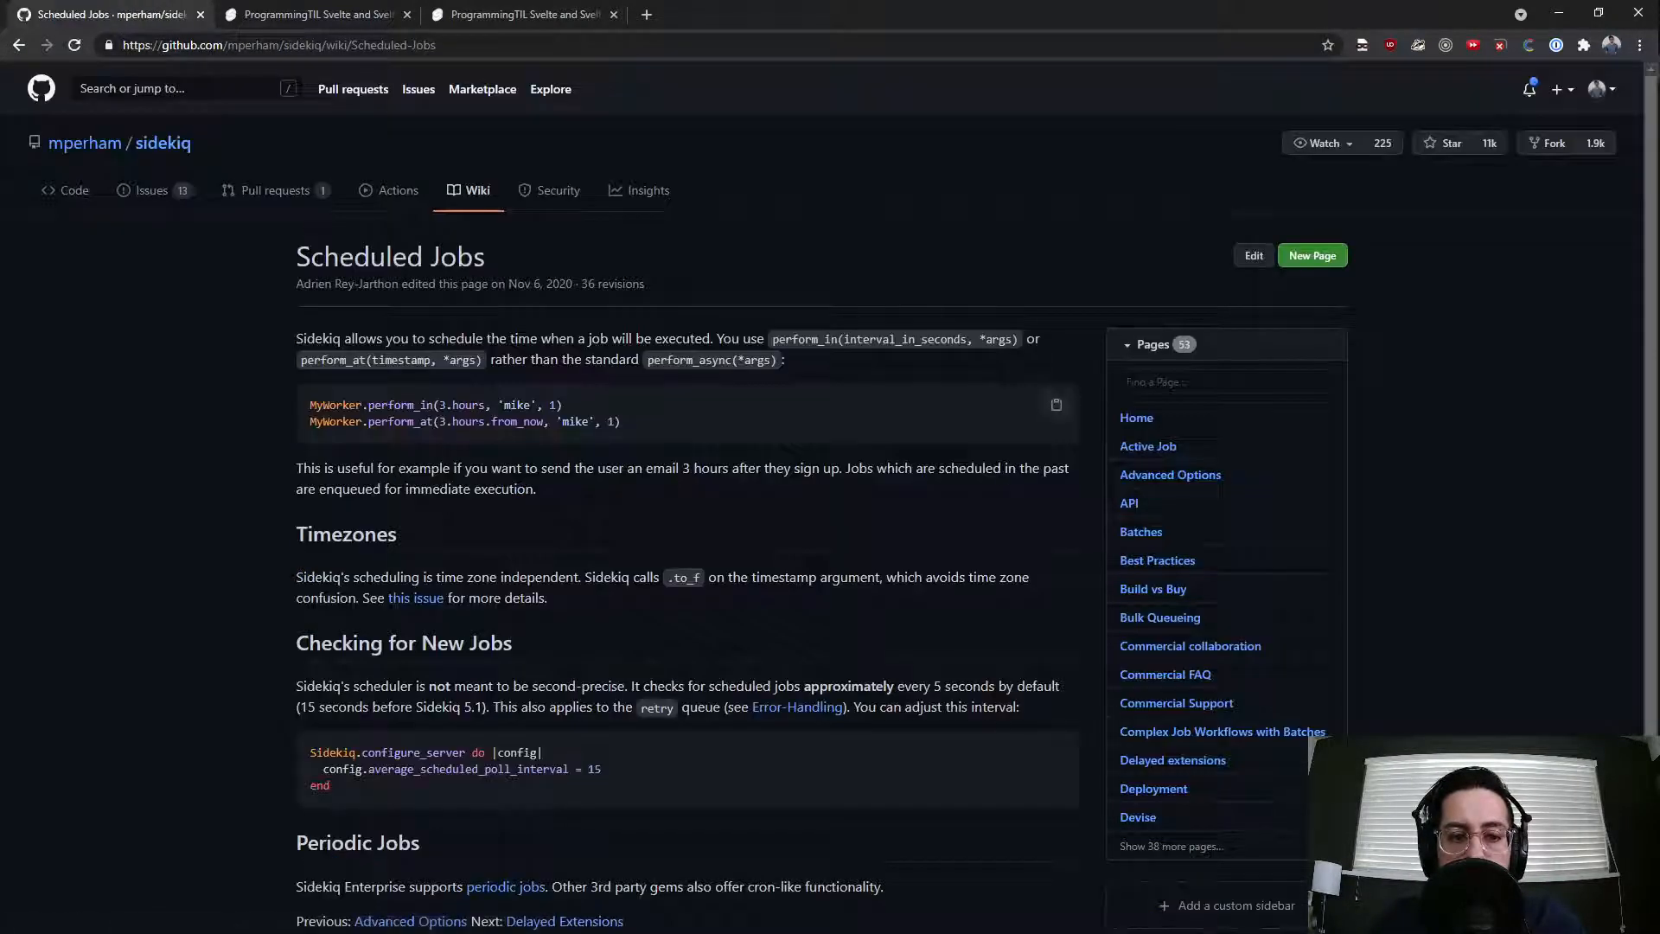
{"action": "left_click", "coordinate": [1136, 417]}
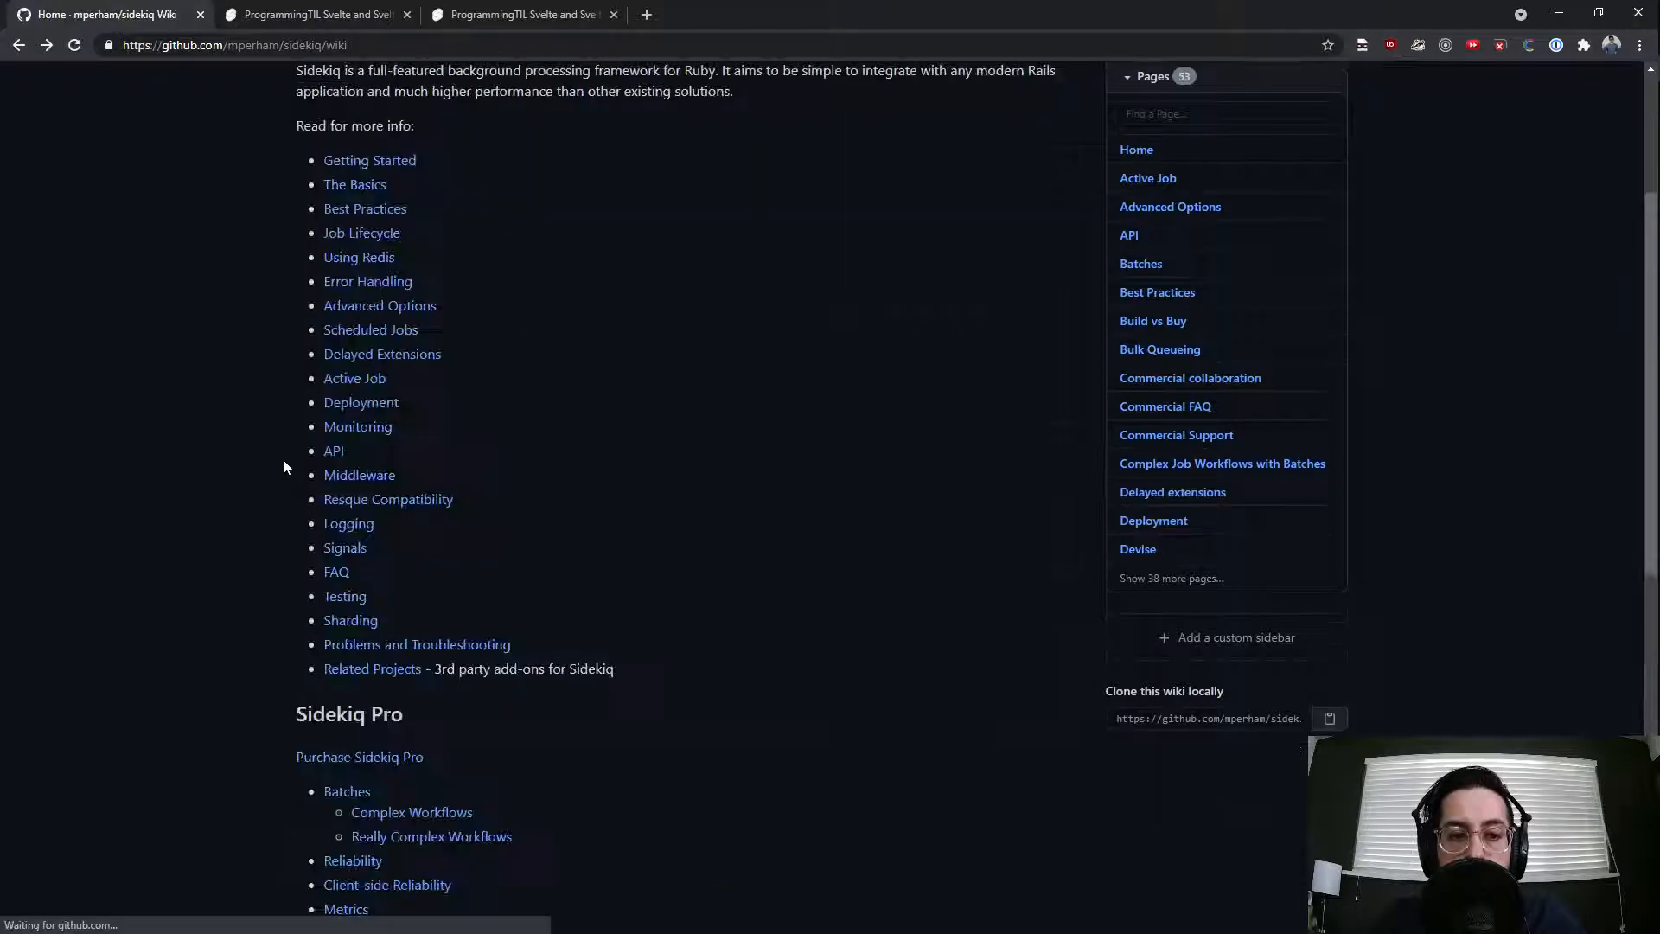
{"action": "mouse_move", "coordinate": [240, 323]}
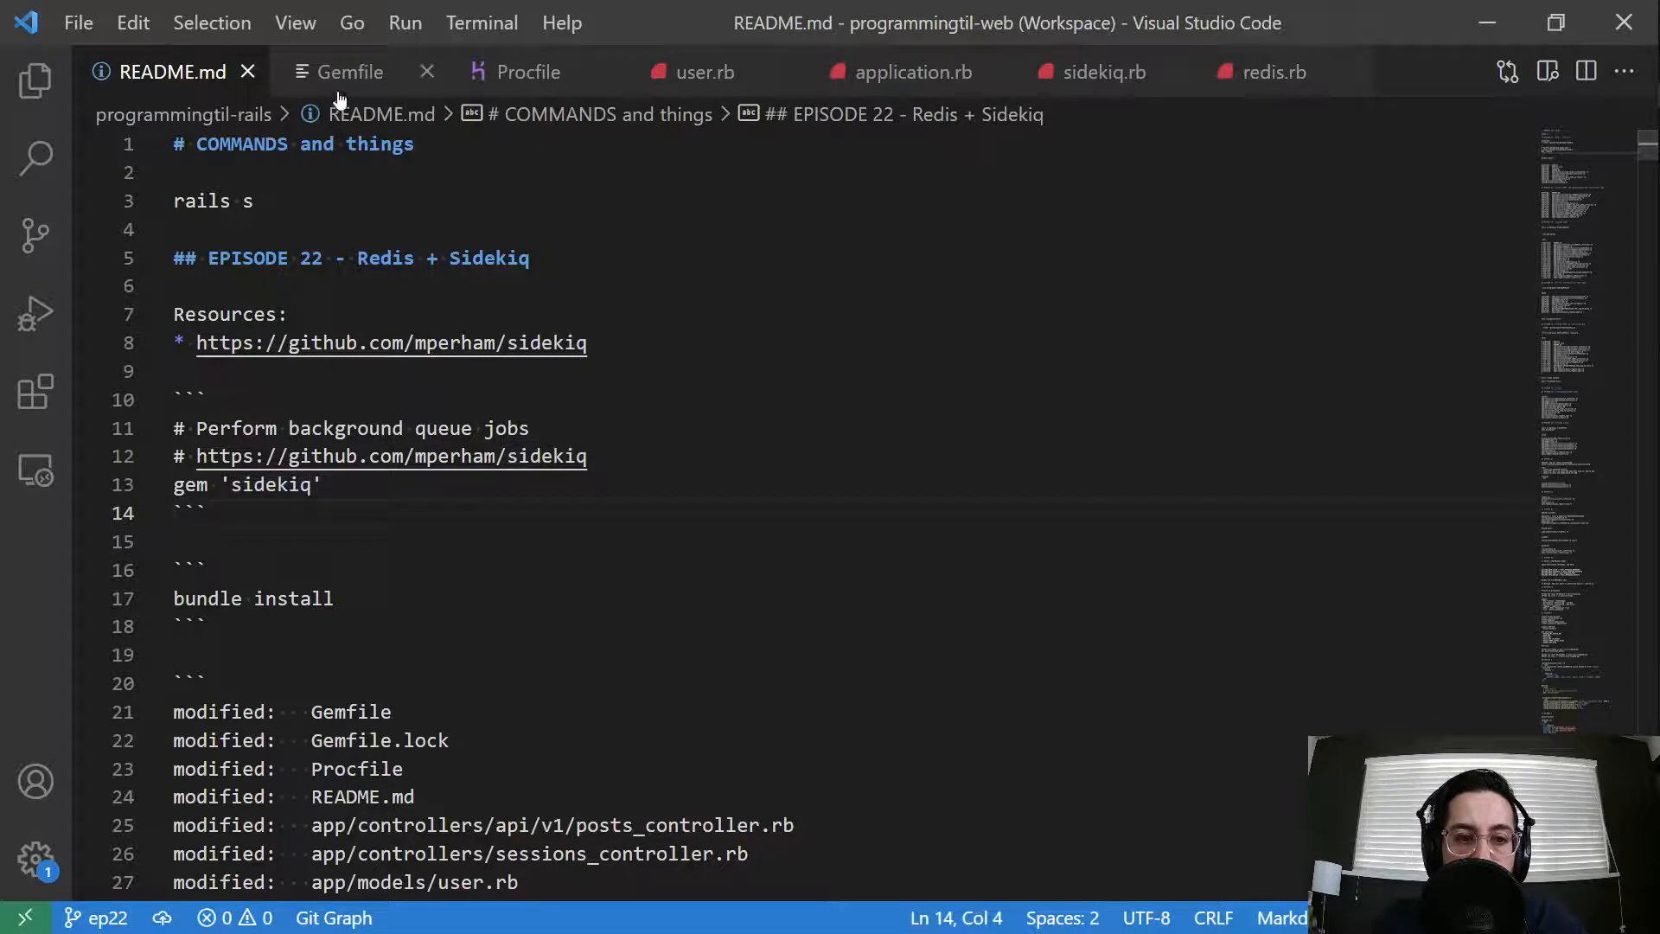
Step: Review the Gemfile's sidekiq gem and the README episode notes, then the Procfile
{"action": "left_click", "coordinate": [351, 71]}
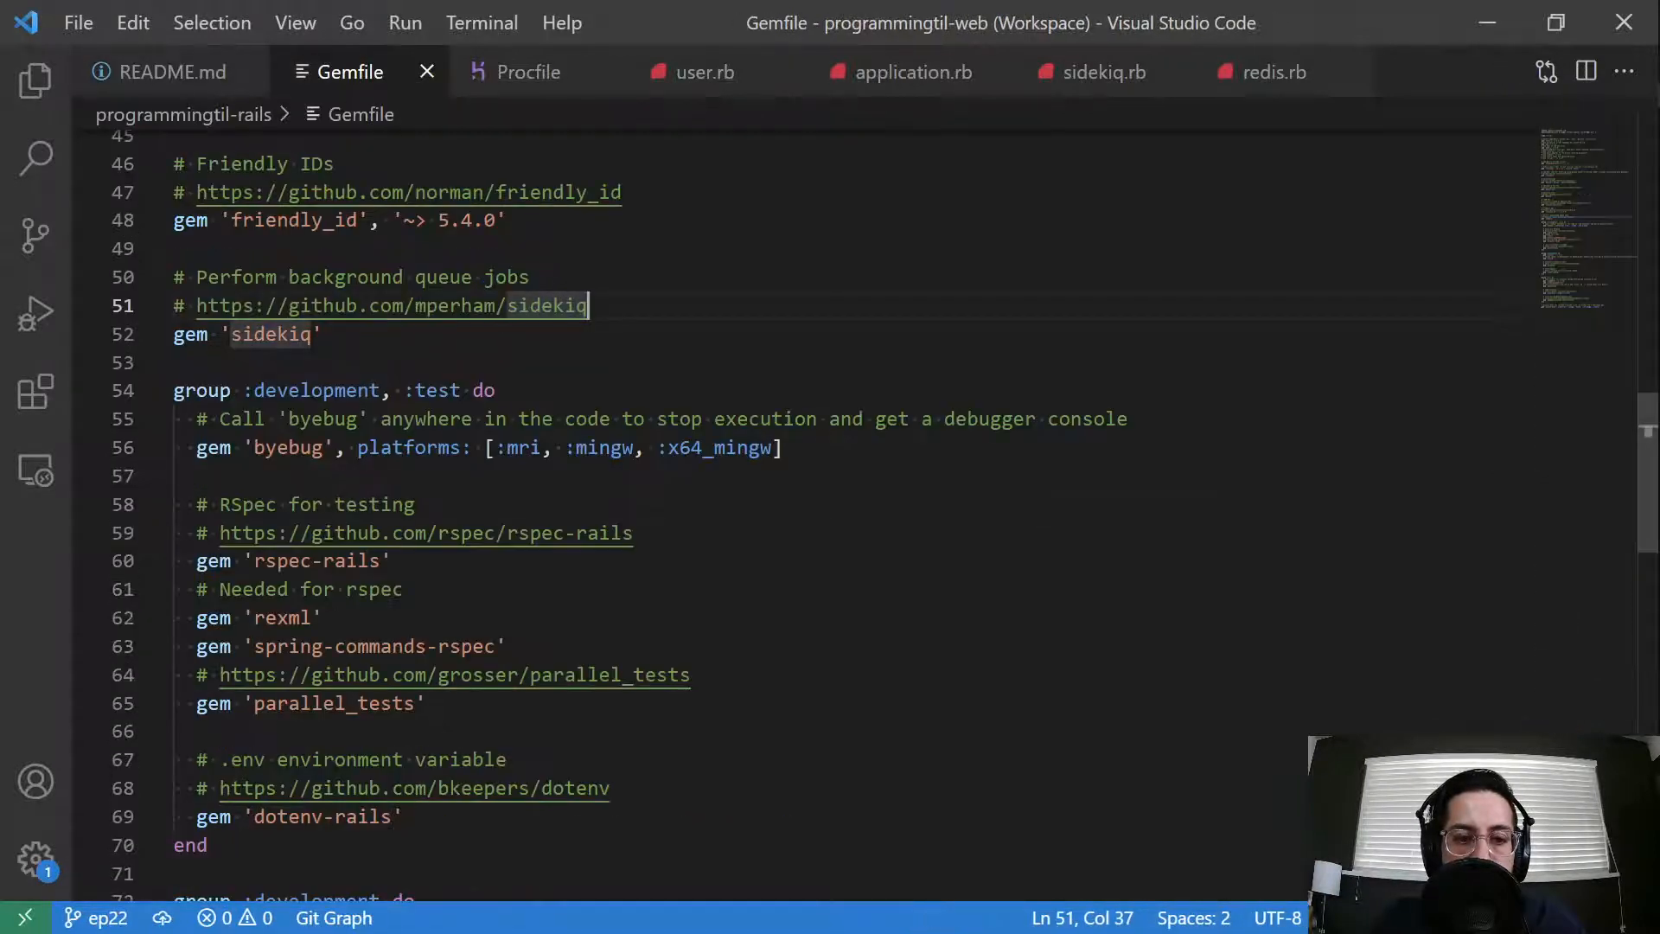
{"action": "left_click", "coordinate": [173, 71]}
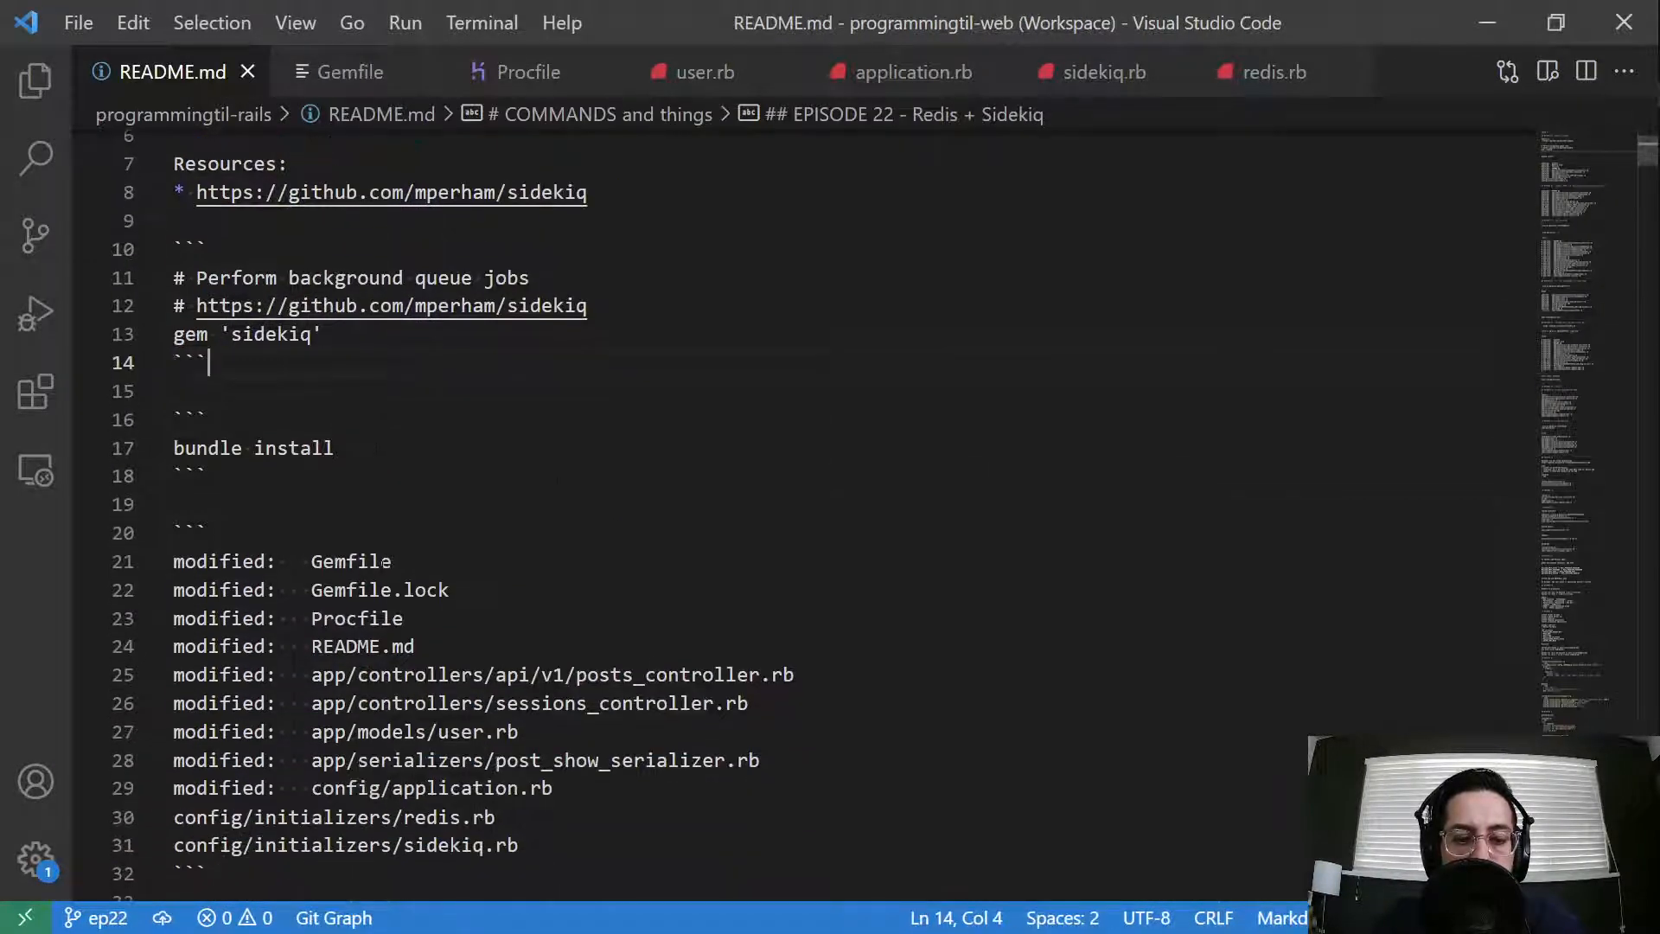
{"action": "scroll", "scroll_direction": "down", "scroll_amount": 3}
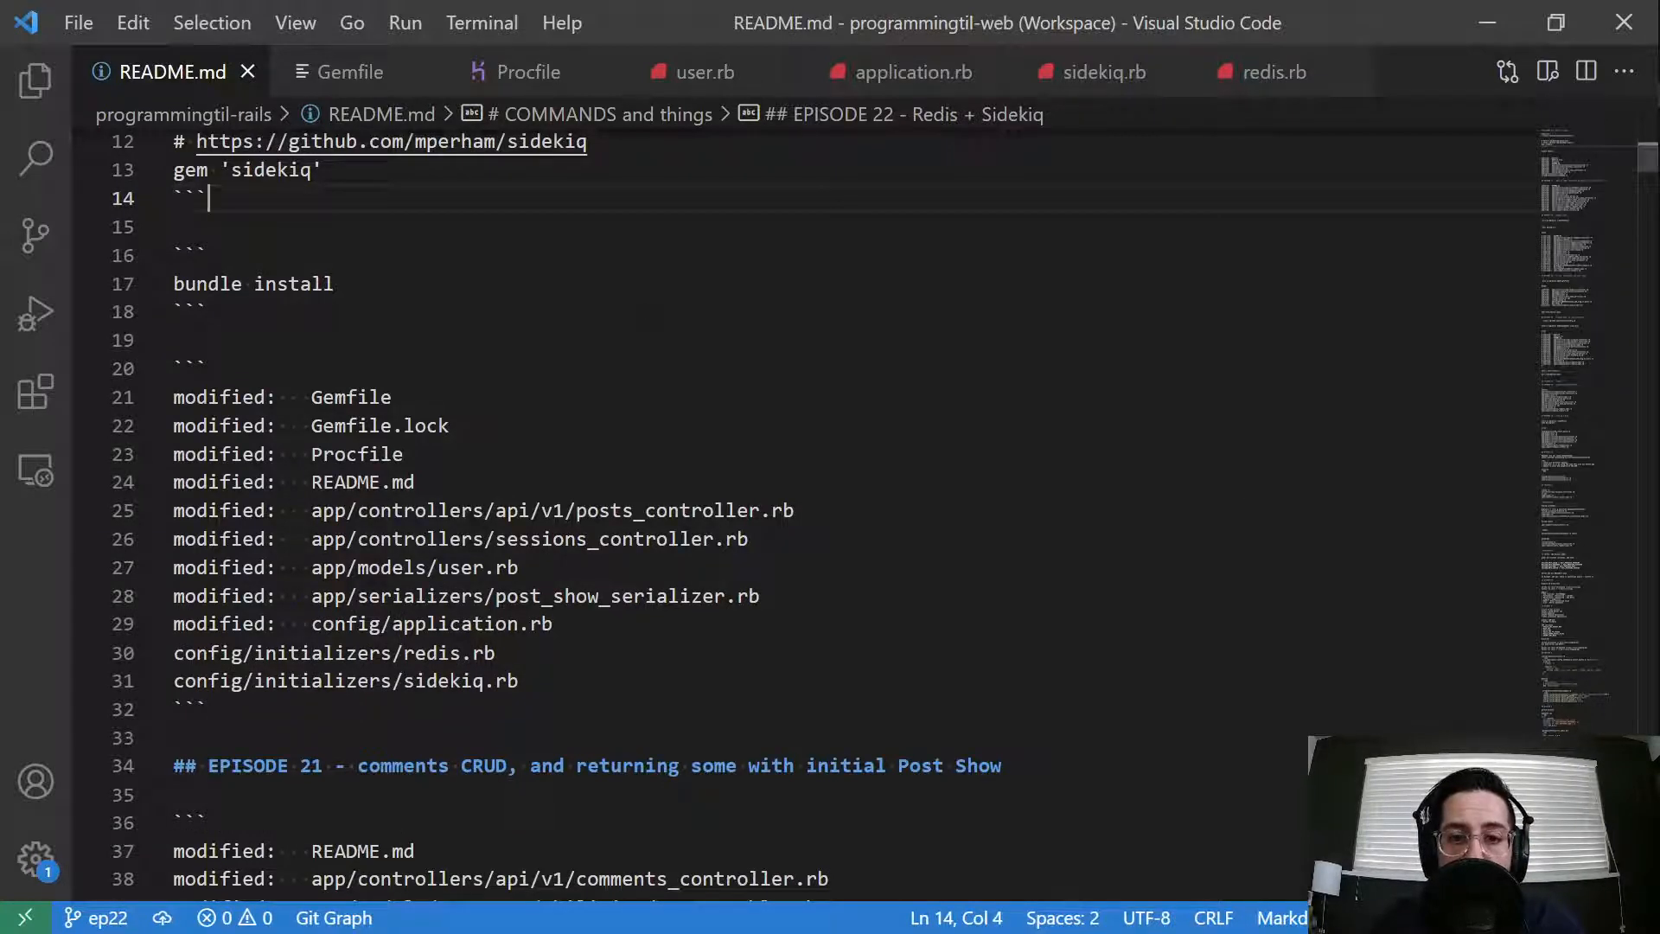
{"action": "left_click", "coordinate": [525, 73]}
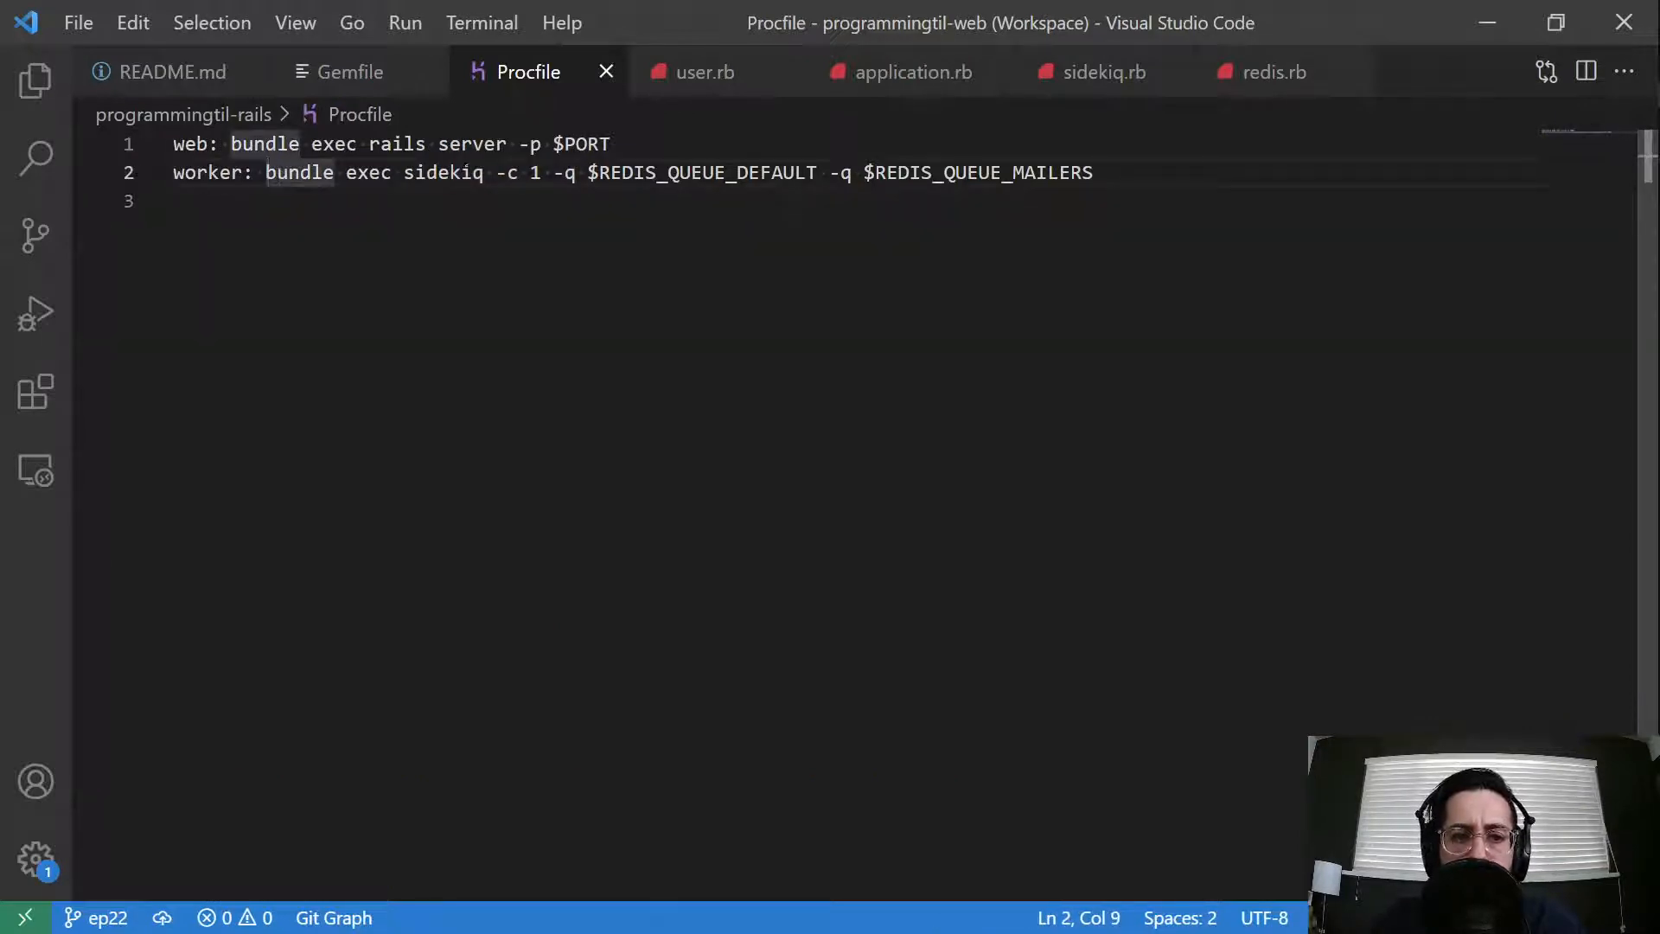
Step: Highlight the default and mailers queues on the Procfile worker line and move to user.rb
{"action": "left_click_drag", "start_coordinate": [266, 173], "coordinate": [552, 173]}
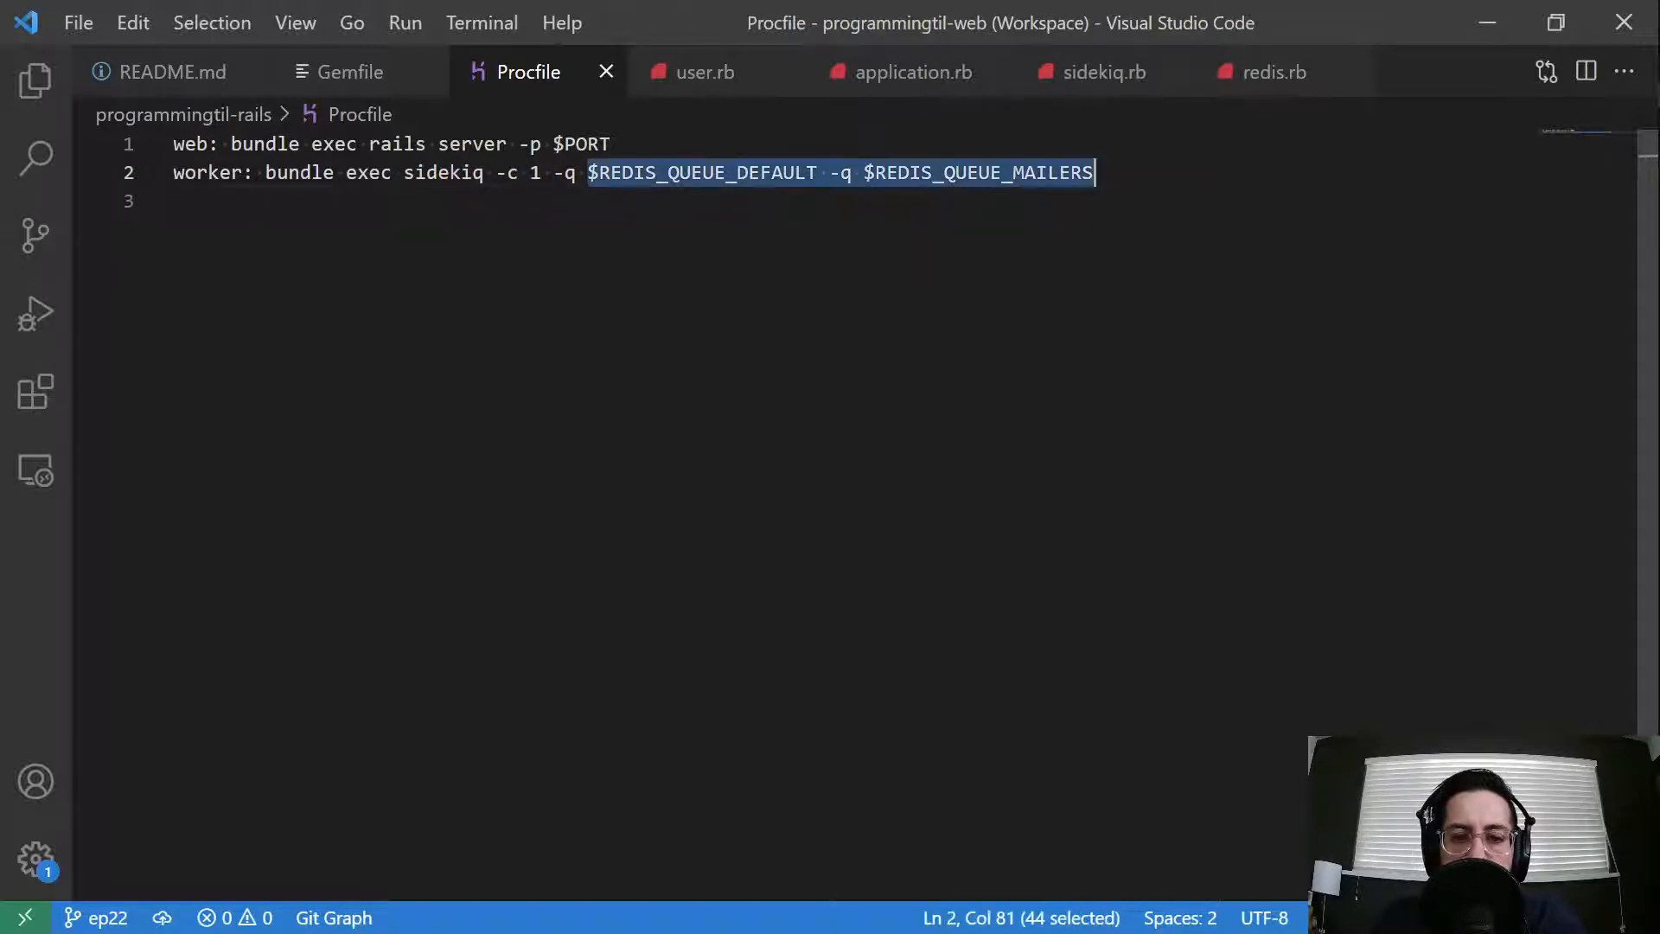
{"action": "left_click", "coordinate": [1011, 173]}
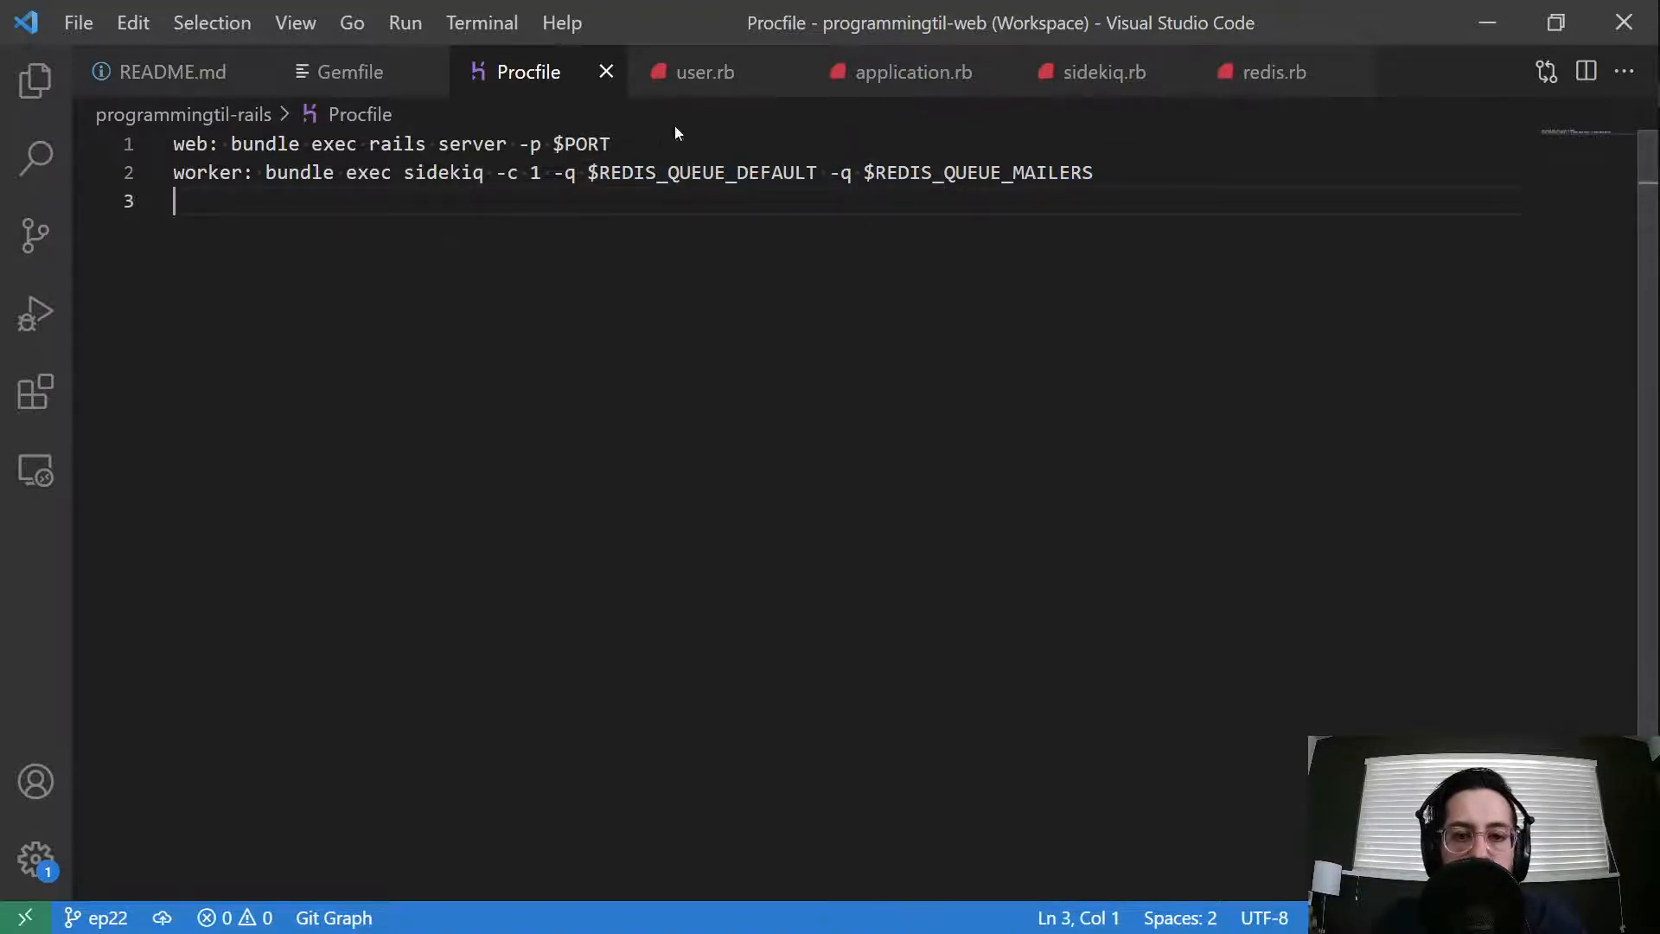
{"action": "left_click", "coordinate": [704, 73]}
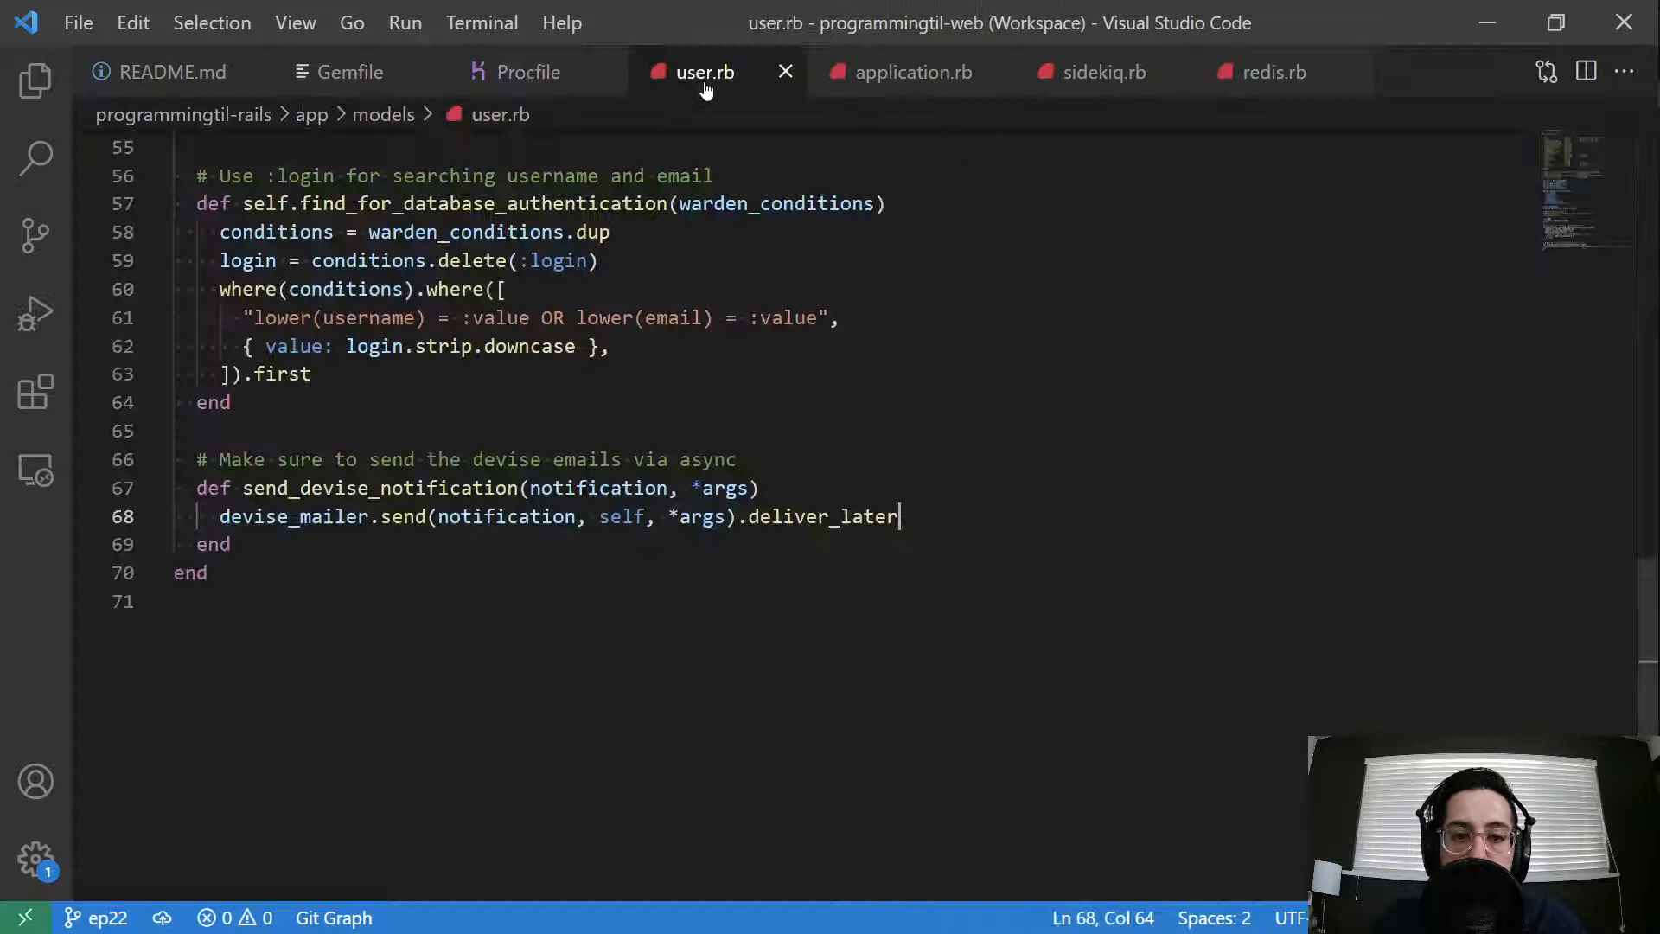
Step: Highlight the devise_mailer and deliver_later calls in the user model, then move to application.rb
{"action": "scroll", "scroll_direction": "up", "scroll_amount": 3}
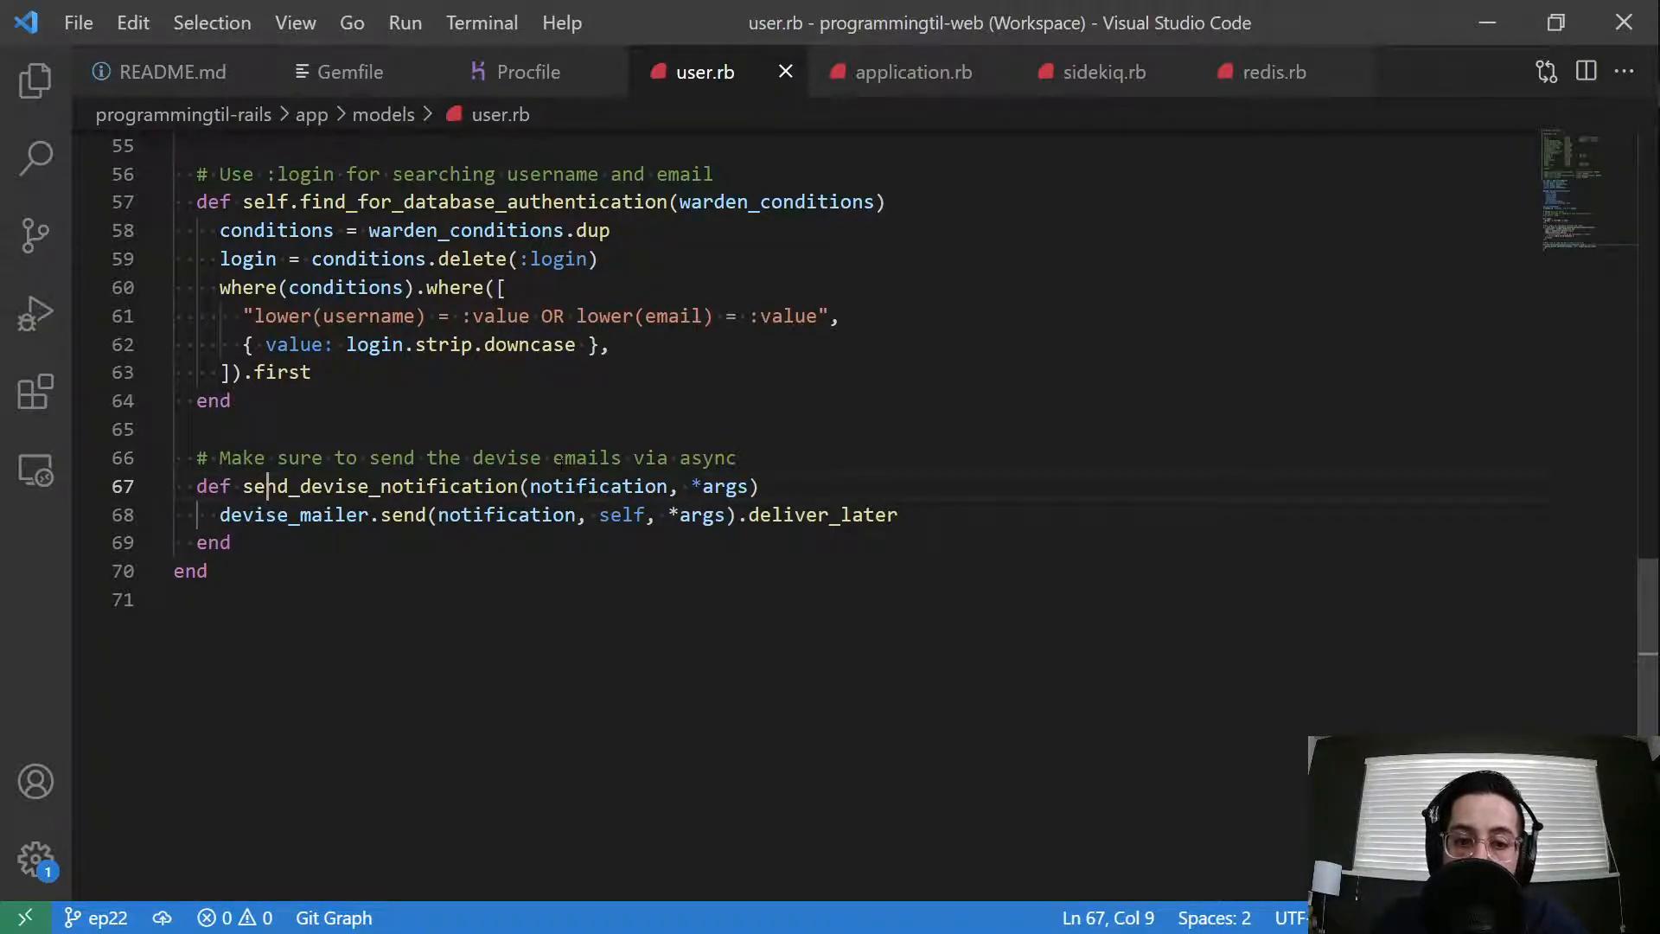
{"action": "double_click", "coordinate": [292, 516]}
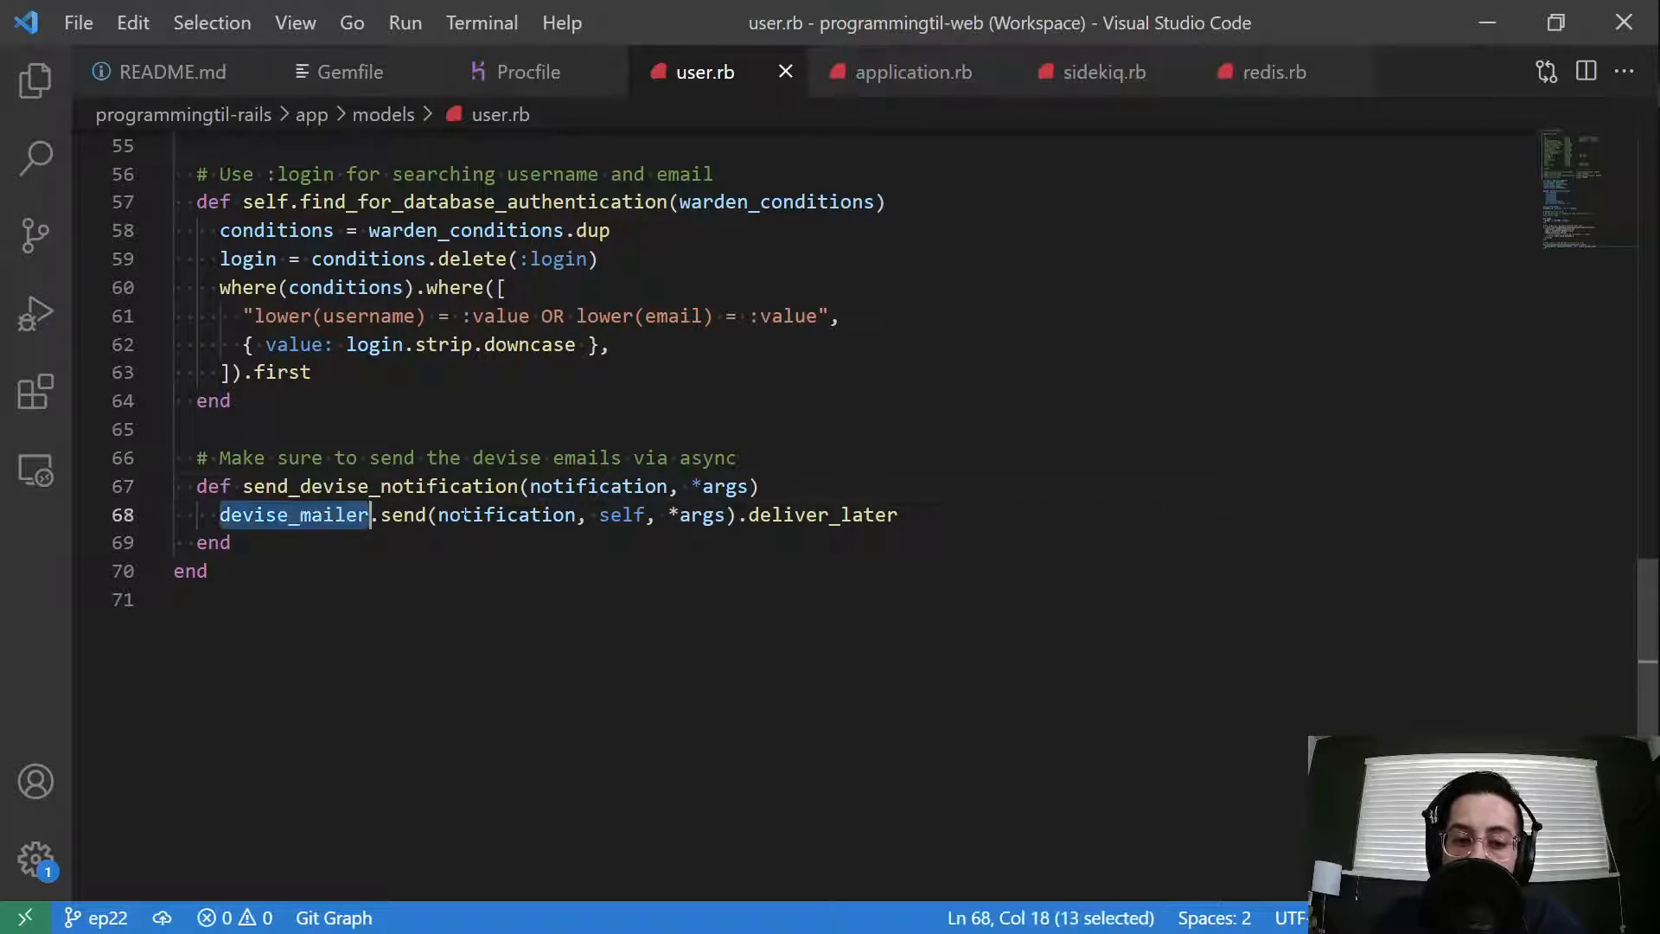
{"action": "double_click", "coordinate": [820, 516]}
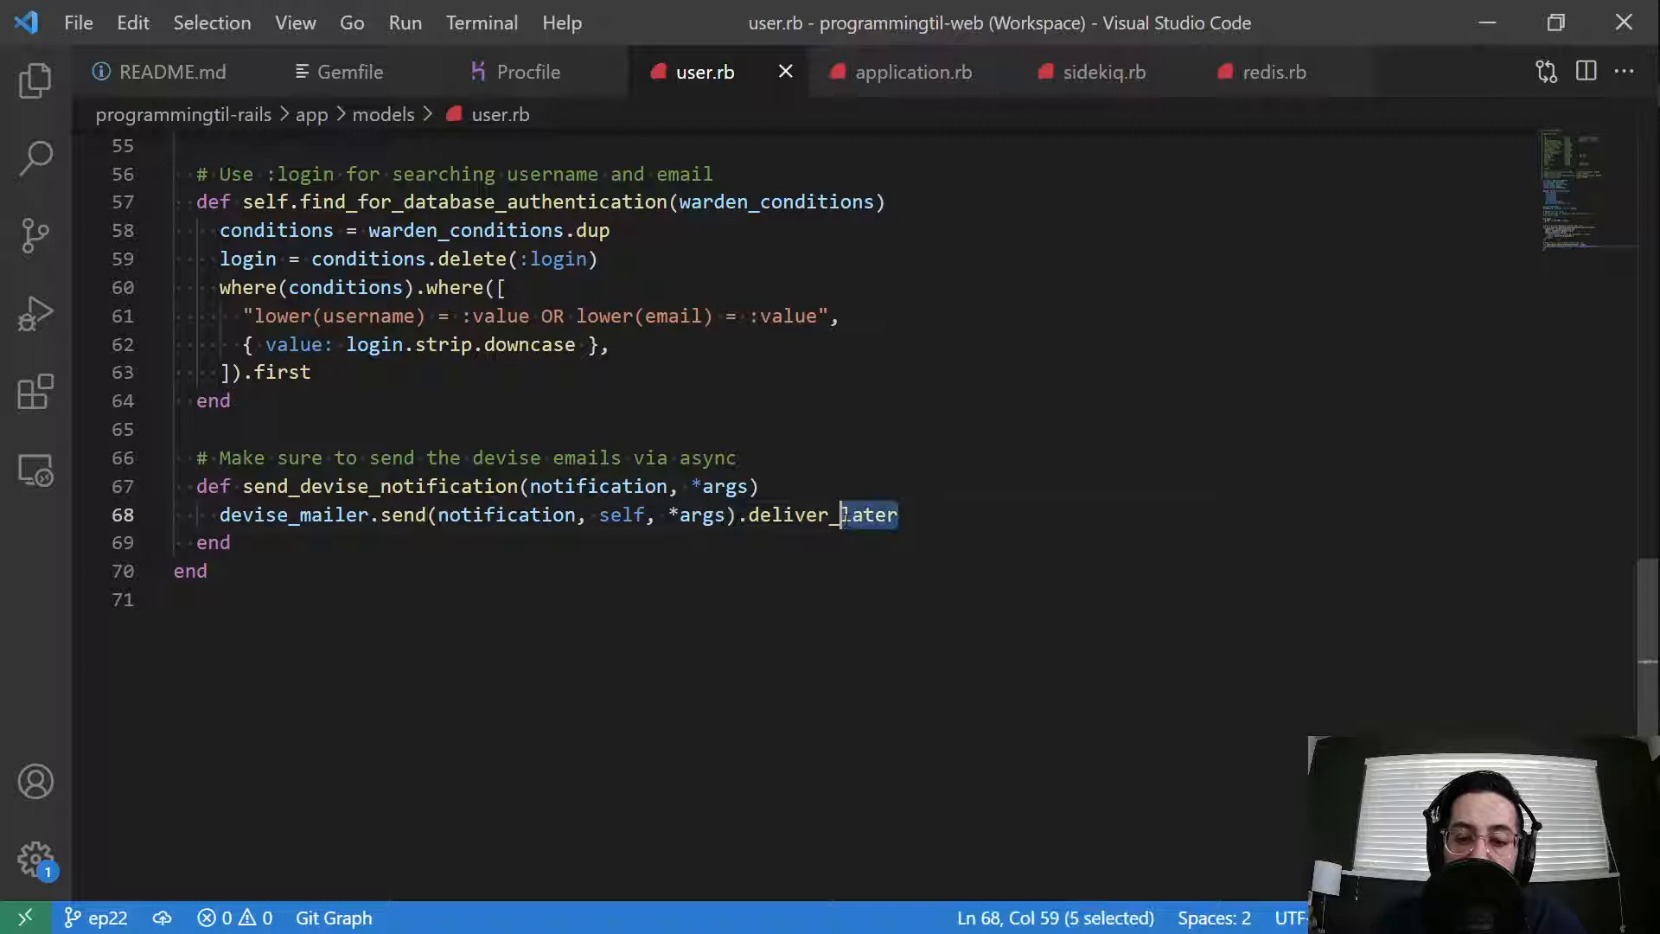
{"action": "key", "text": "shift+Left"}
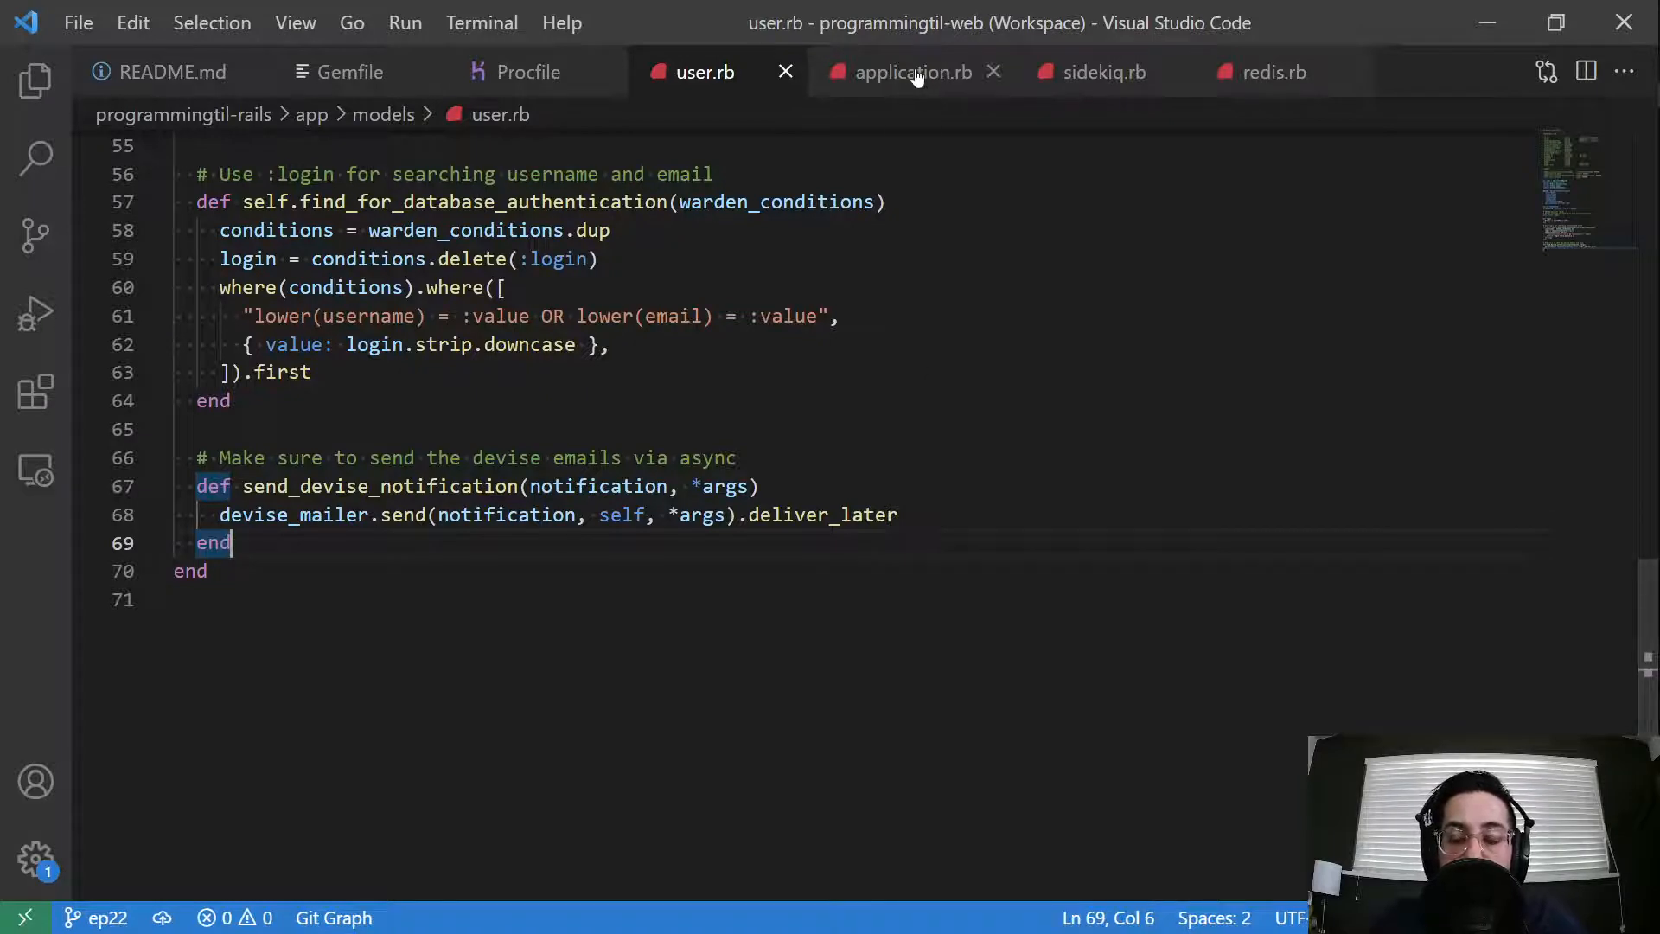
{"action": "left_click", "coordinate": [908, 73]}
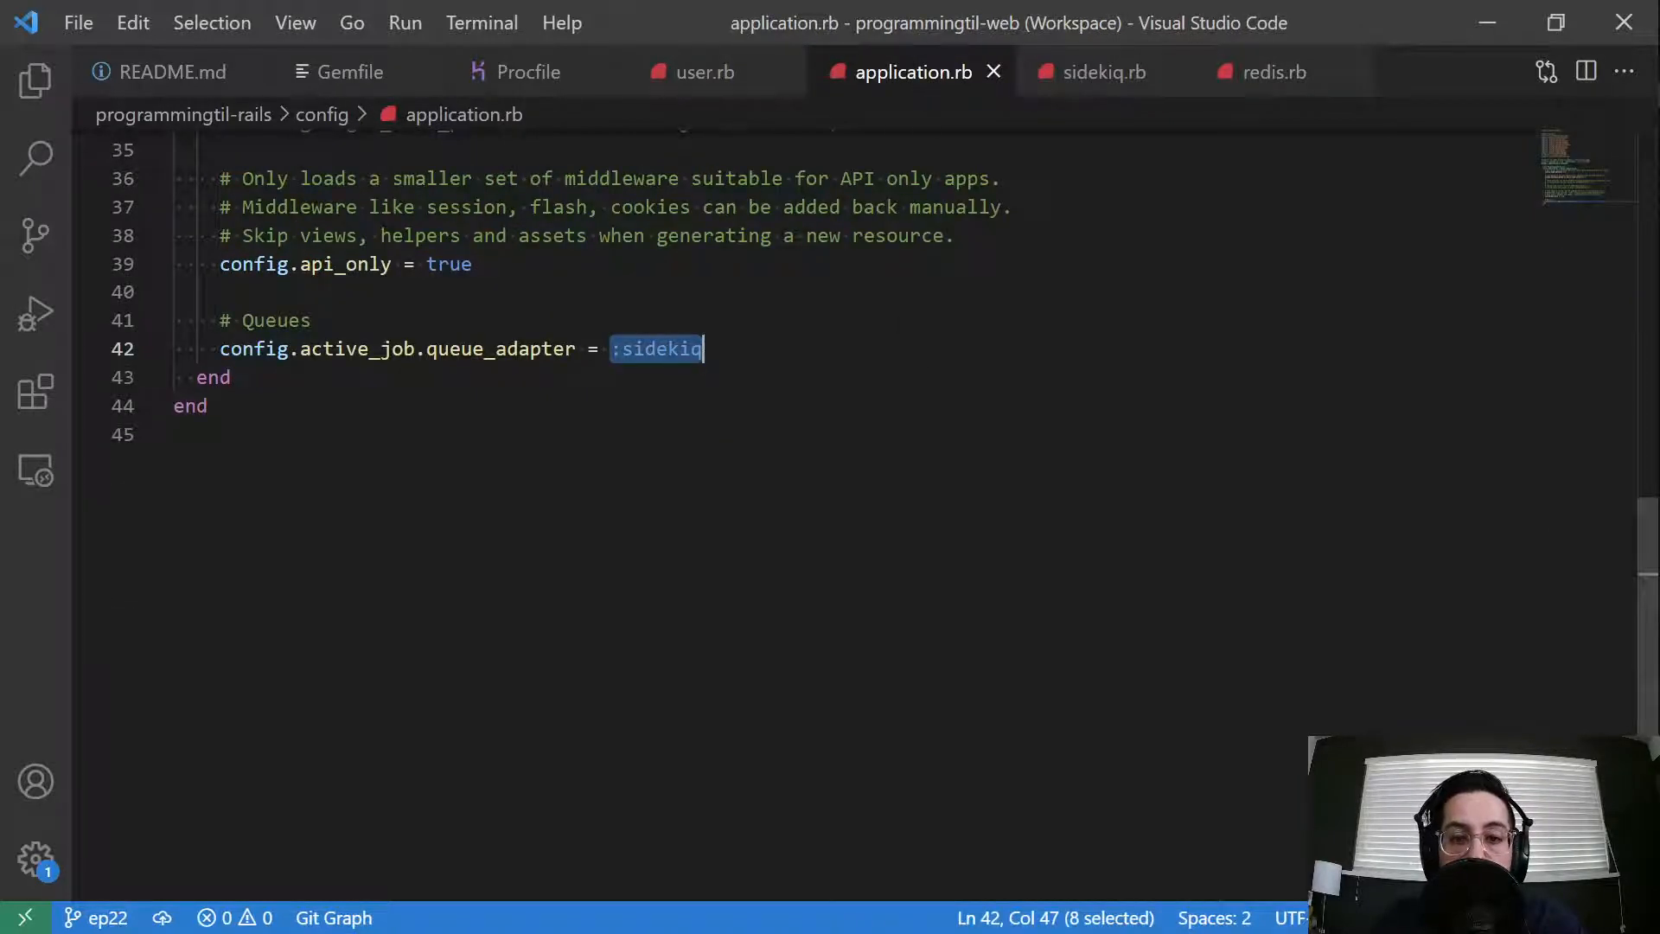
Step: Highlight the config.queue_adapter Sidekiq setting in application.rb, then move to the sidekiq.rb initializer
{"action": "scroll", "scroll_direction": "up", "scroll_amount": 3}
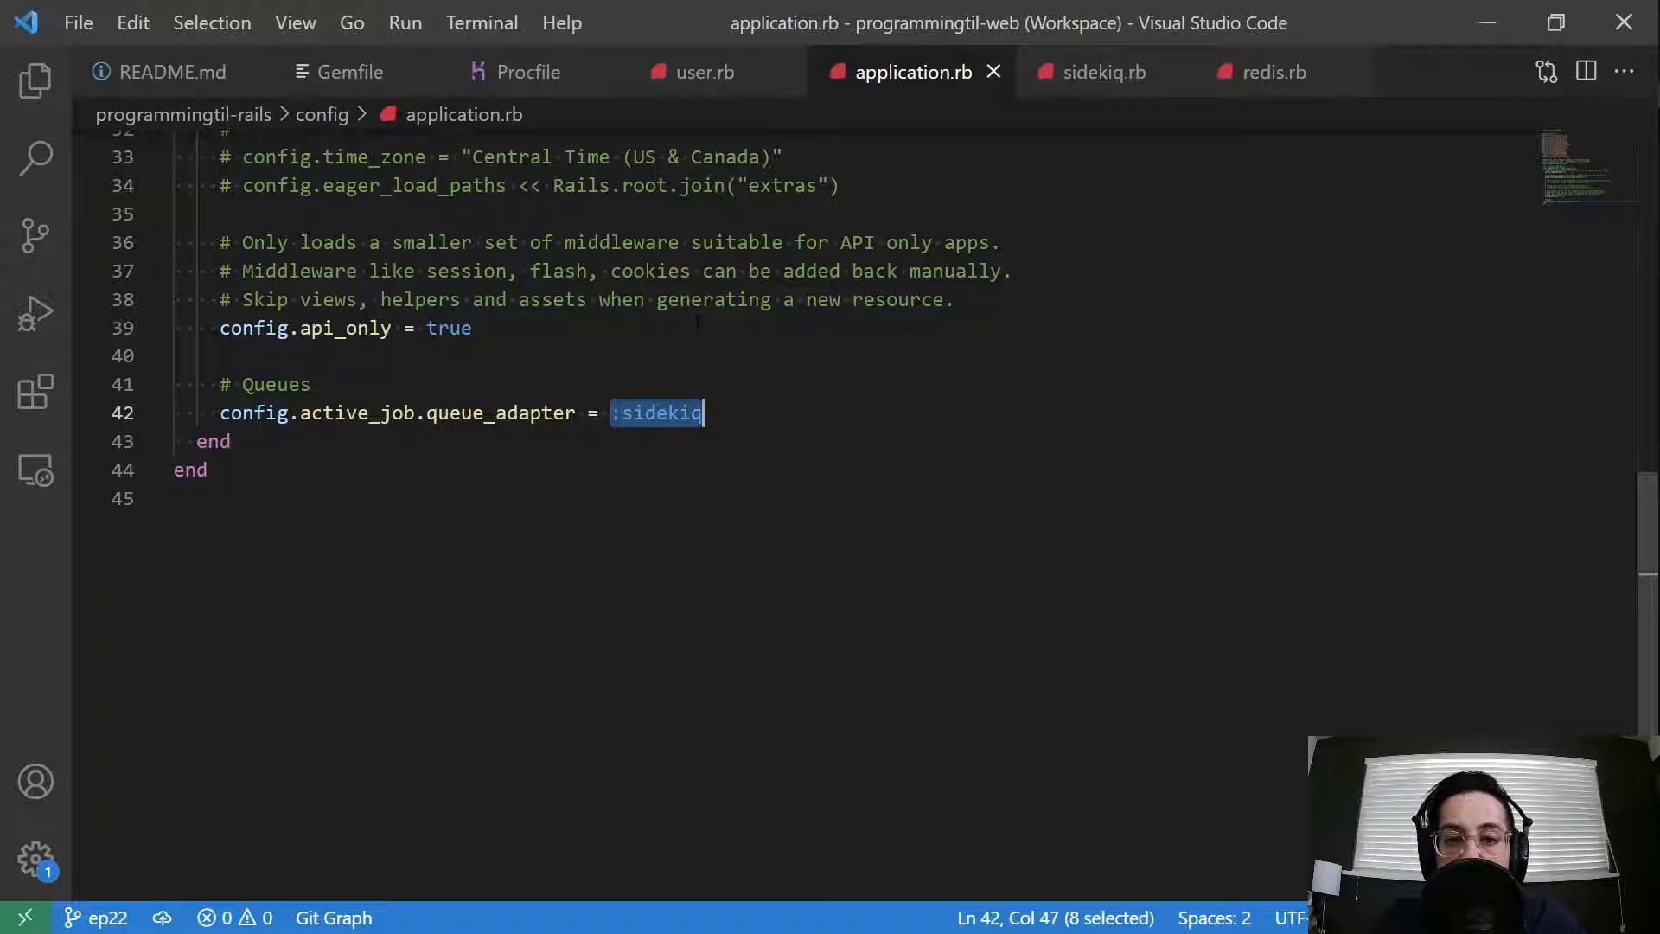
{"action": "double_click", "coordinate": [256, 414]}
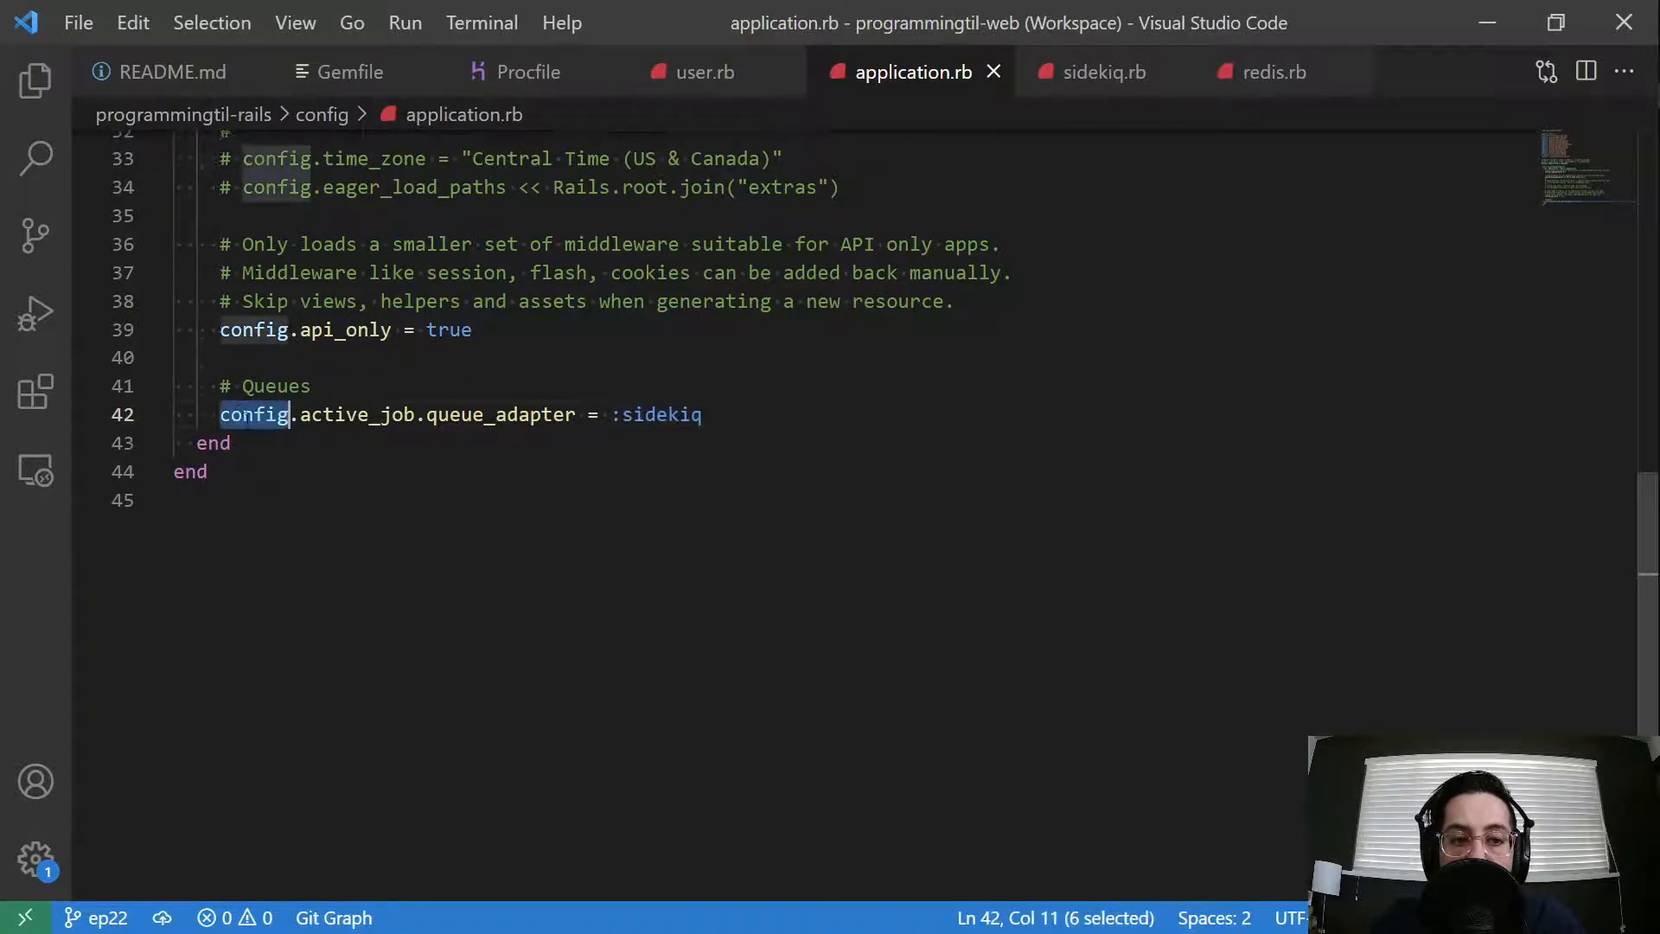
{"action": "scroll", "scroll_direction": "up", "scroll_amount": 3}
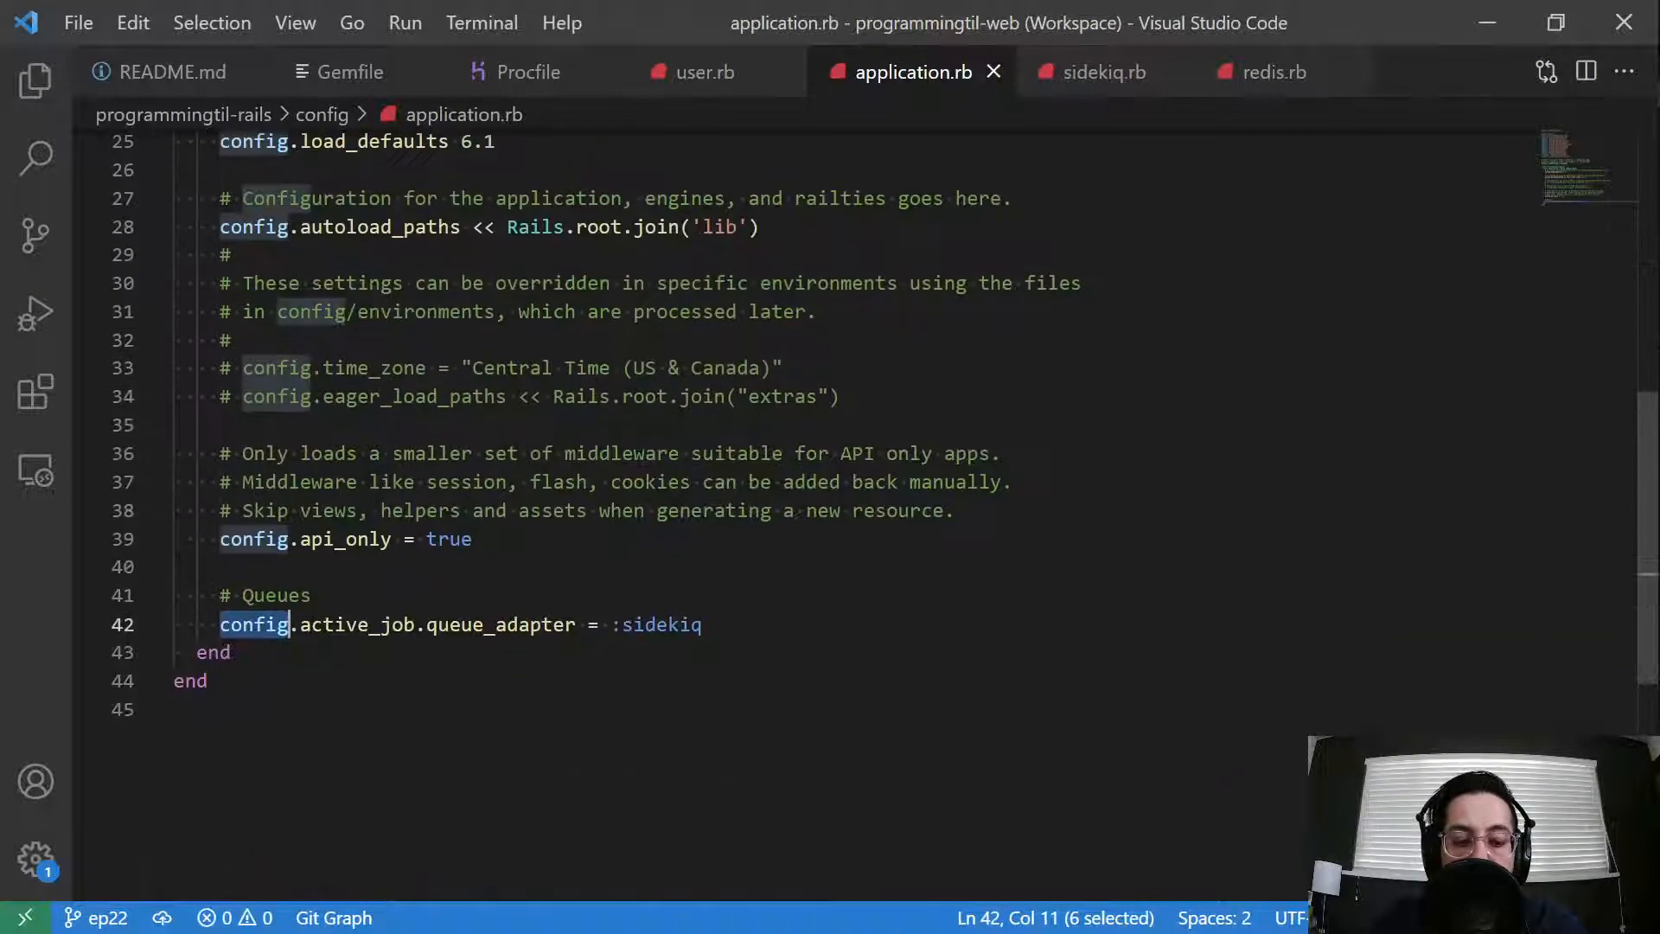
{"action": "double_click", "coordinate": [498, 624]}
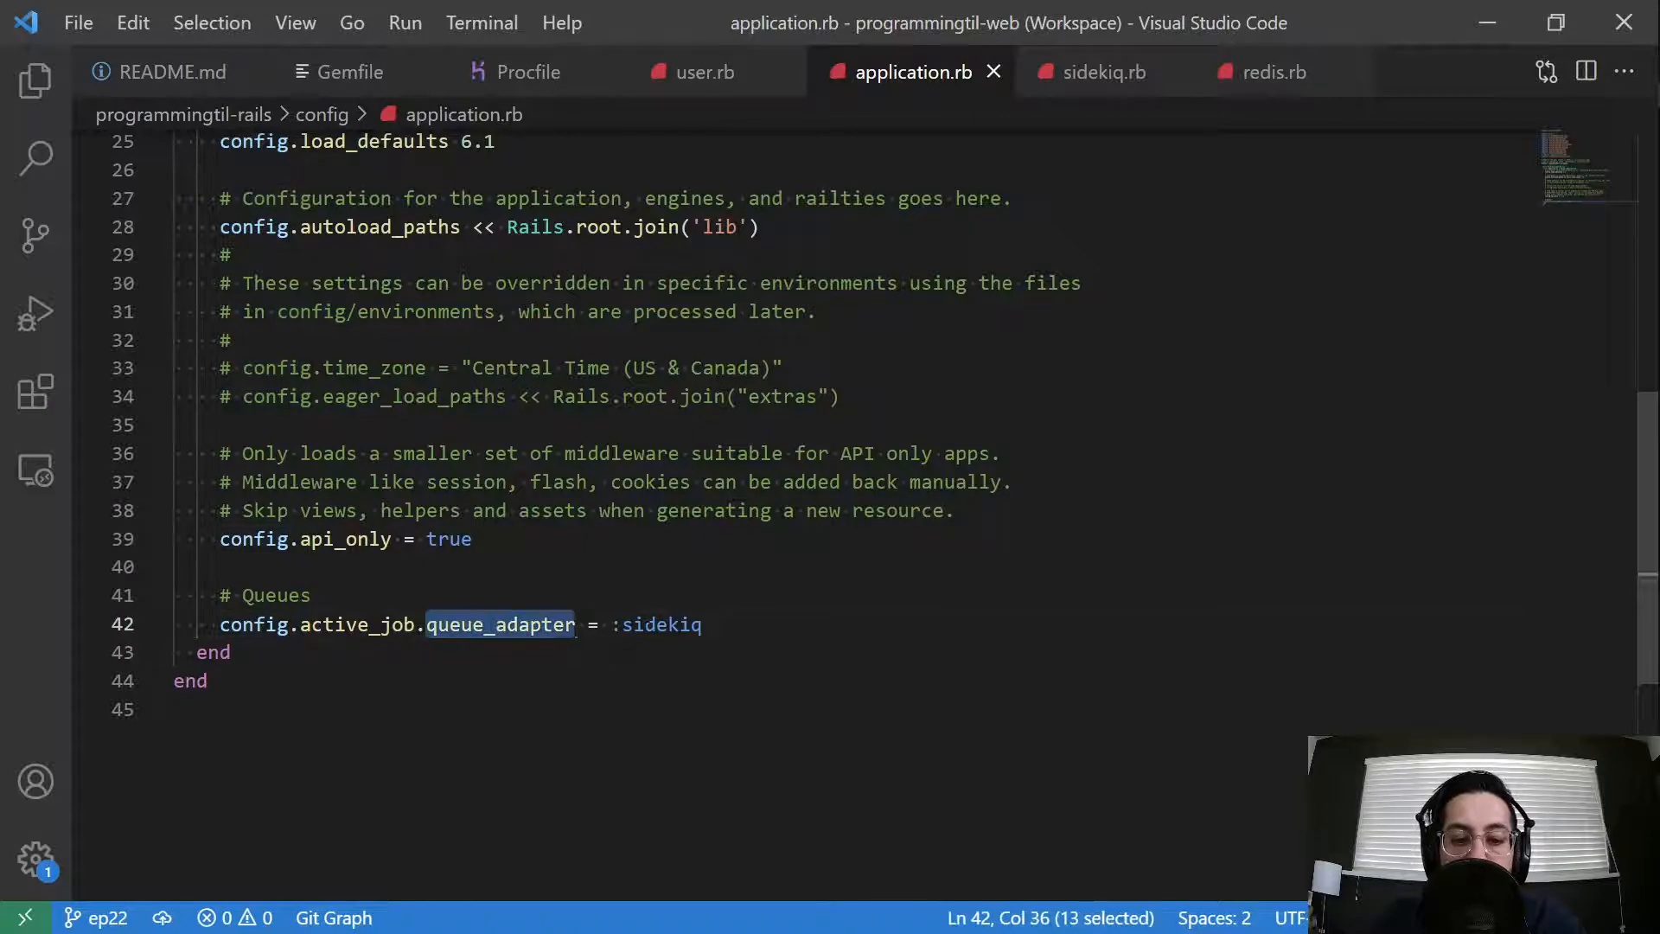
{"action": "left_click", "coordinate": [703, 624]}
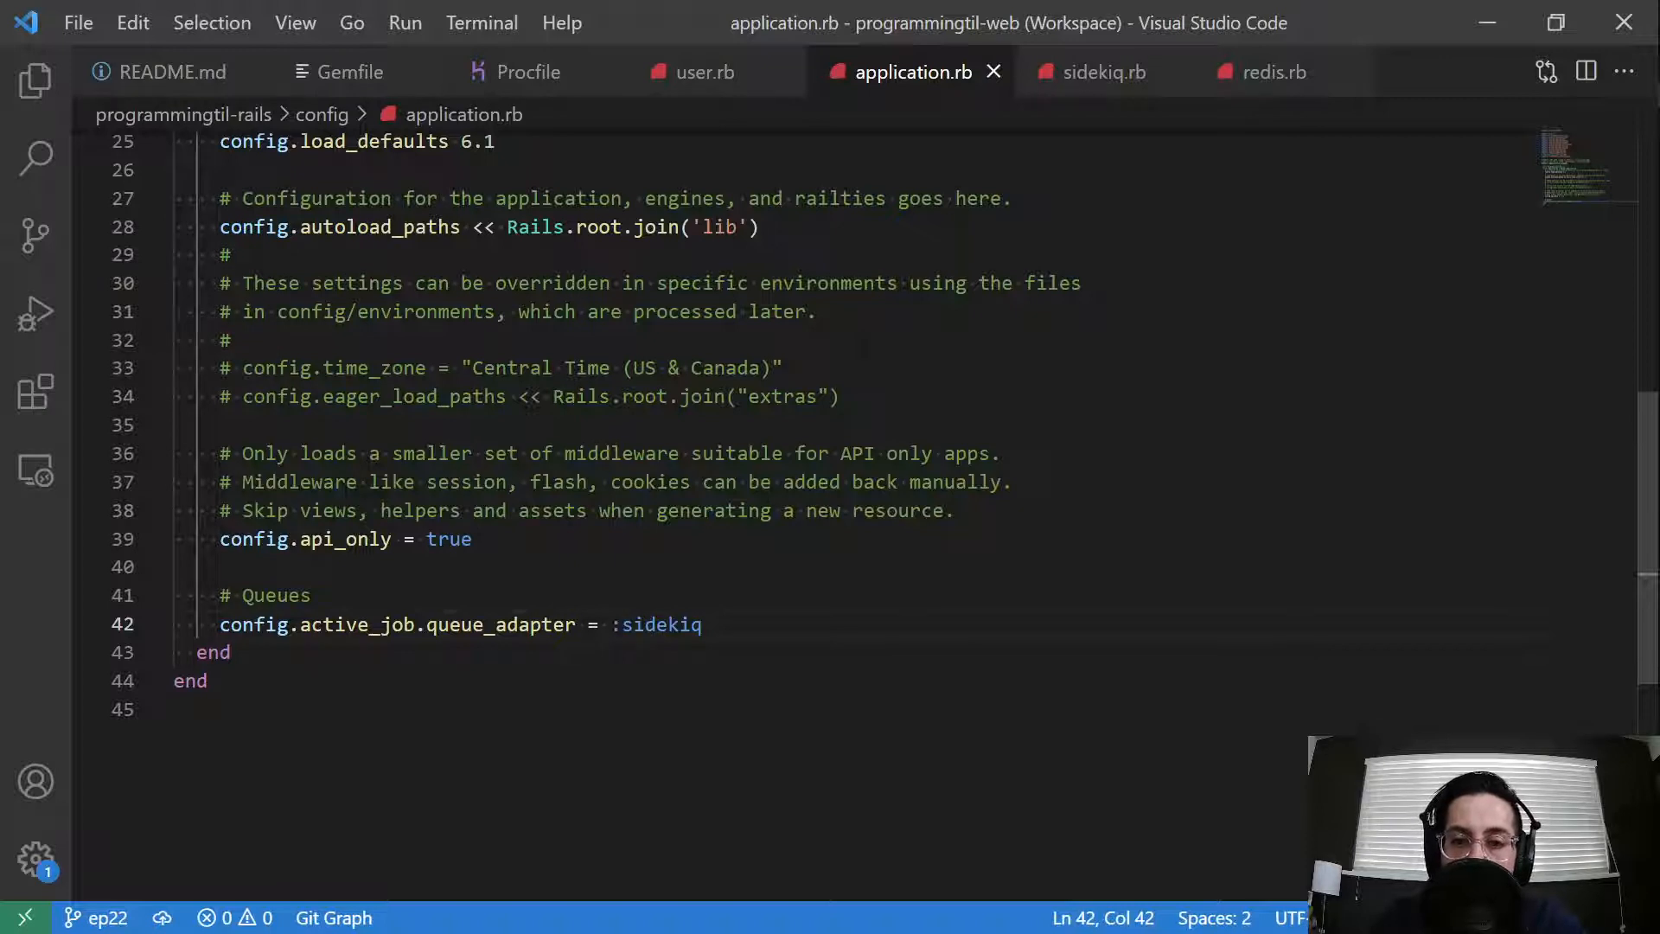
{"action": "mouse_move", "coordinate": [1102, 73]}
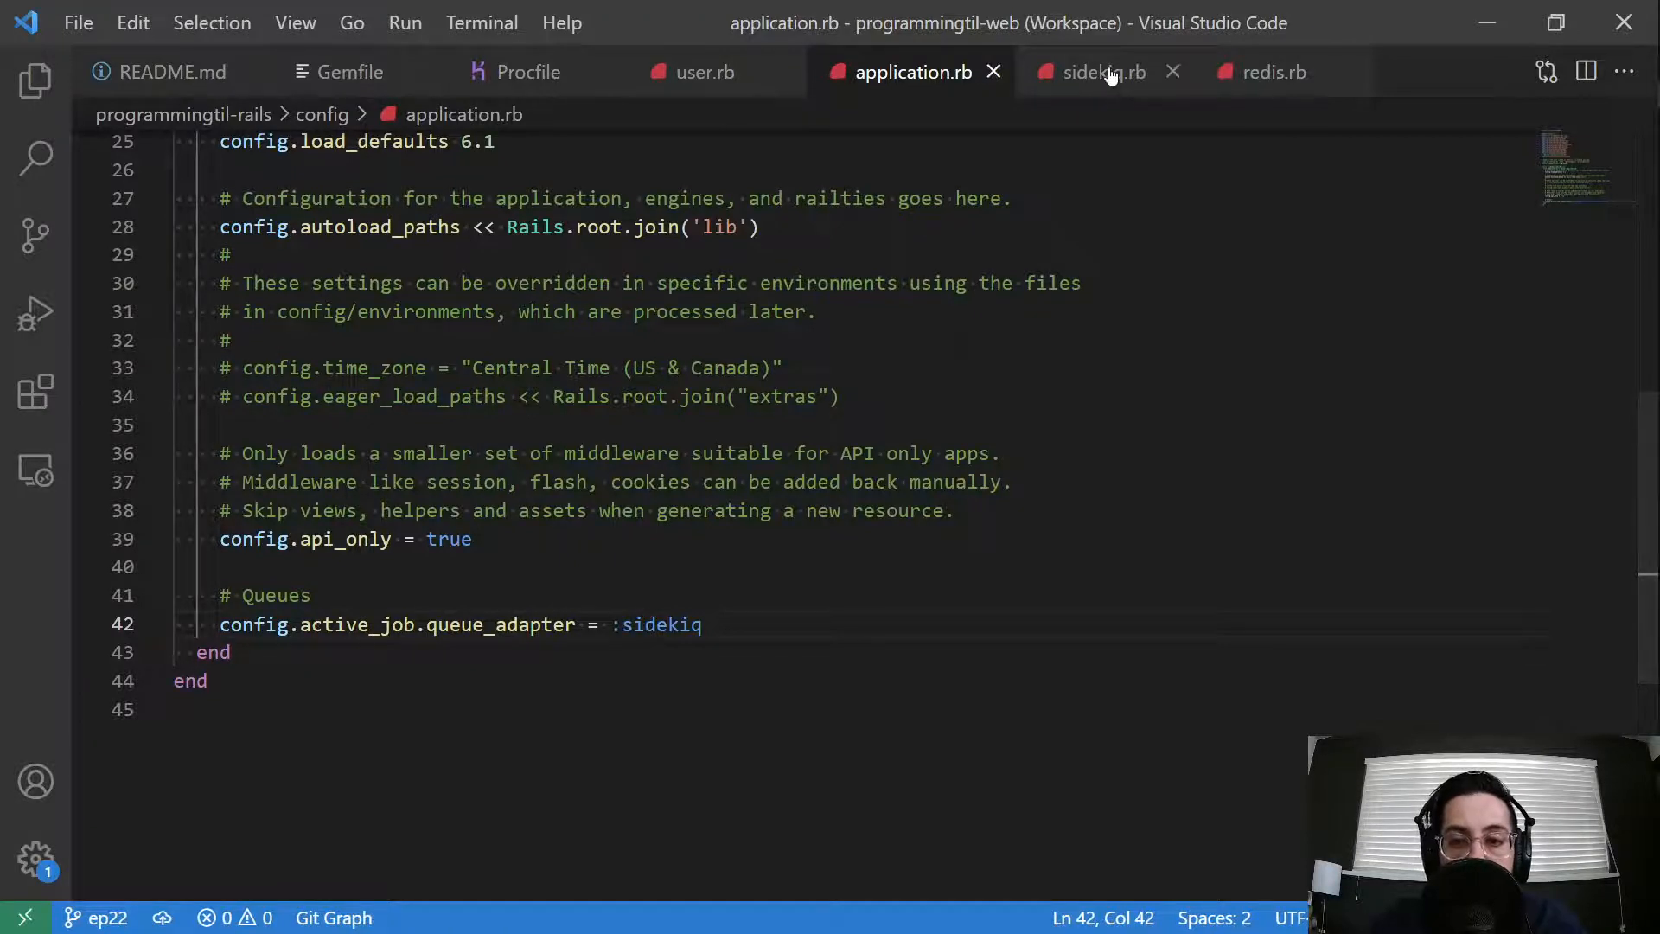
{"action": "left_click", "coordinate": [1091, 73]}
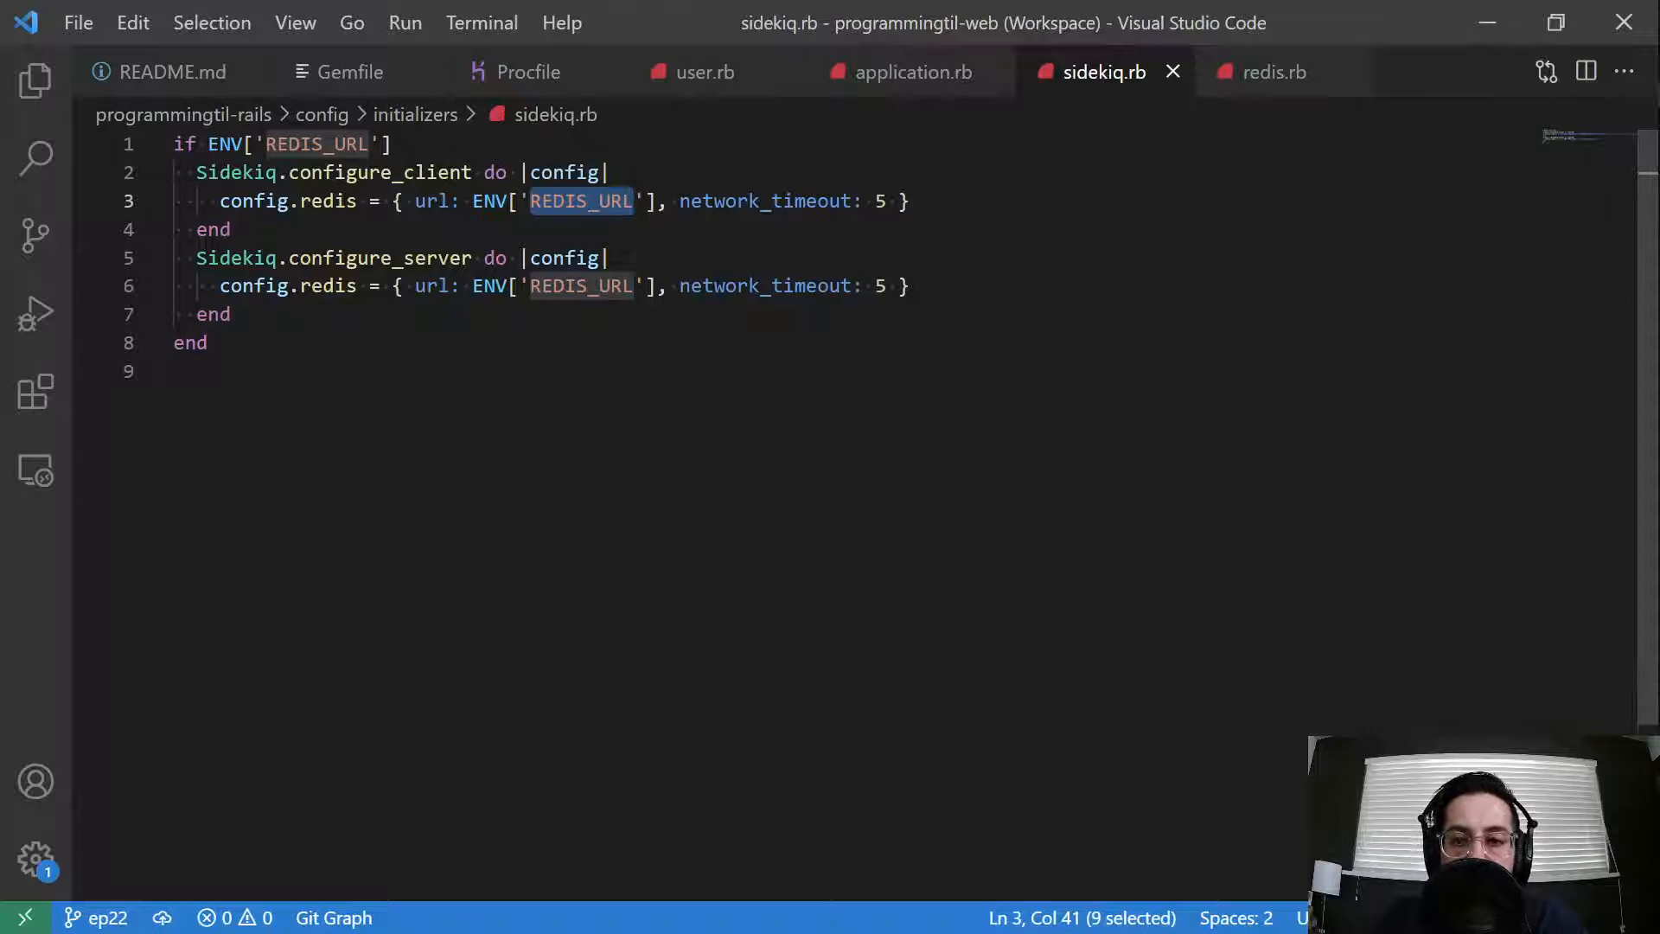
Step: Review the Sidekiq initializer's REDIS_URL config and highlight the global $redis variable in redis.rb
{"action": "left_click", "coordinate": [180, 370]}
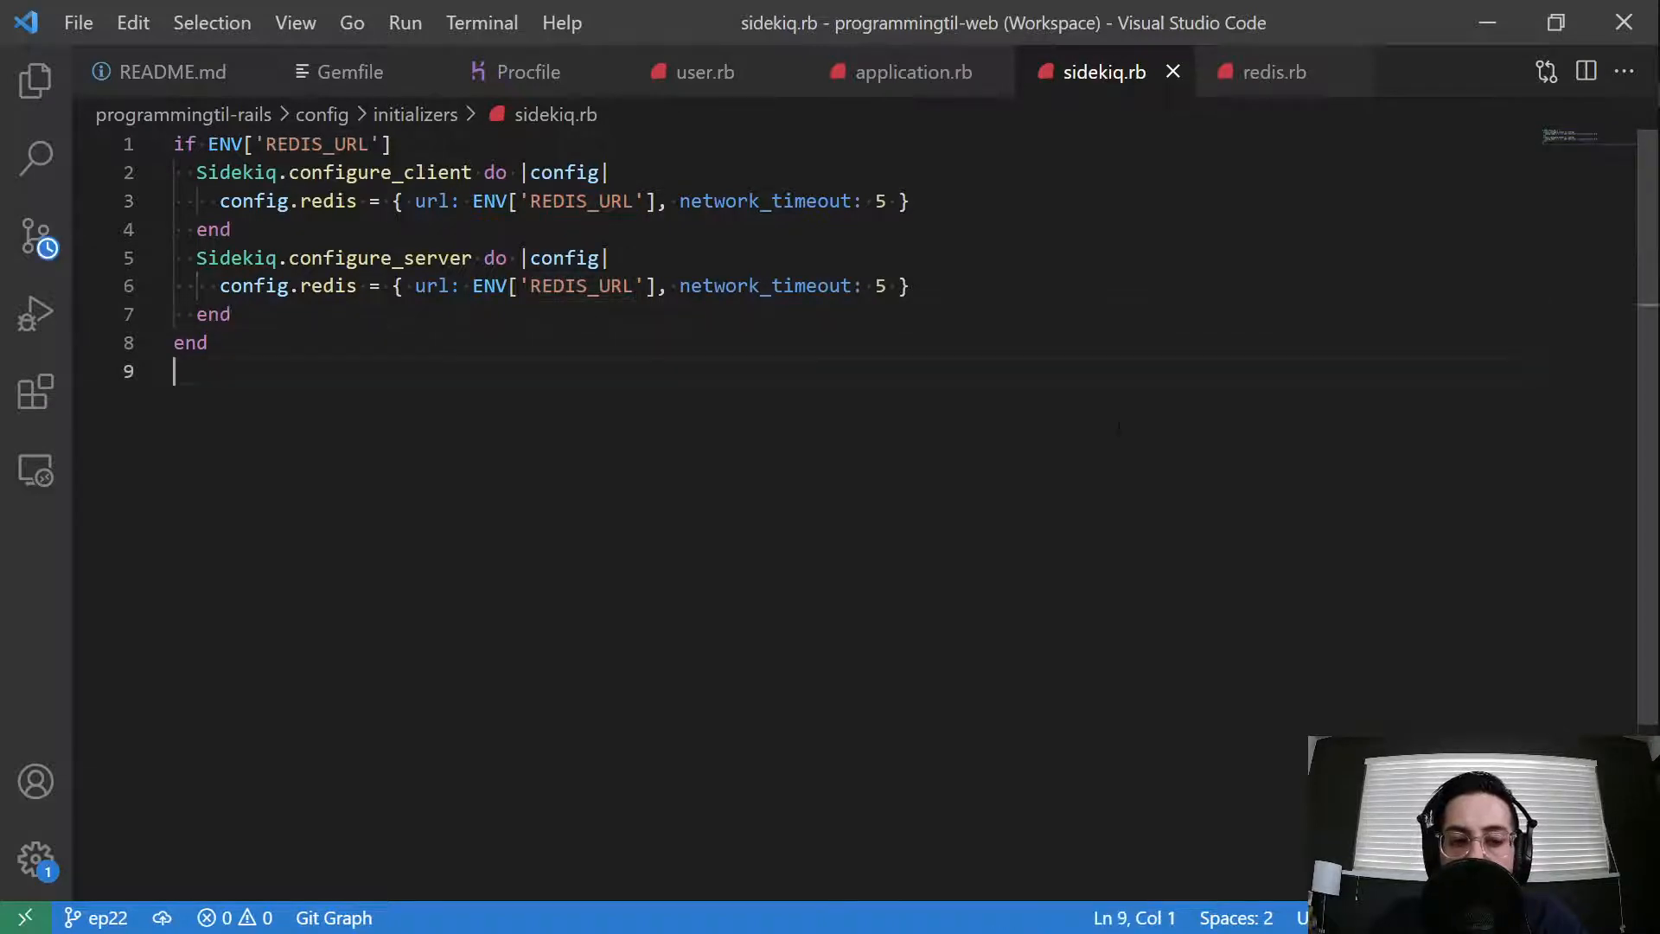
{"action": "mouse_move", "coordinate": [1262, 71]}
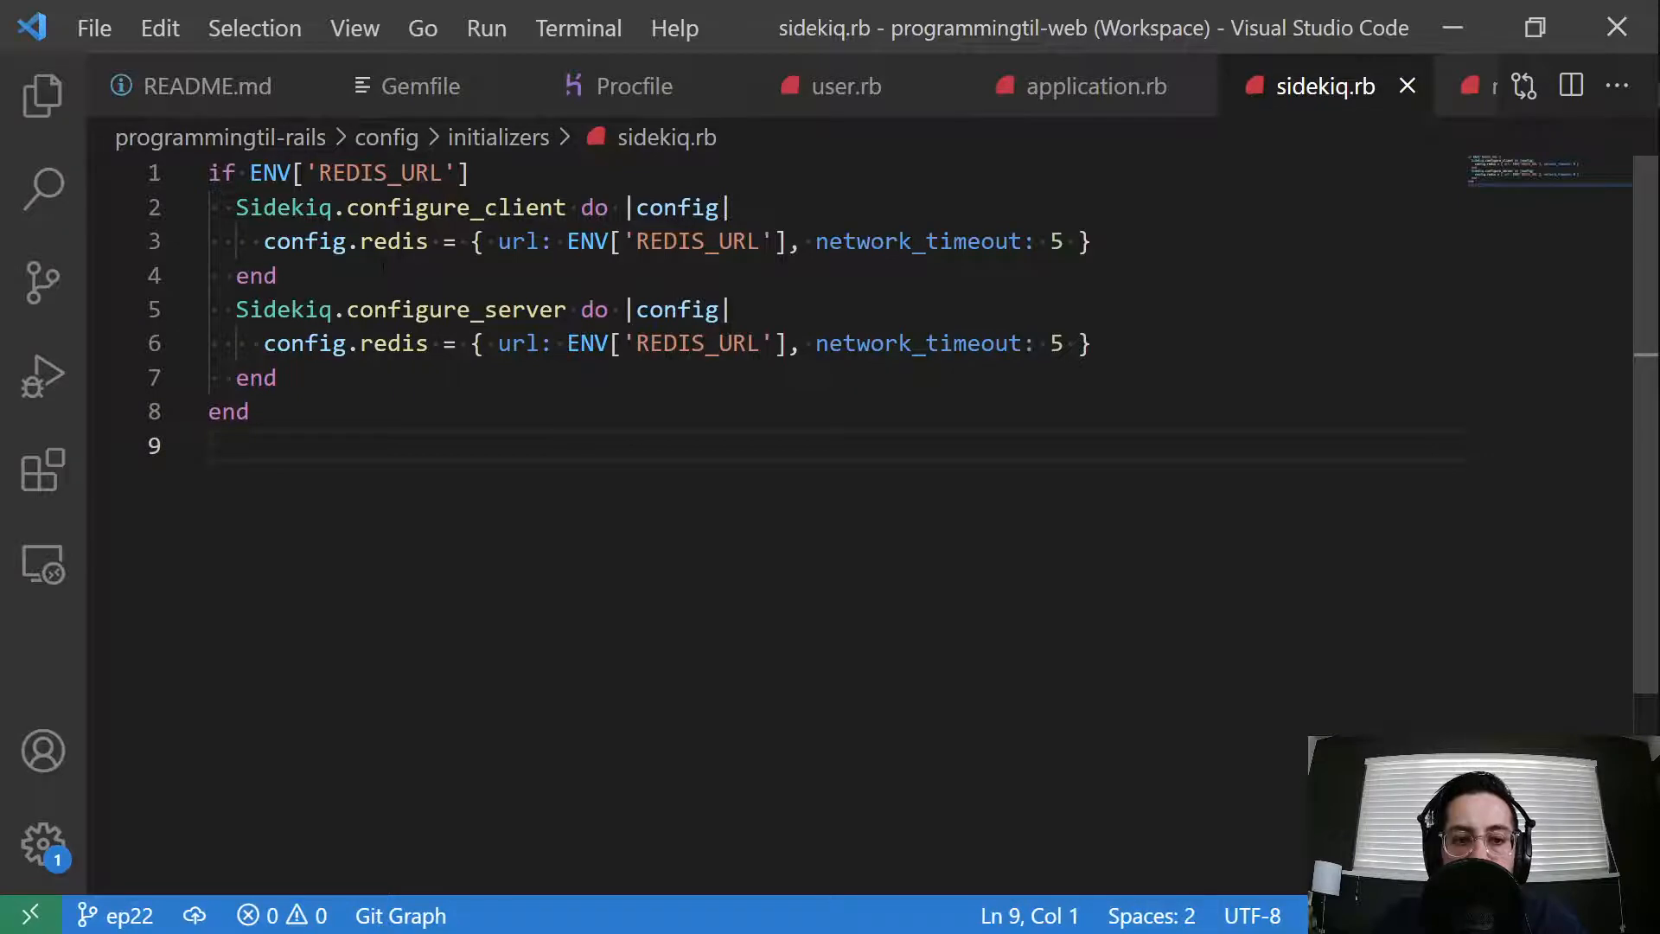
{"action": "left_click", "coordinate": [418, 207]}
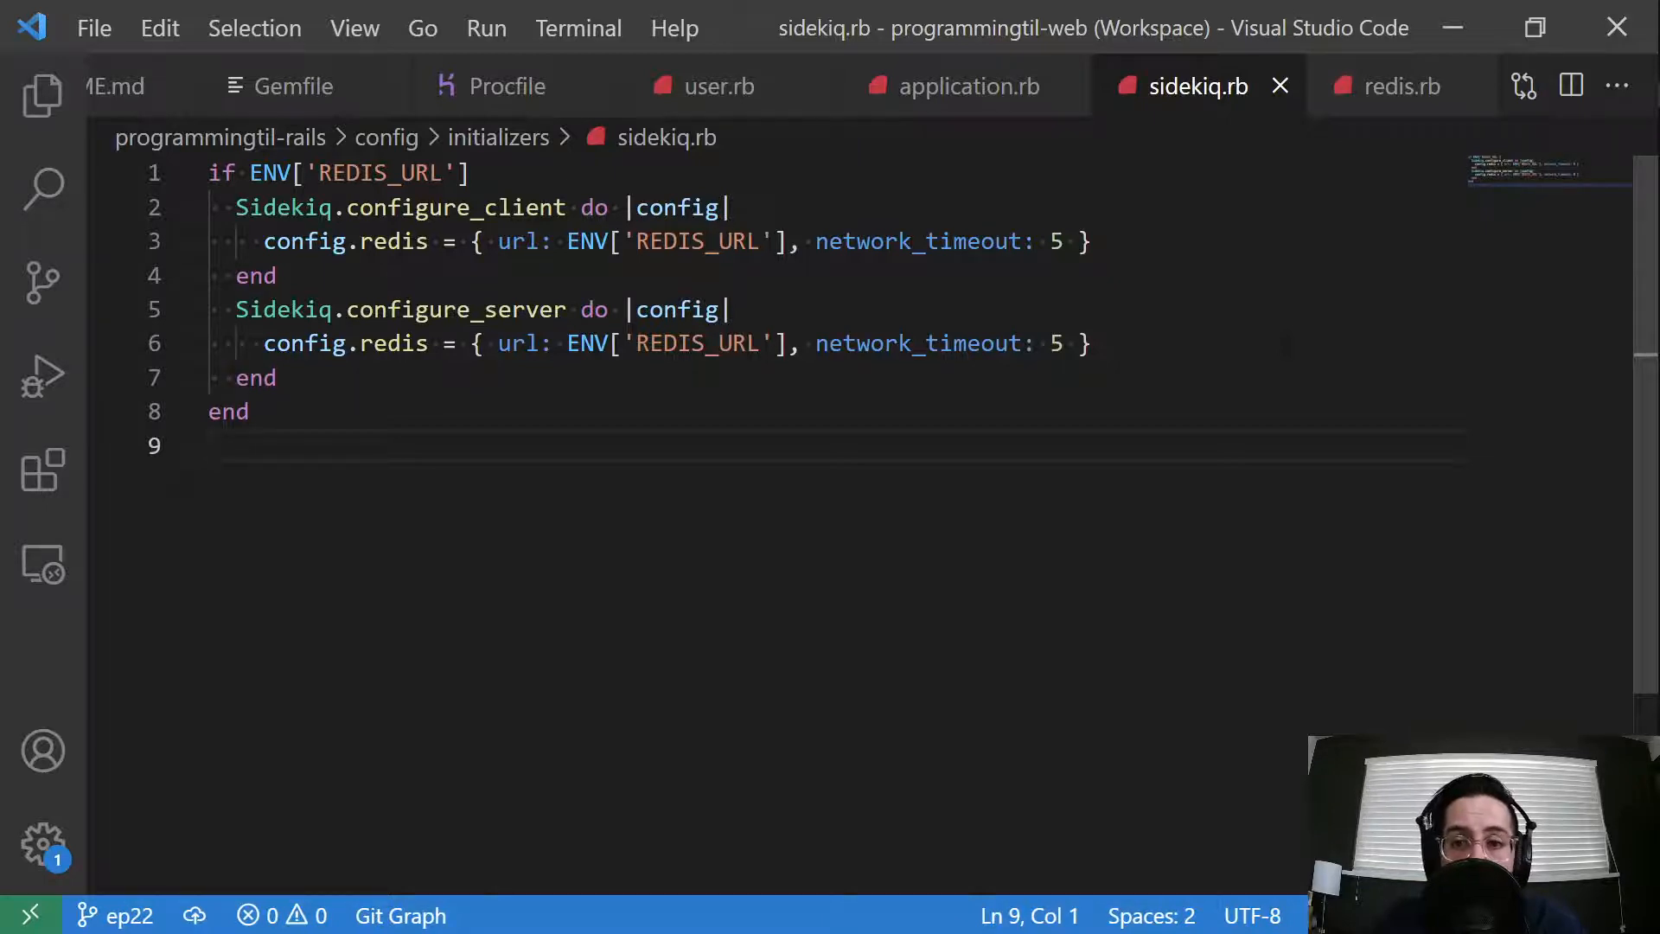
{"action": "left_click", "coordinate": [1395, 86]}
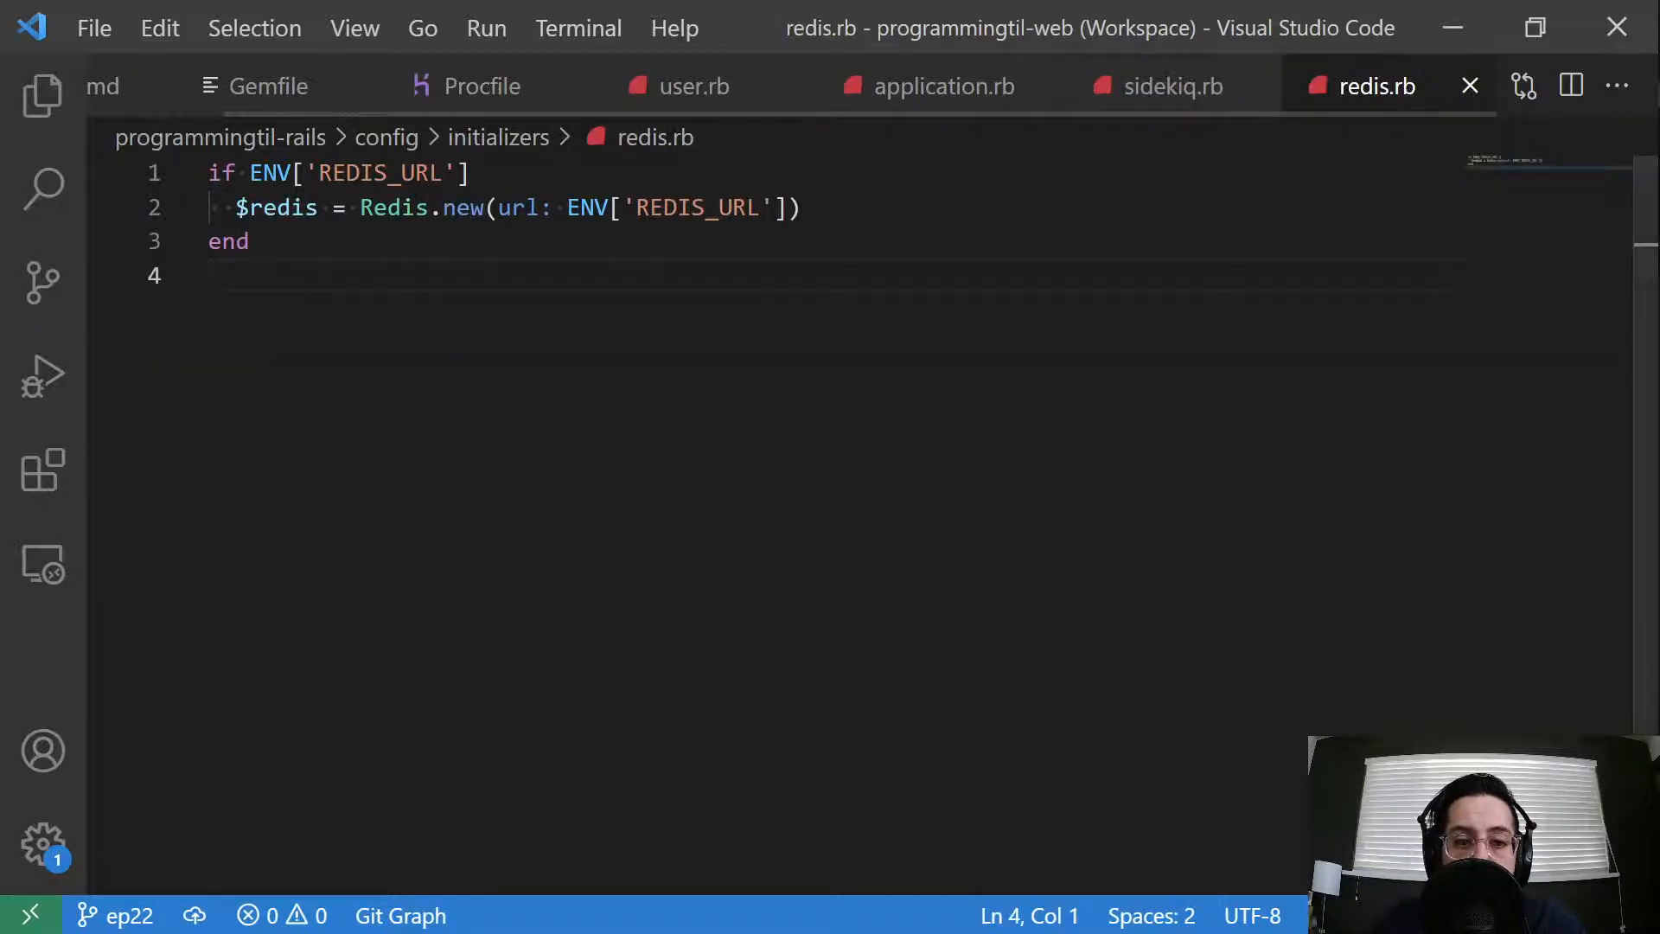
{"action": "double_click", "coordinate": [275, 207]}
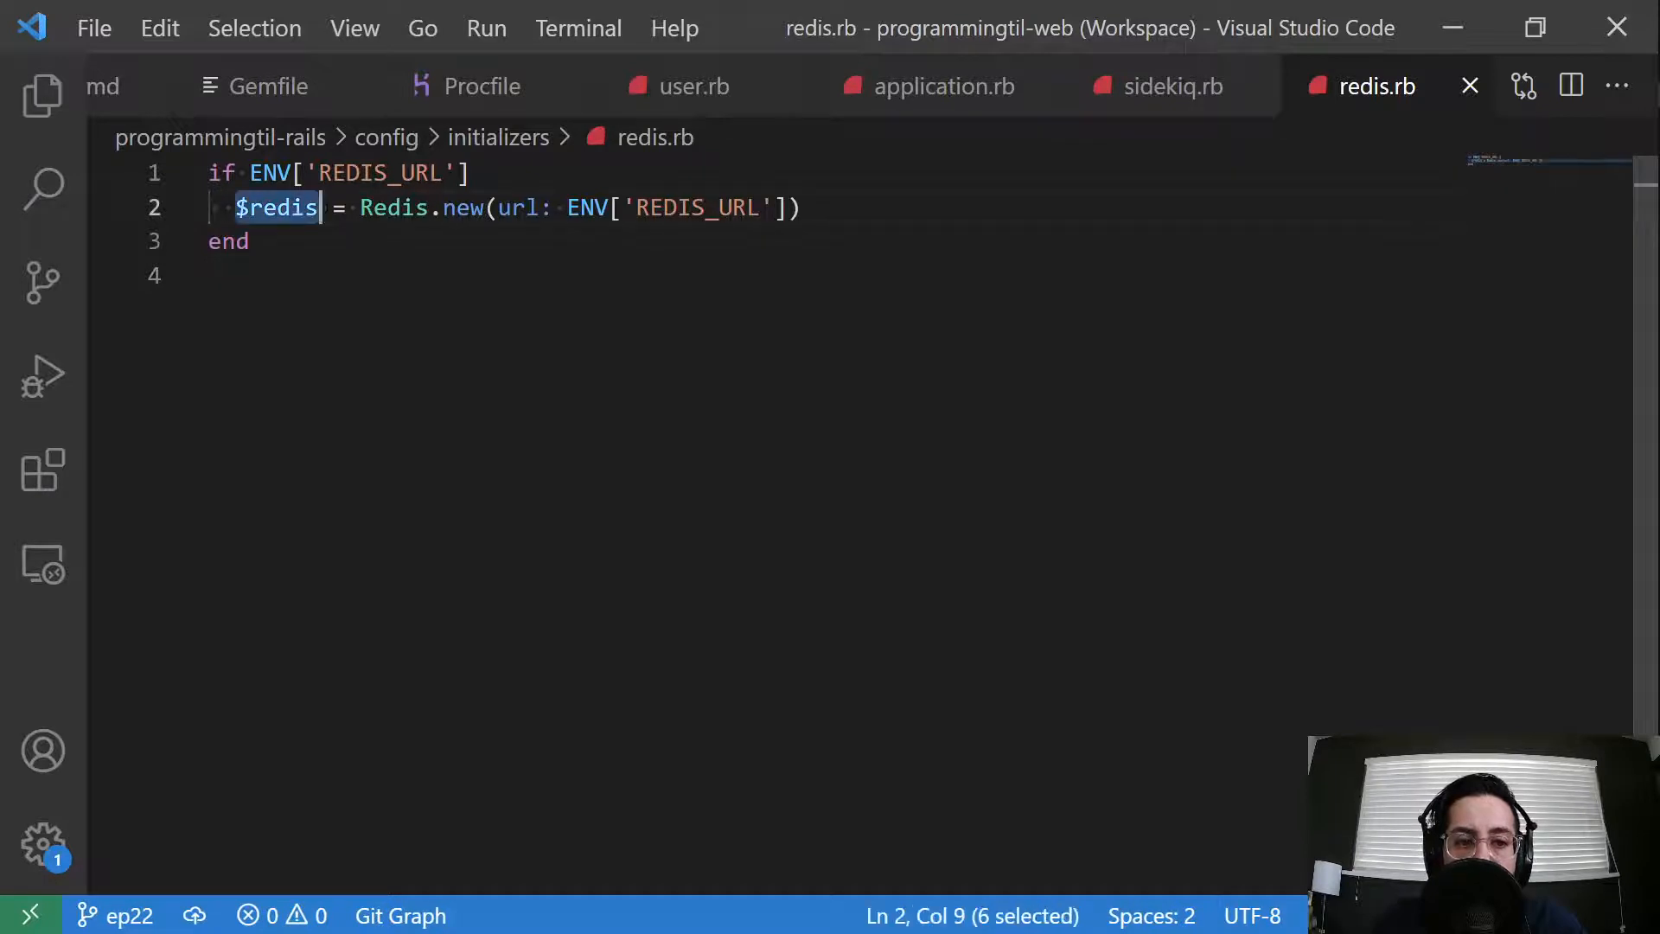
Step: Return through sidekiq.rb to the user model's deliver_later method
{"action": "left_click", "coordinate": [1171, 87]}
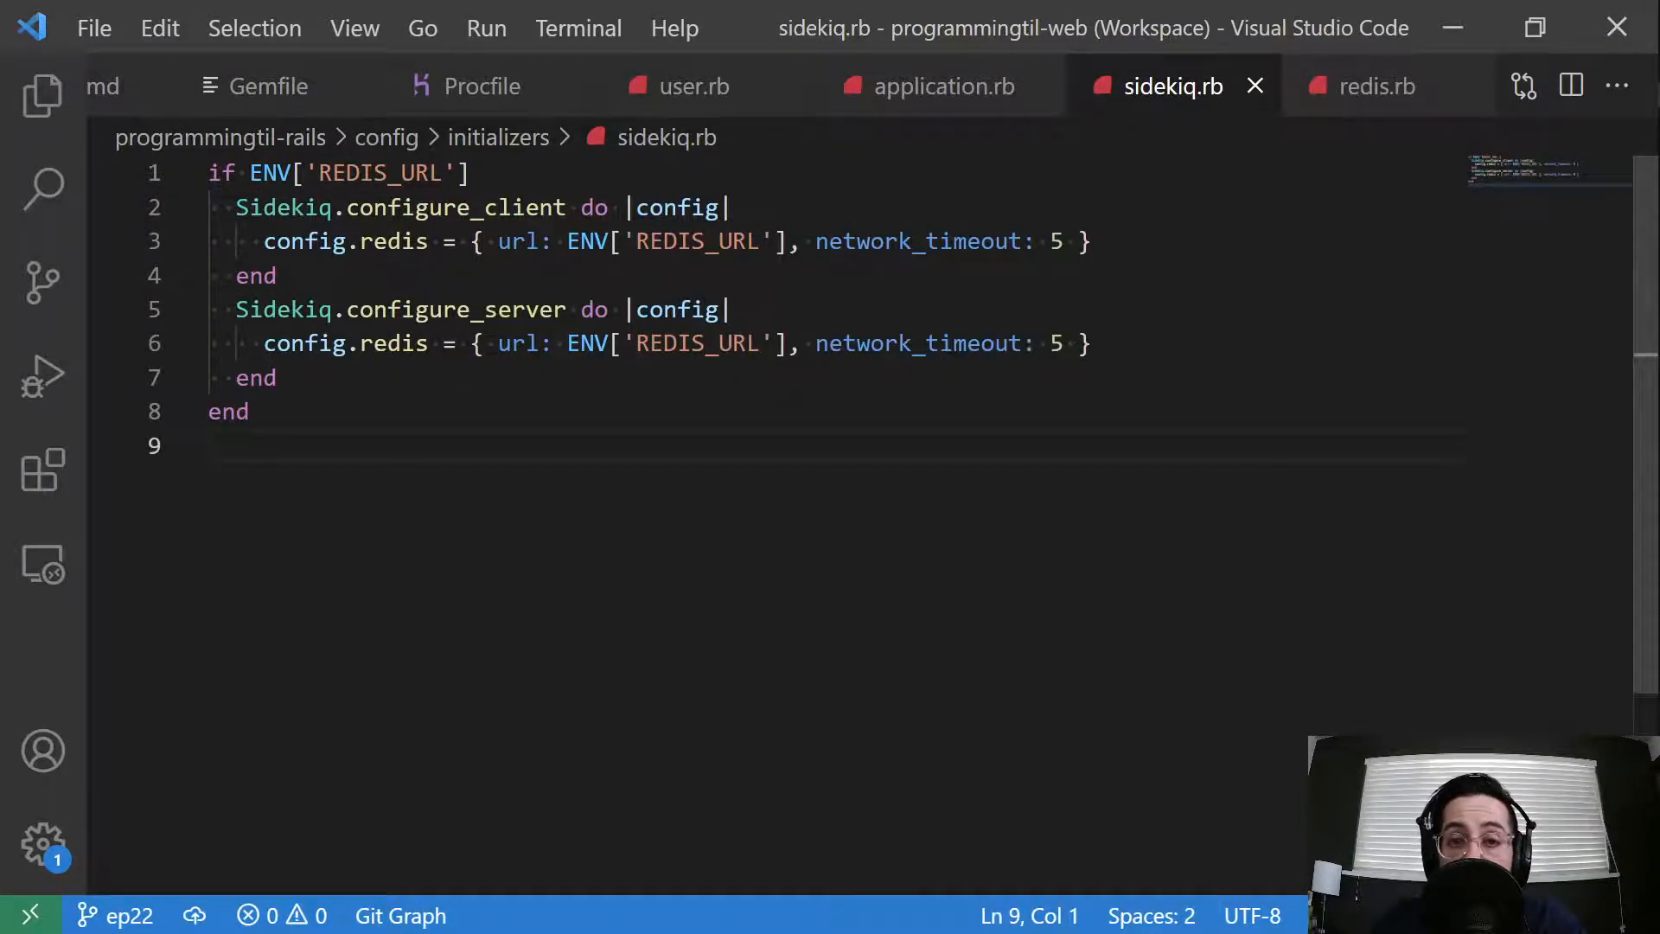
{"action": "left_click", "coordinate": [695, 86]}
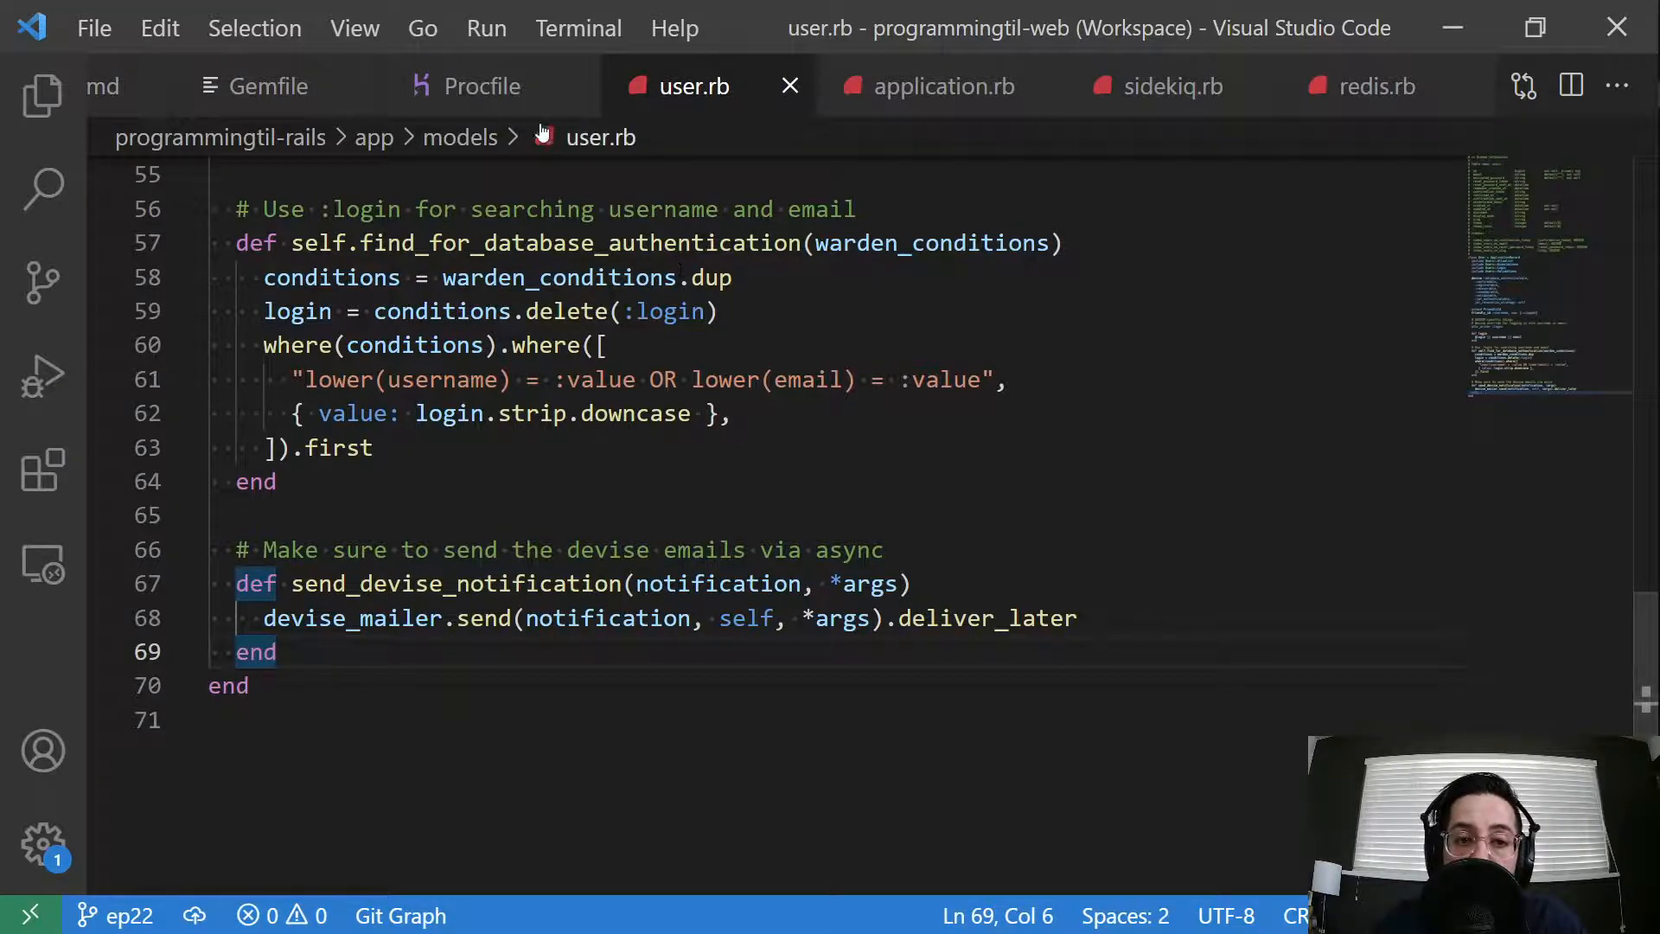
Step: Point out the Procfile's web and Sidekiq worker process lines, then move to the Gemfile's sidekiq entry
{"action": "left_click", "coordinate": [482, 87]}
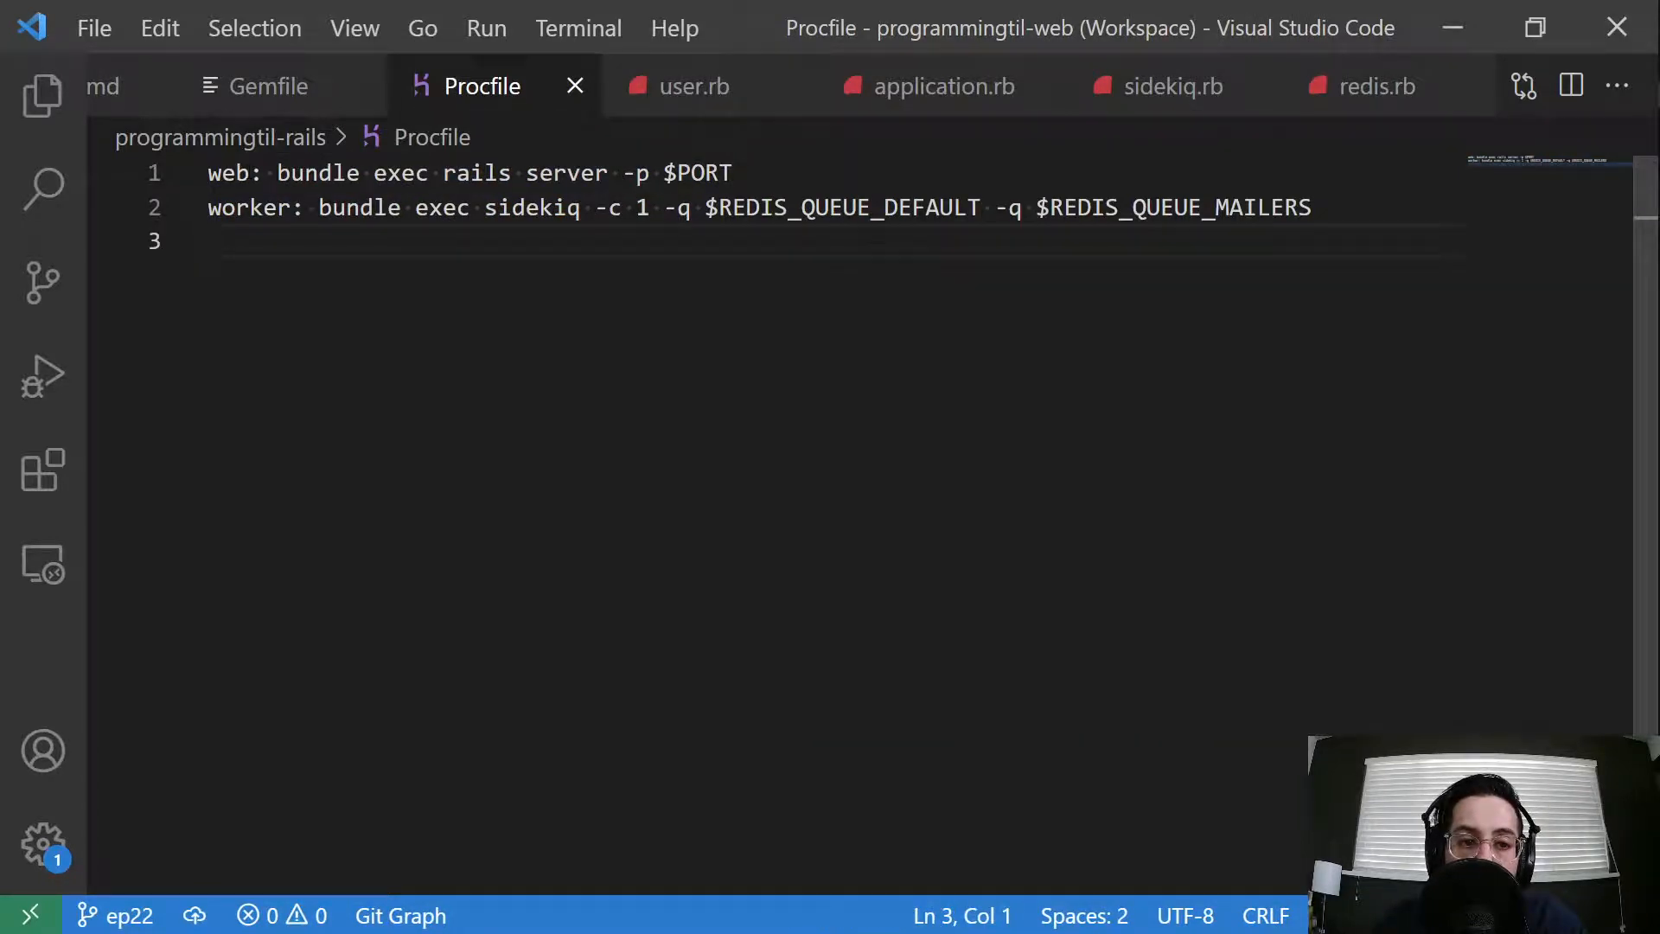
{"action": "double_click", "coordinate": [228, 173]}
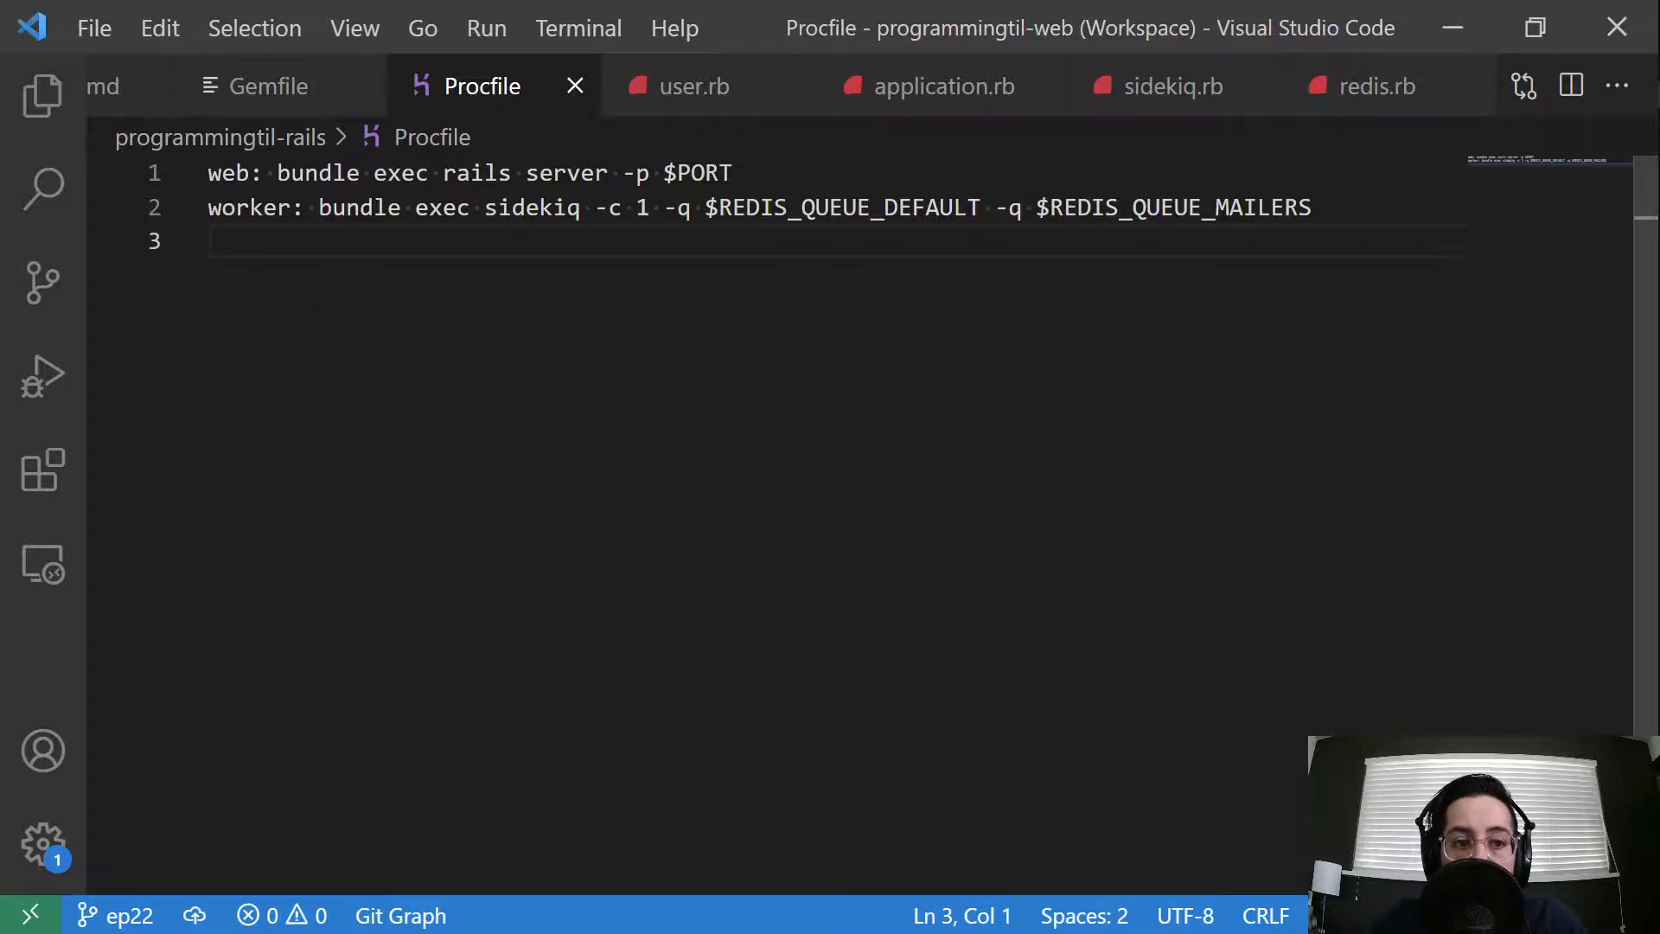
{"action": "left_click", "coordinate": [234, 173]}
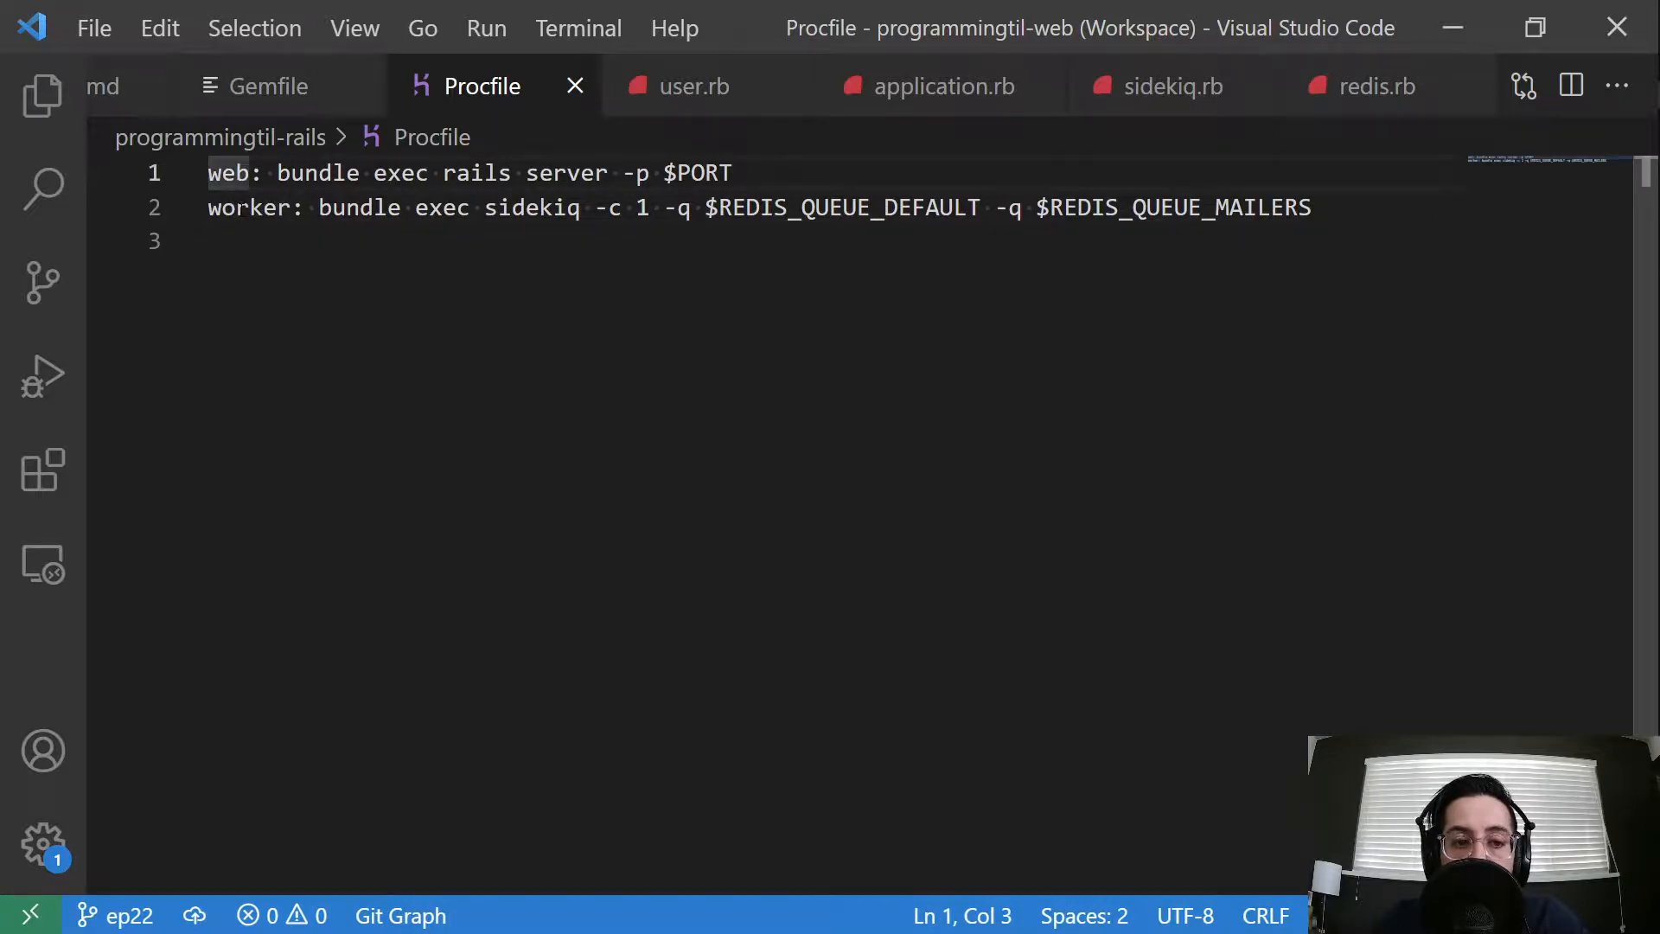
{"action": "left_click", "coordinate": [278, 208]}
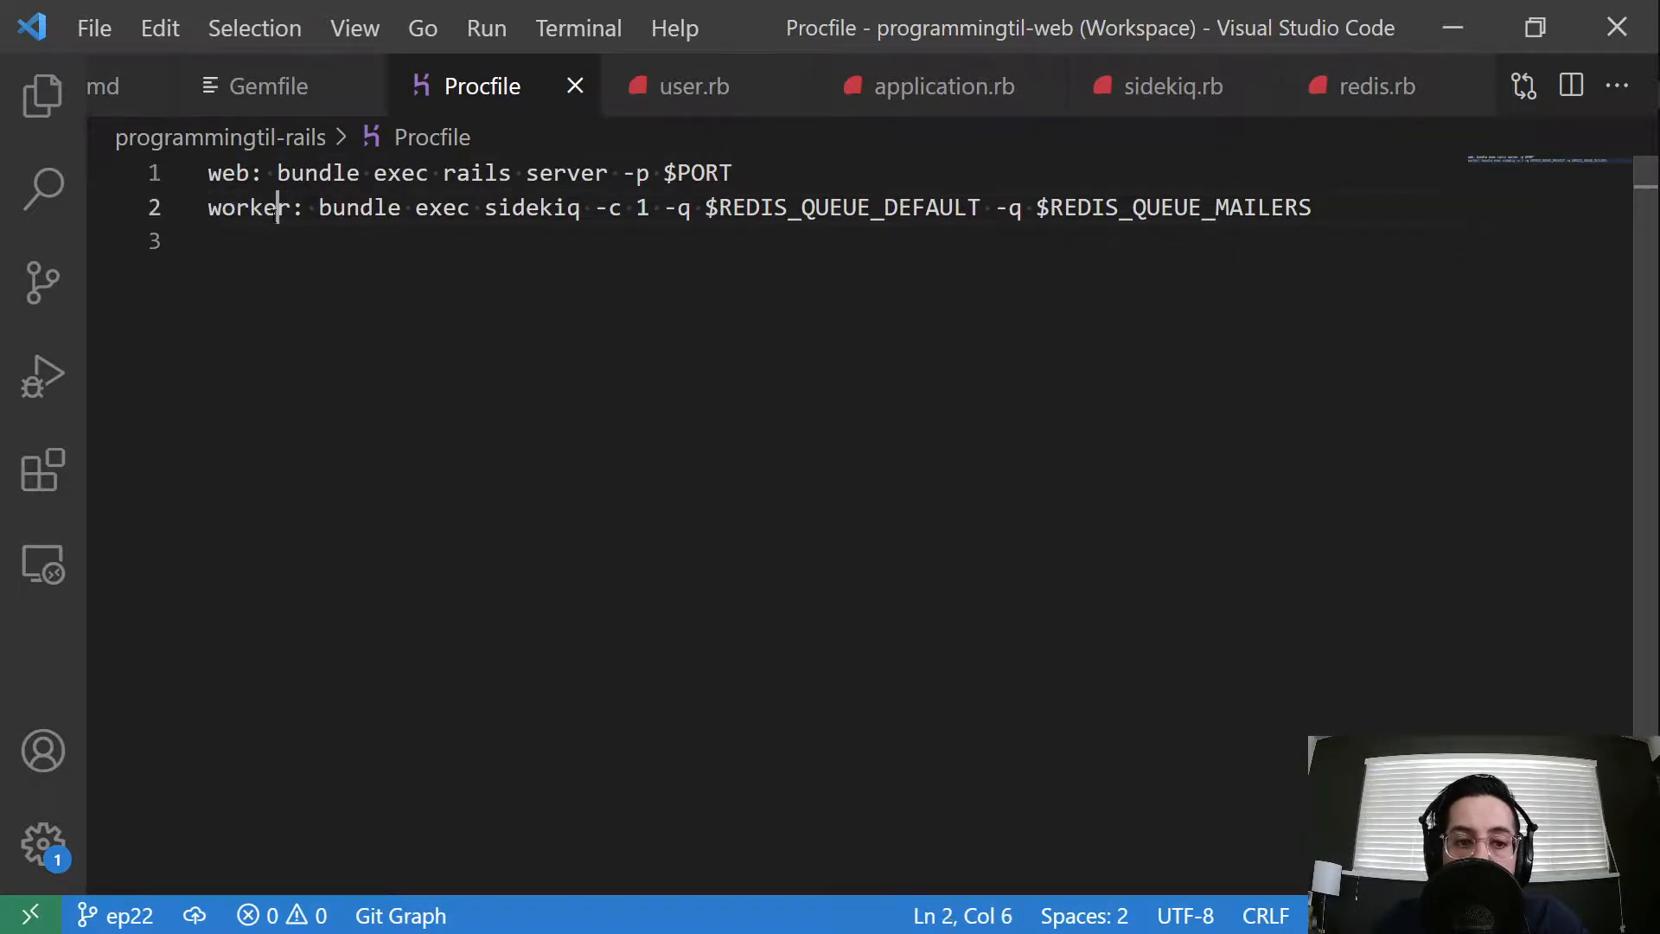
{"action": "double_click", "coordinate": [249, 208]}
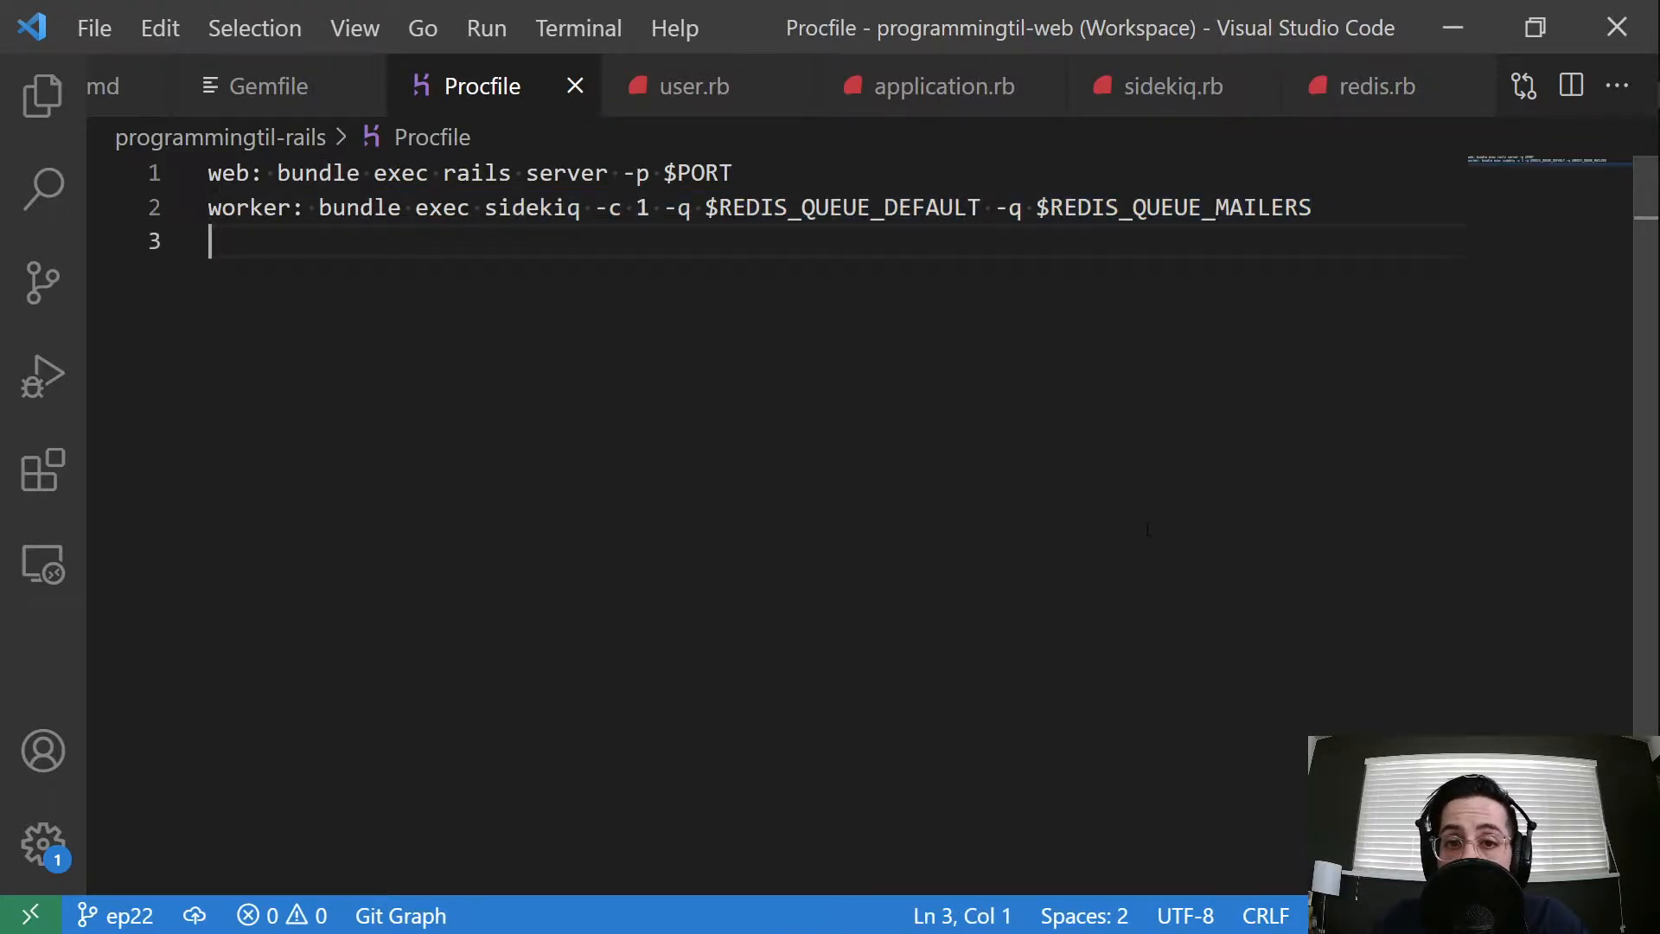
{"action": "left_click", "coordinate": [270, 86]}
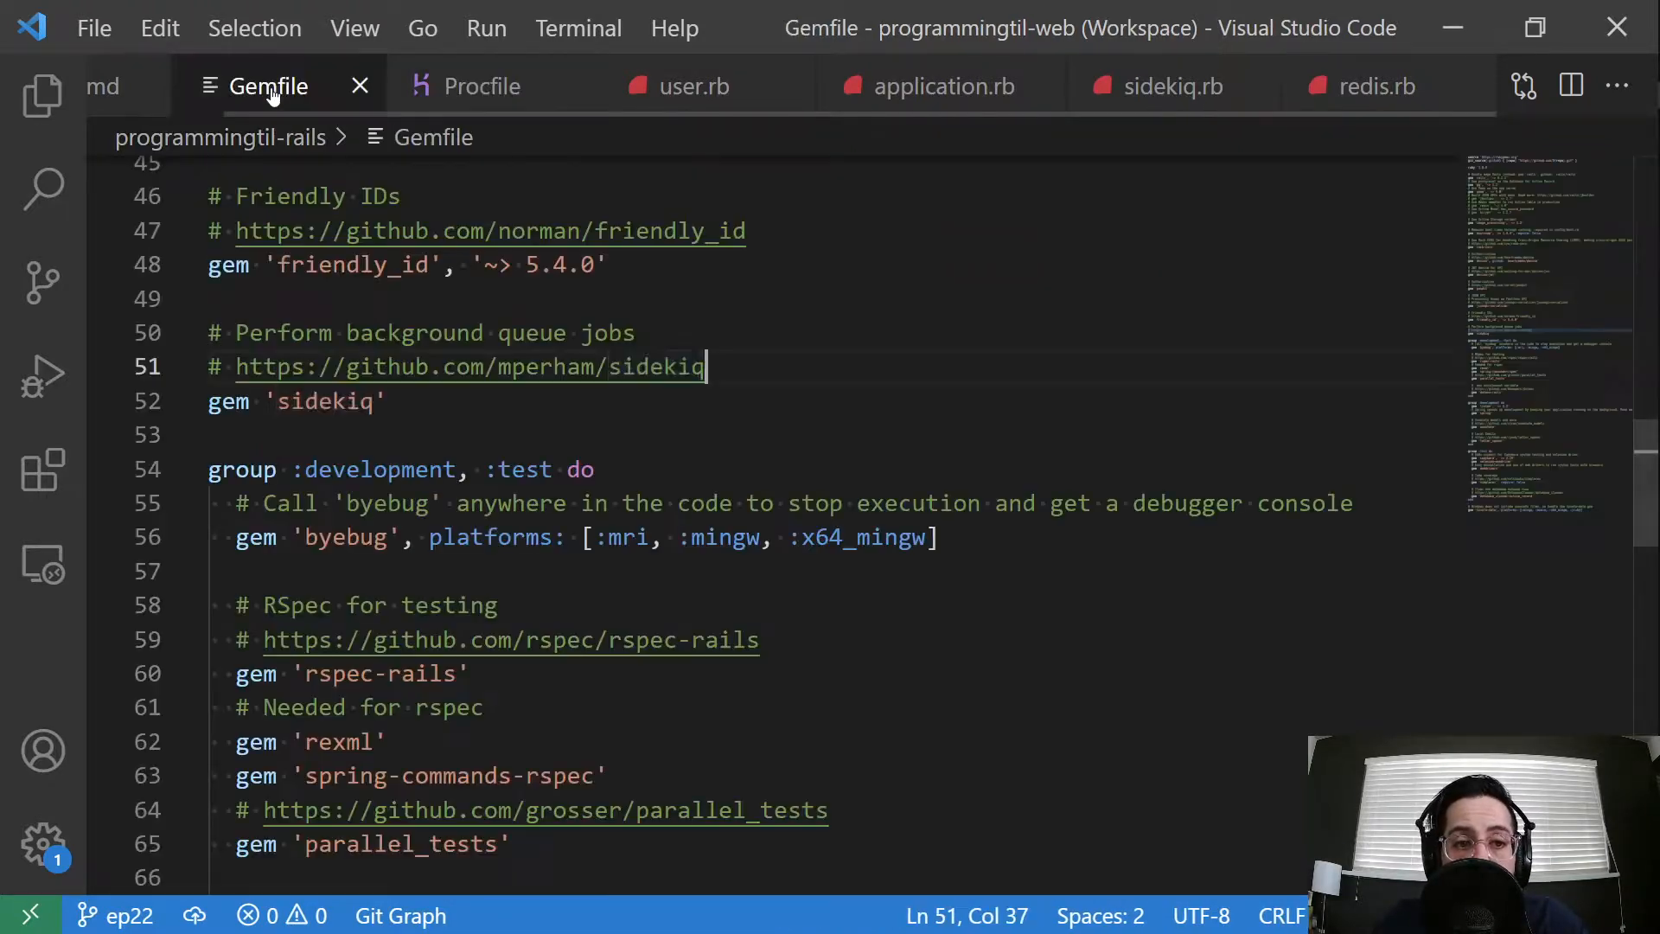
{"action": "left_click", "coordinate": [102, 87]}
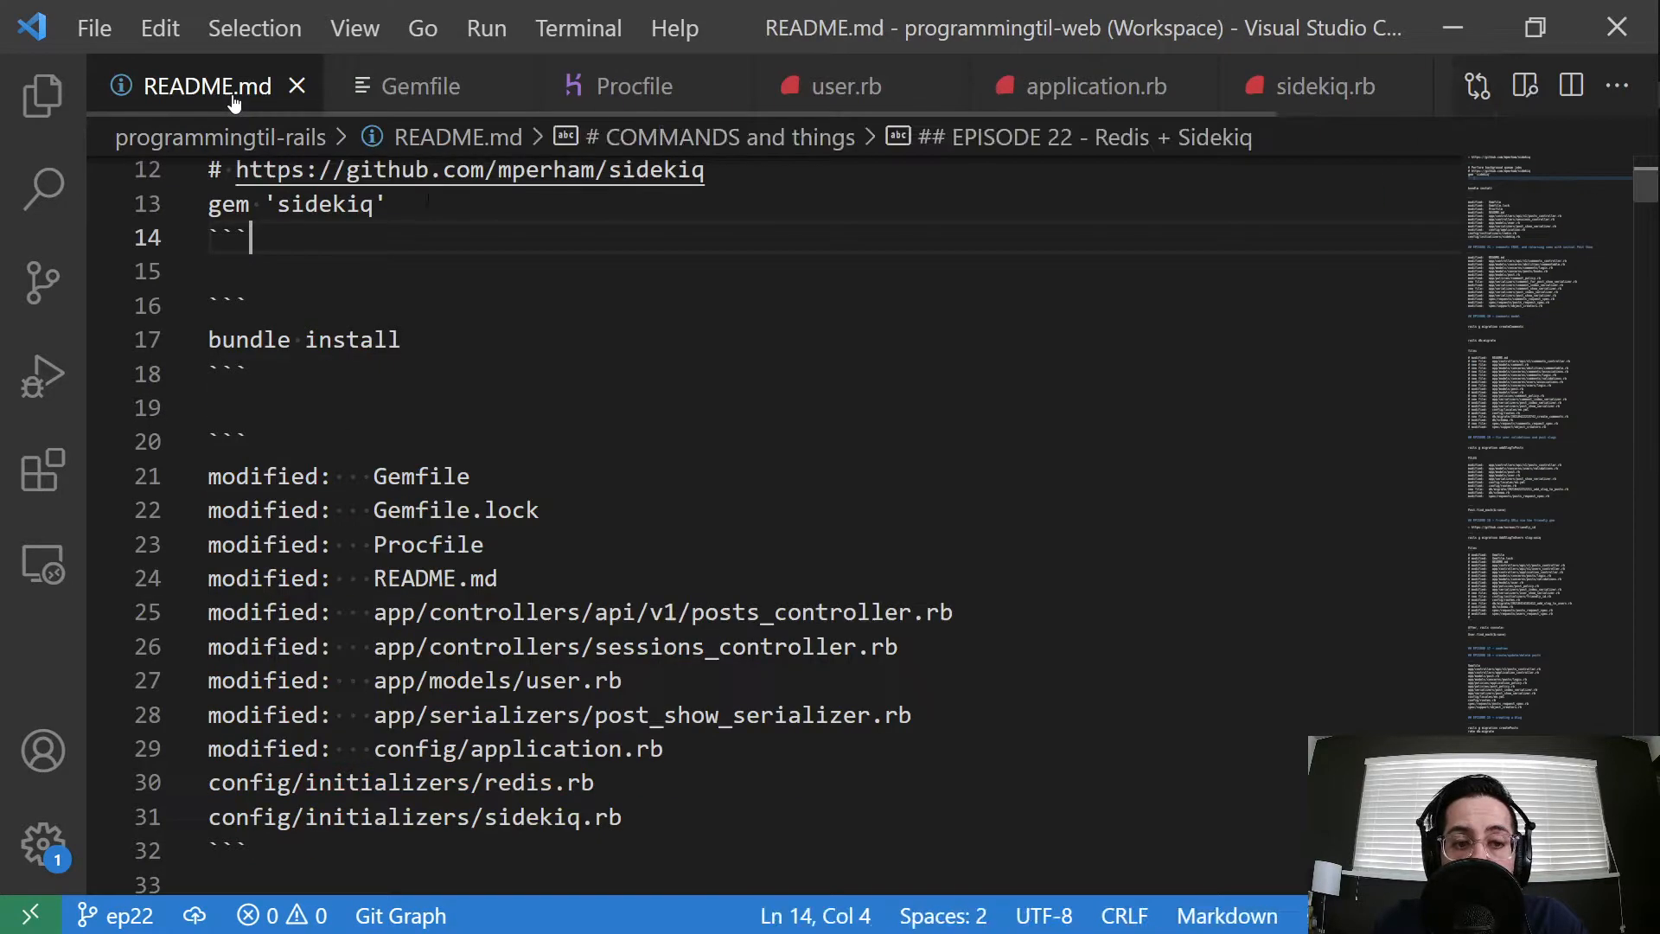
{"action": "scroll", "scroll_direction": "up", "scroll_amount": 3}
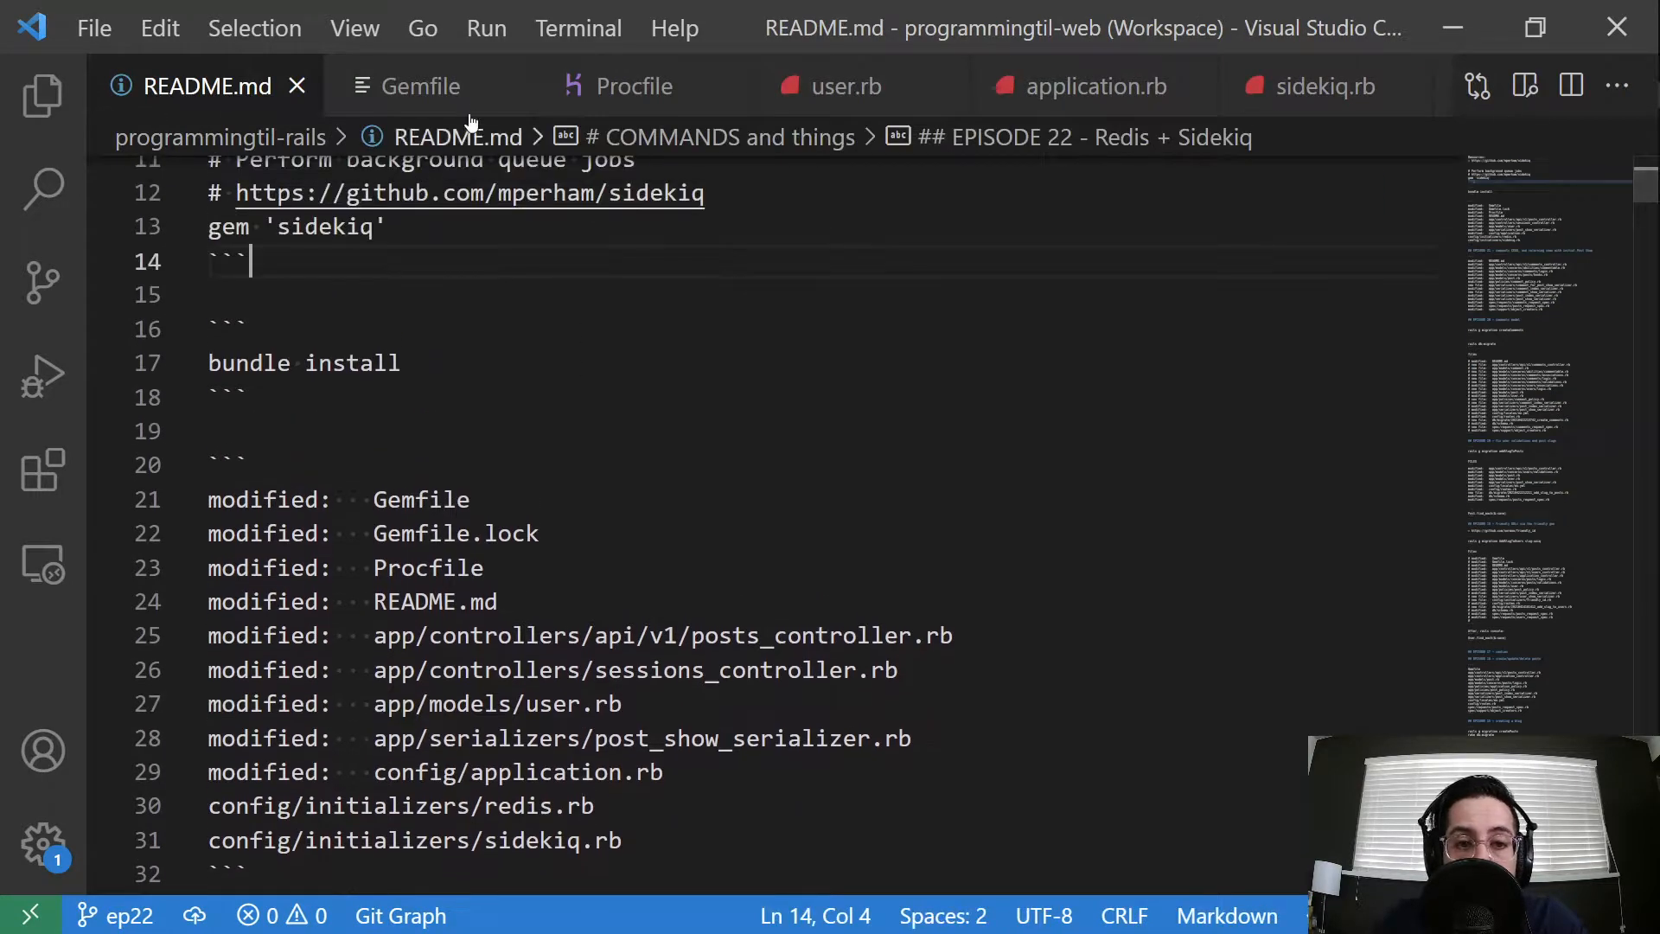
{"action": "left_click", "coordinate": [422, 87]}
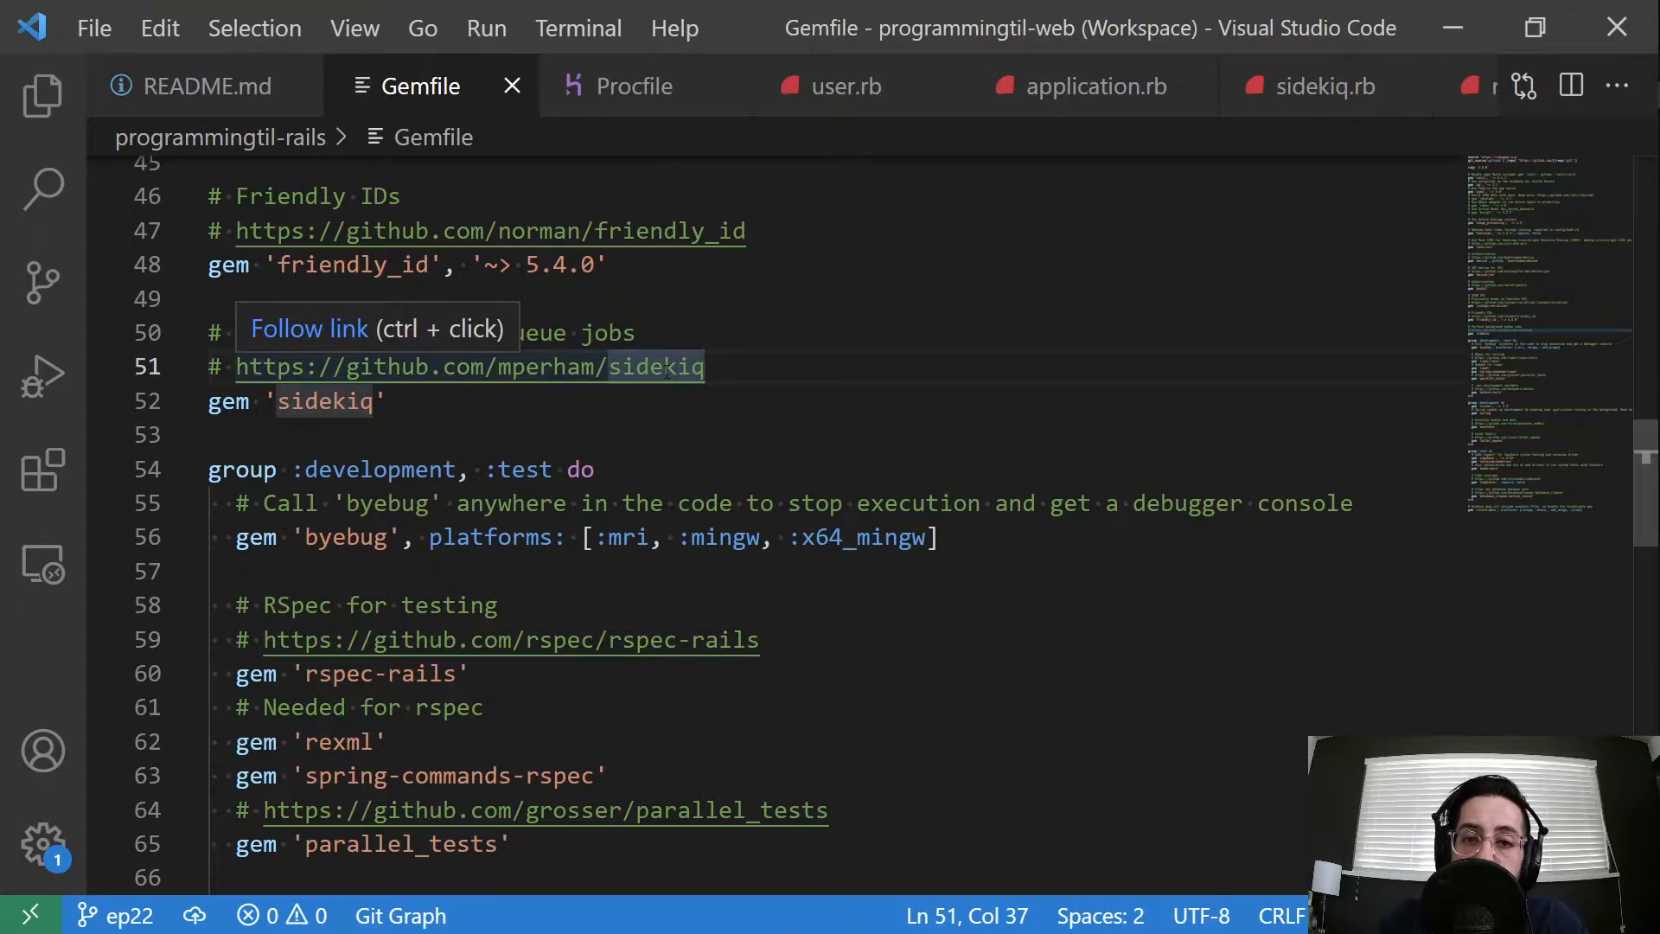